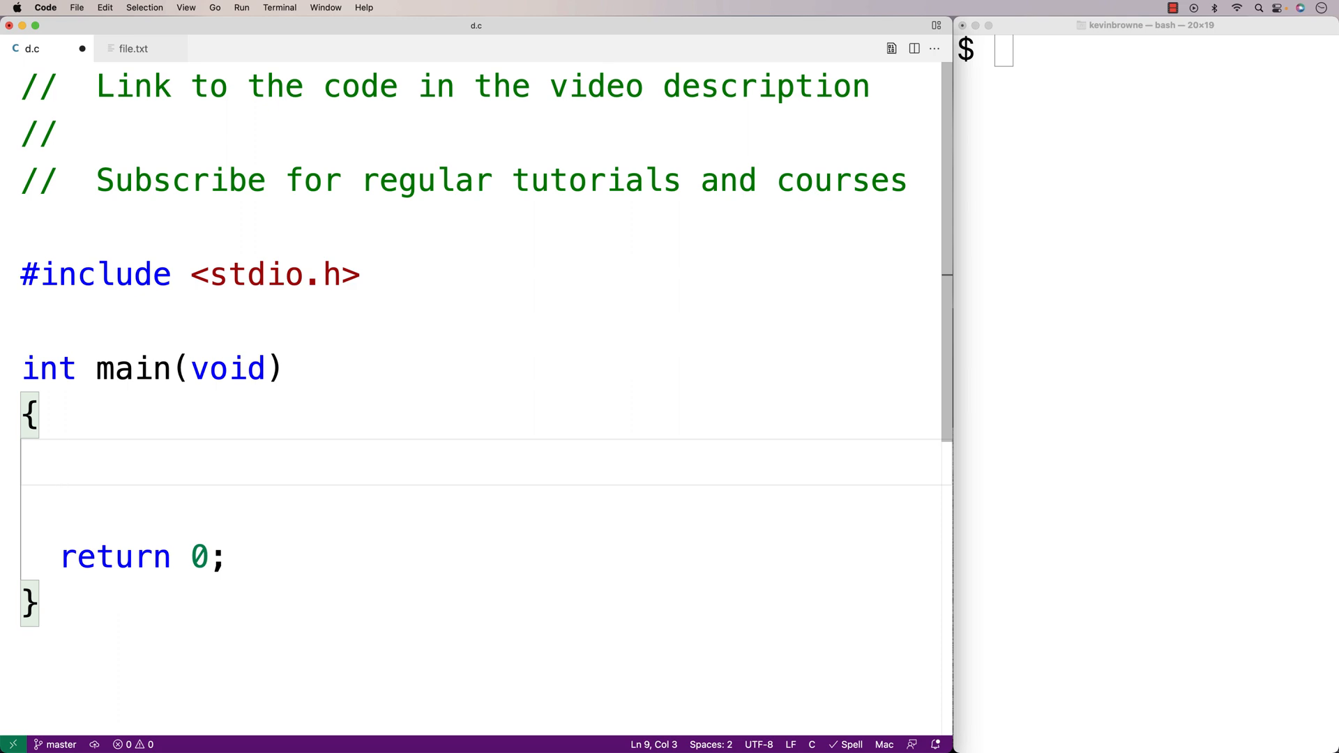
Declare FILE *file and assign fopen("file.txt", "r") to it.
type("FILE *")
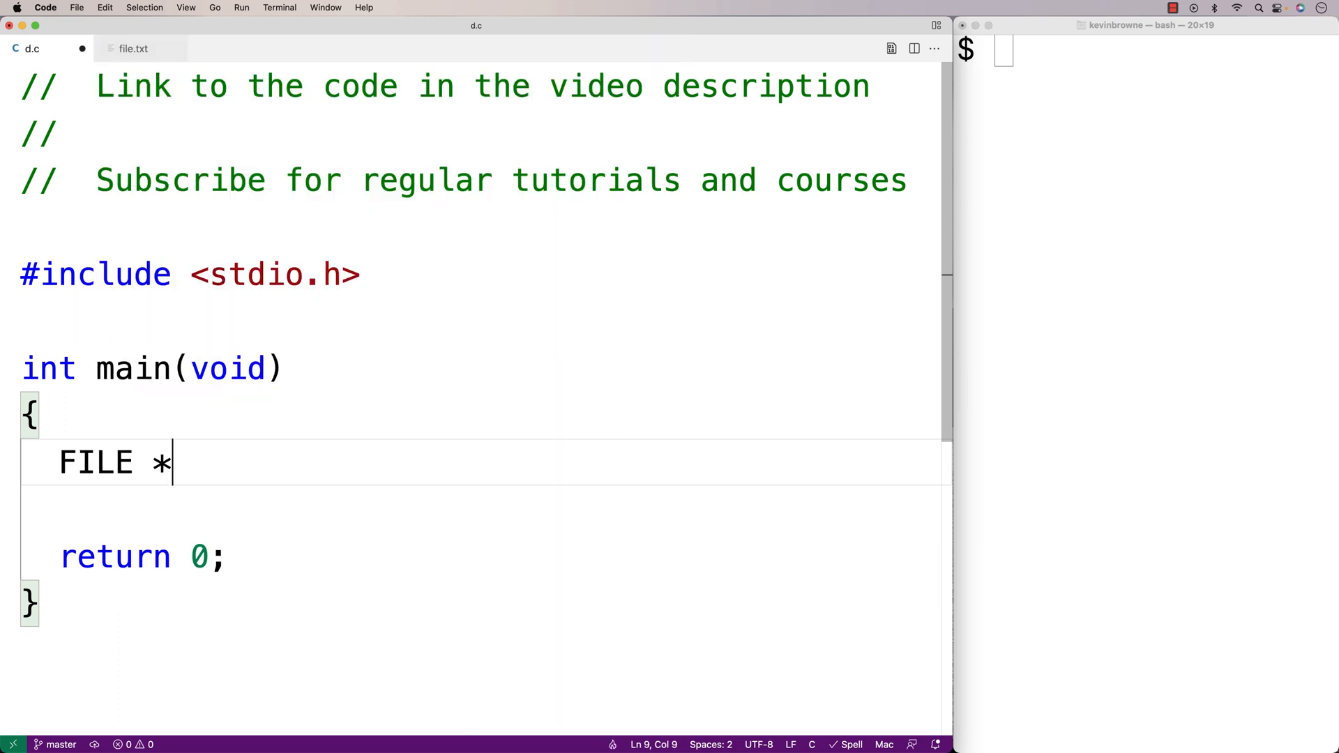
type("file;")
type("file = fopen(")
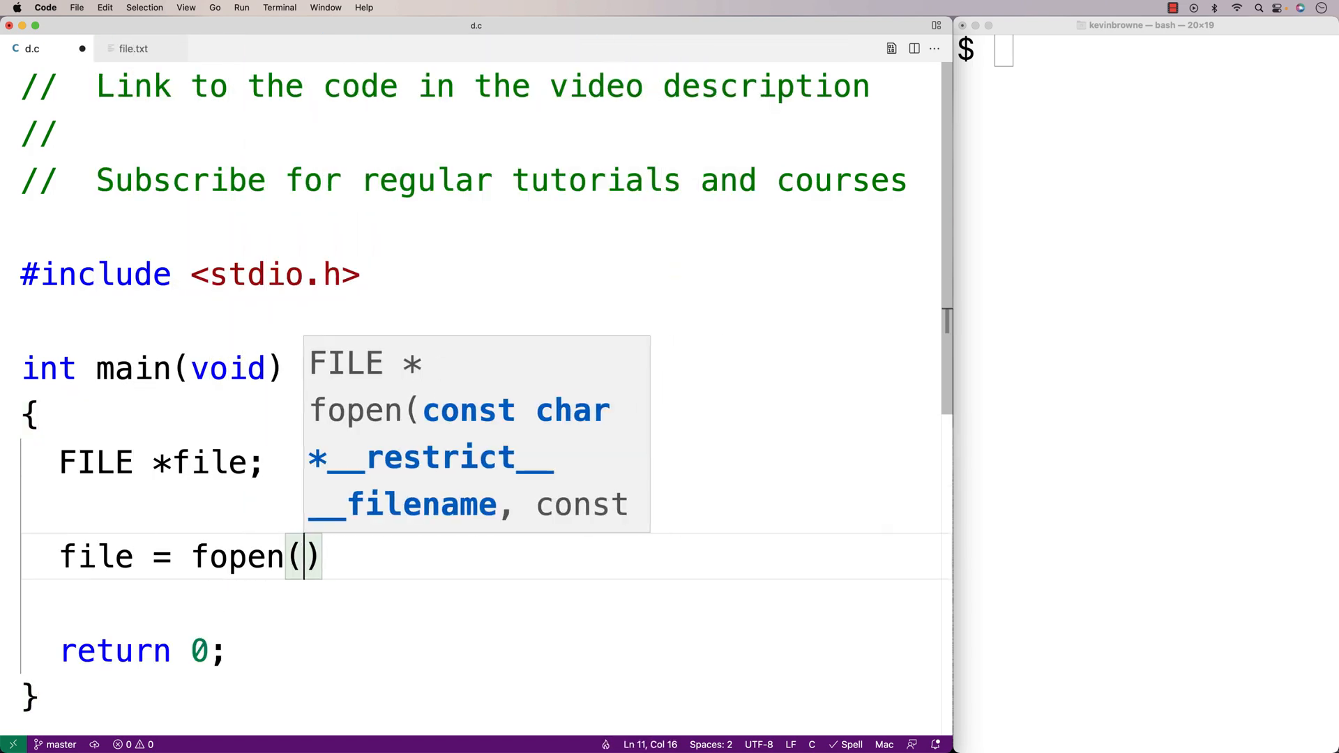
type("\"file.t\"")
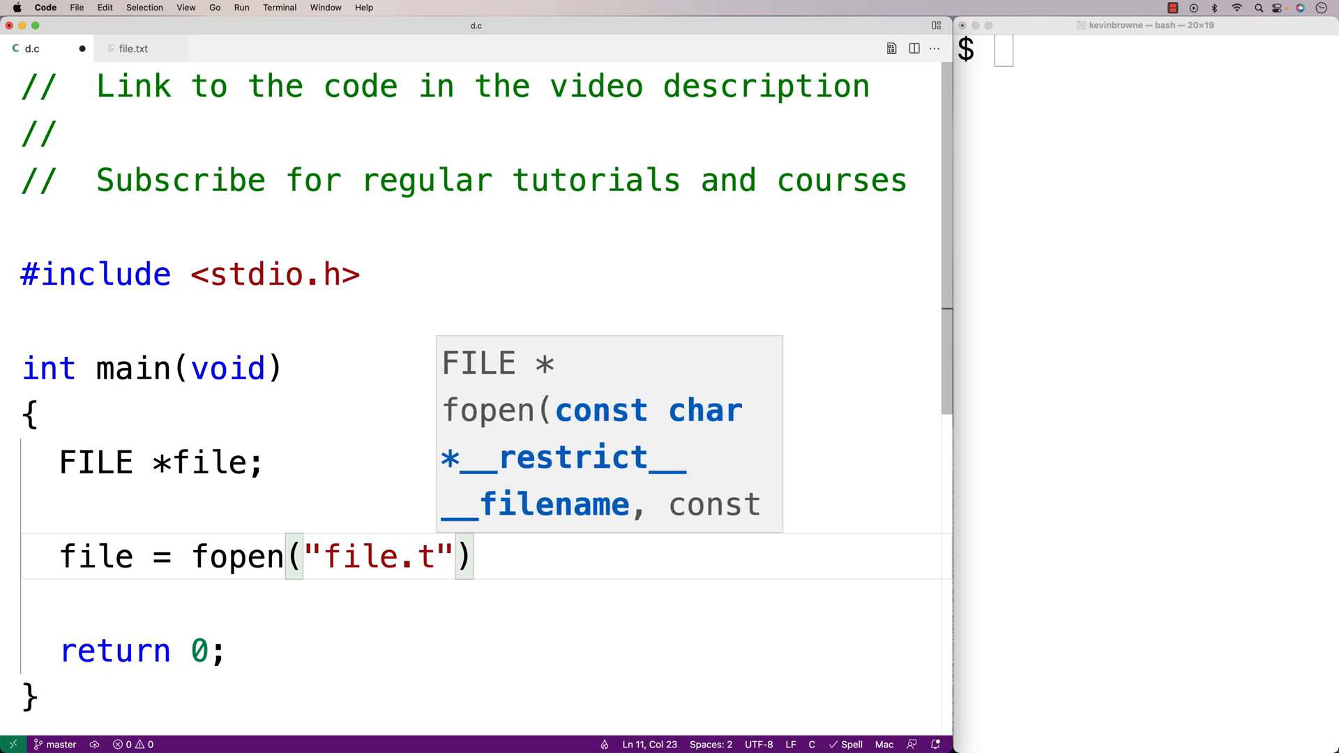
type("xt")
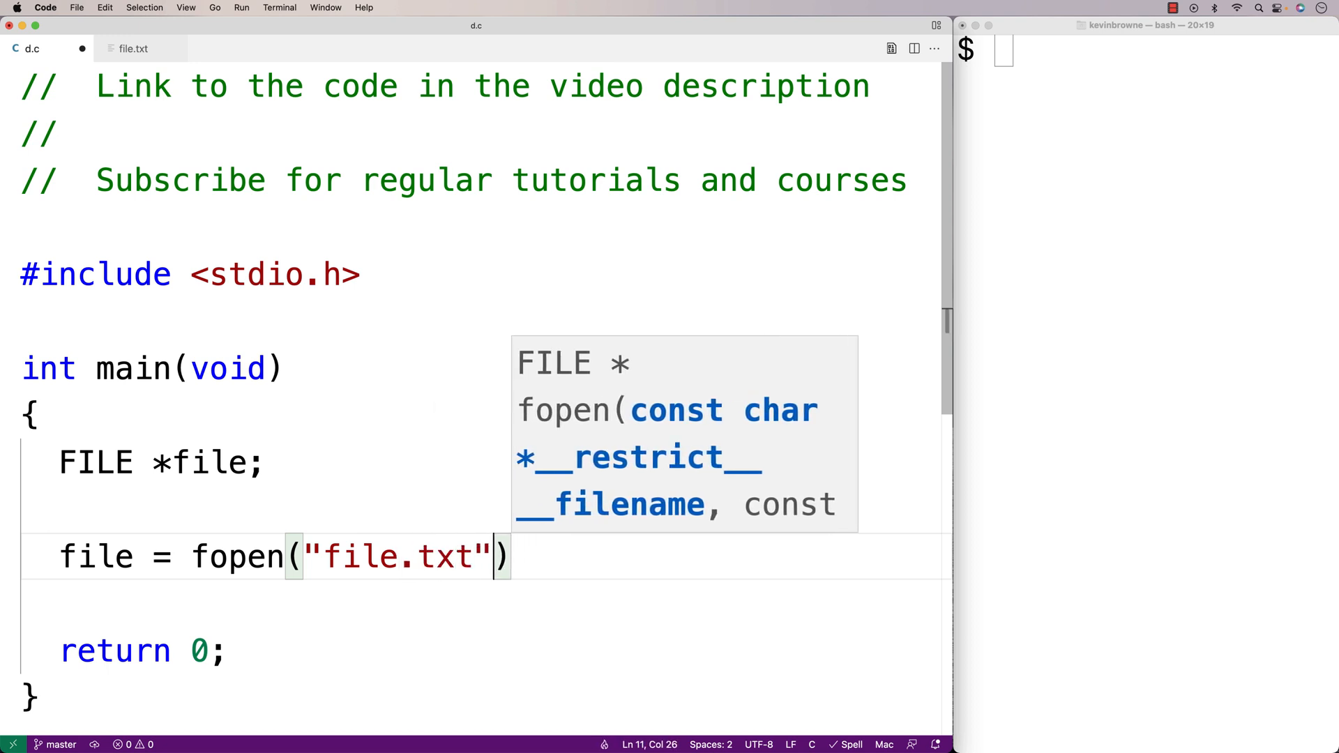
type(", \"r")
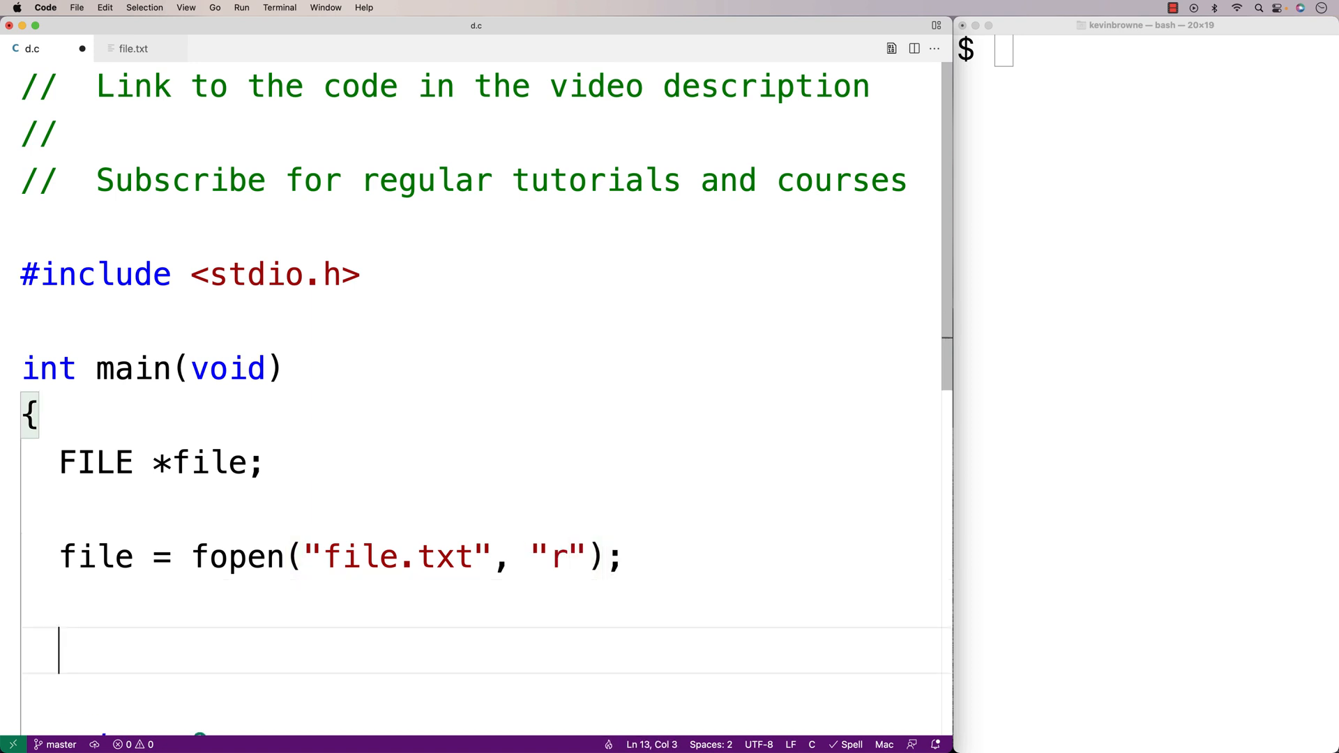
Add an if (file == NULL) check that prints "Error" and returns 1.
type("if (")
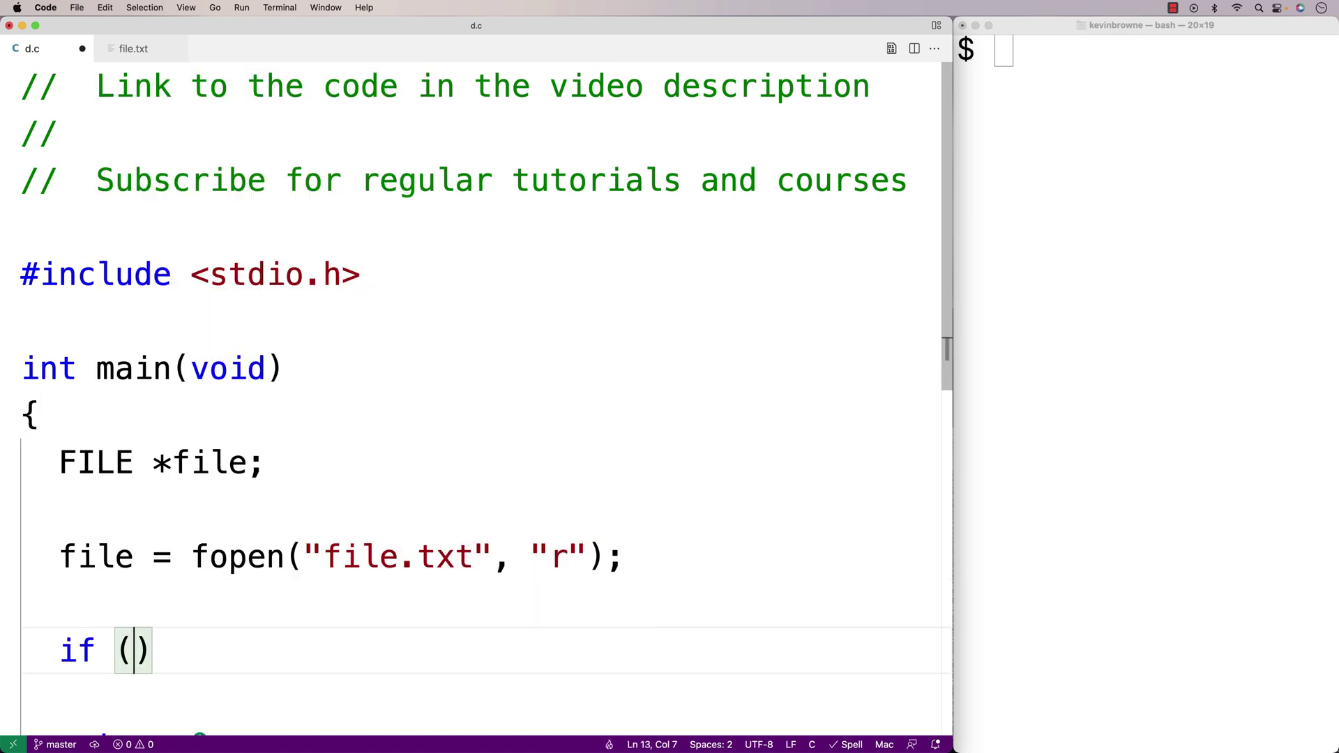
type("file == NULL")
type("printf(")
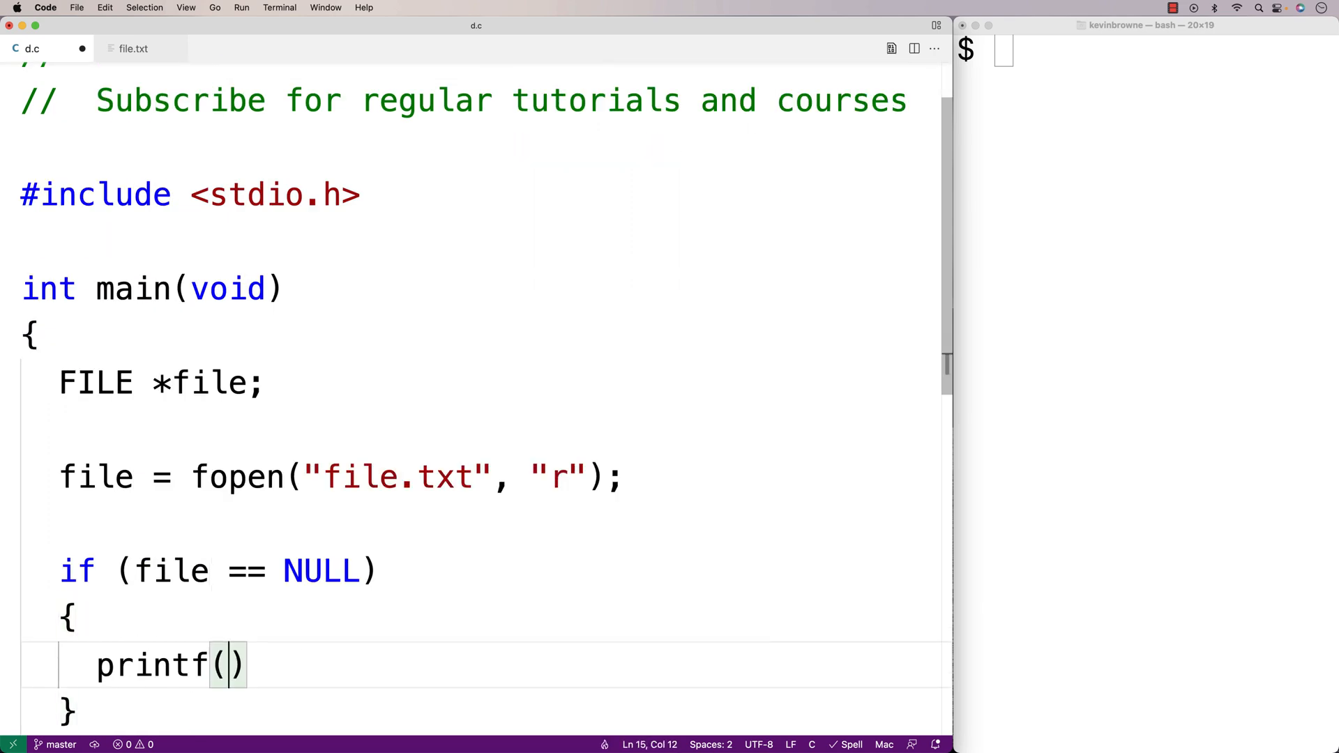
type("\"Error \"")
type("return 1;")
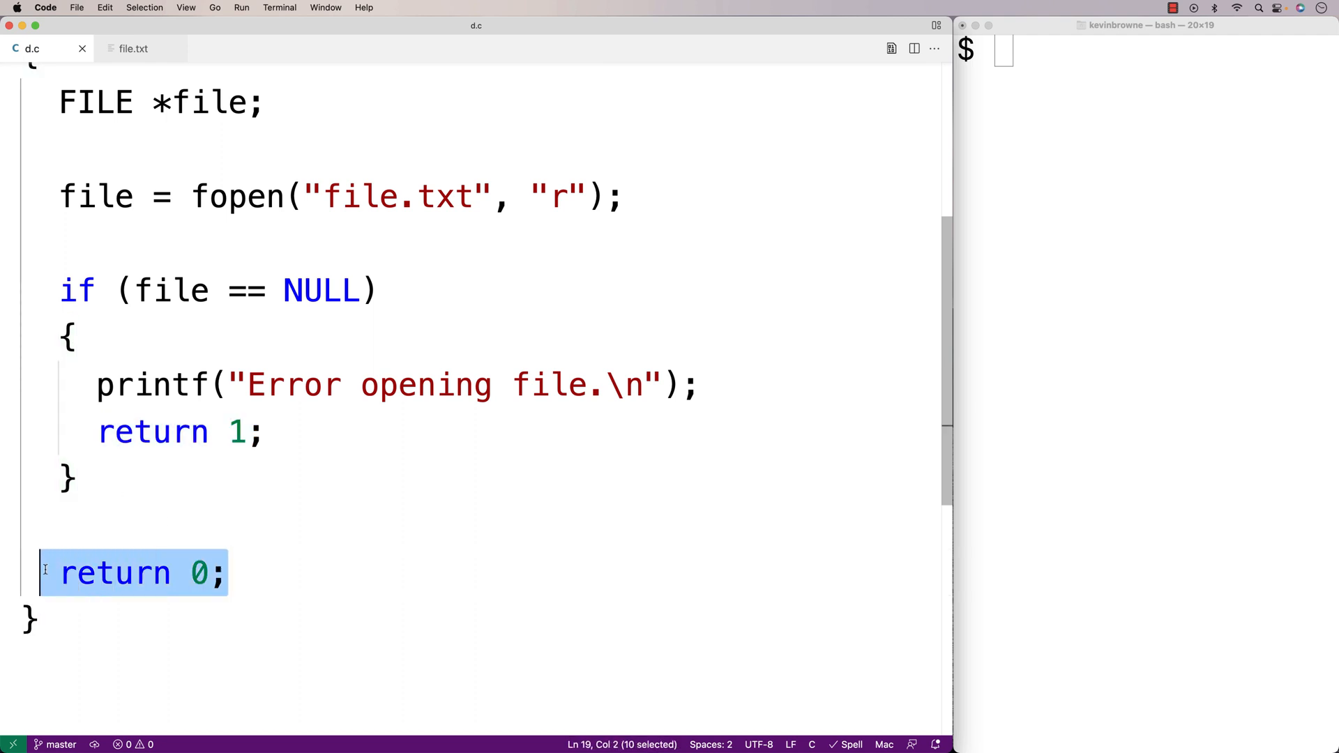
left_click(149, 478)
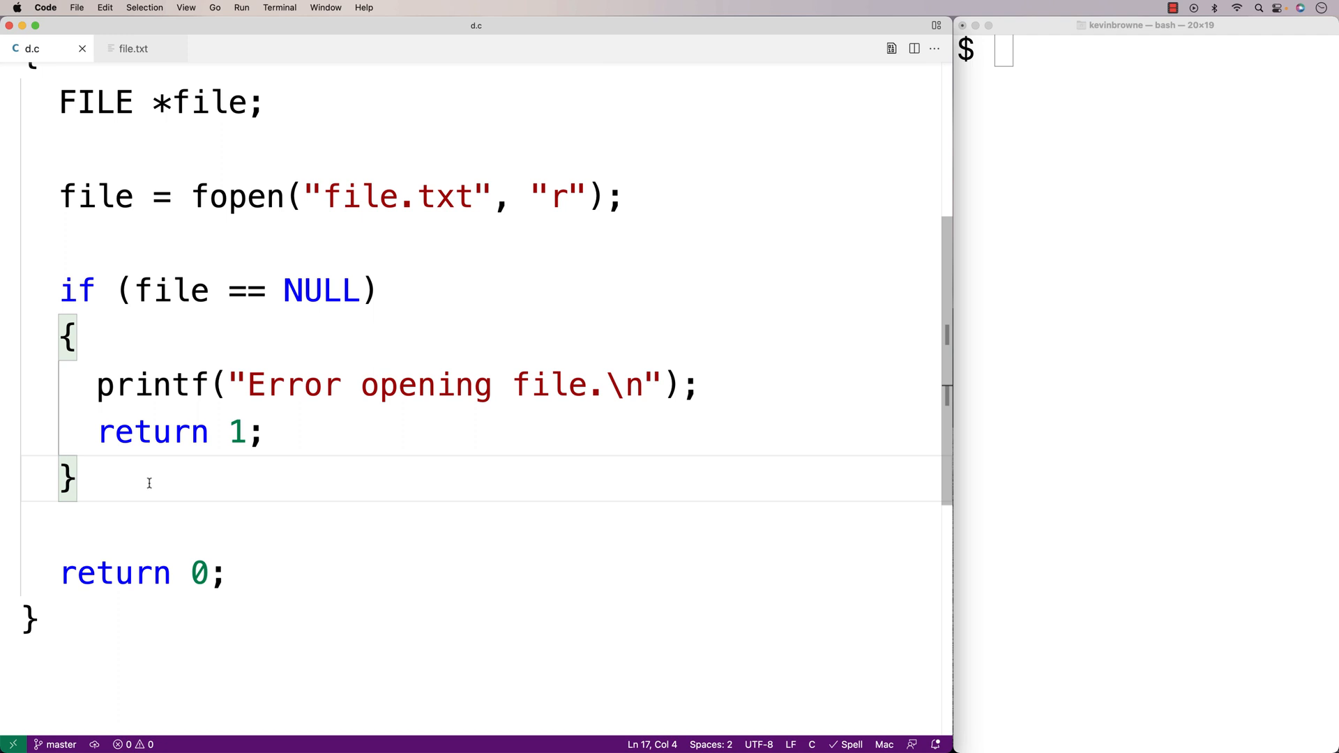
key("Enter")
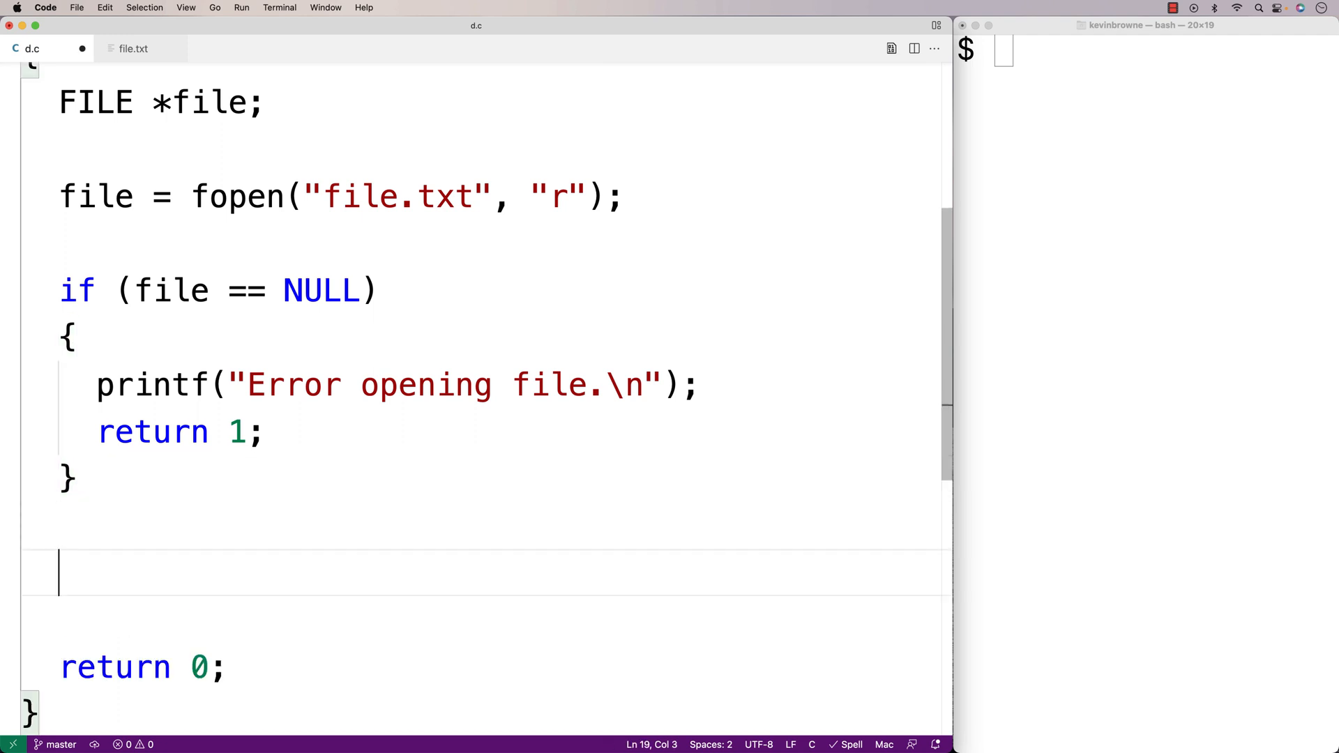
Declare int c, start a while (true) loop and include <stdbool.h>.
type("int c;")
type("while (true)")
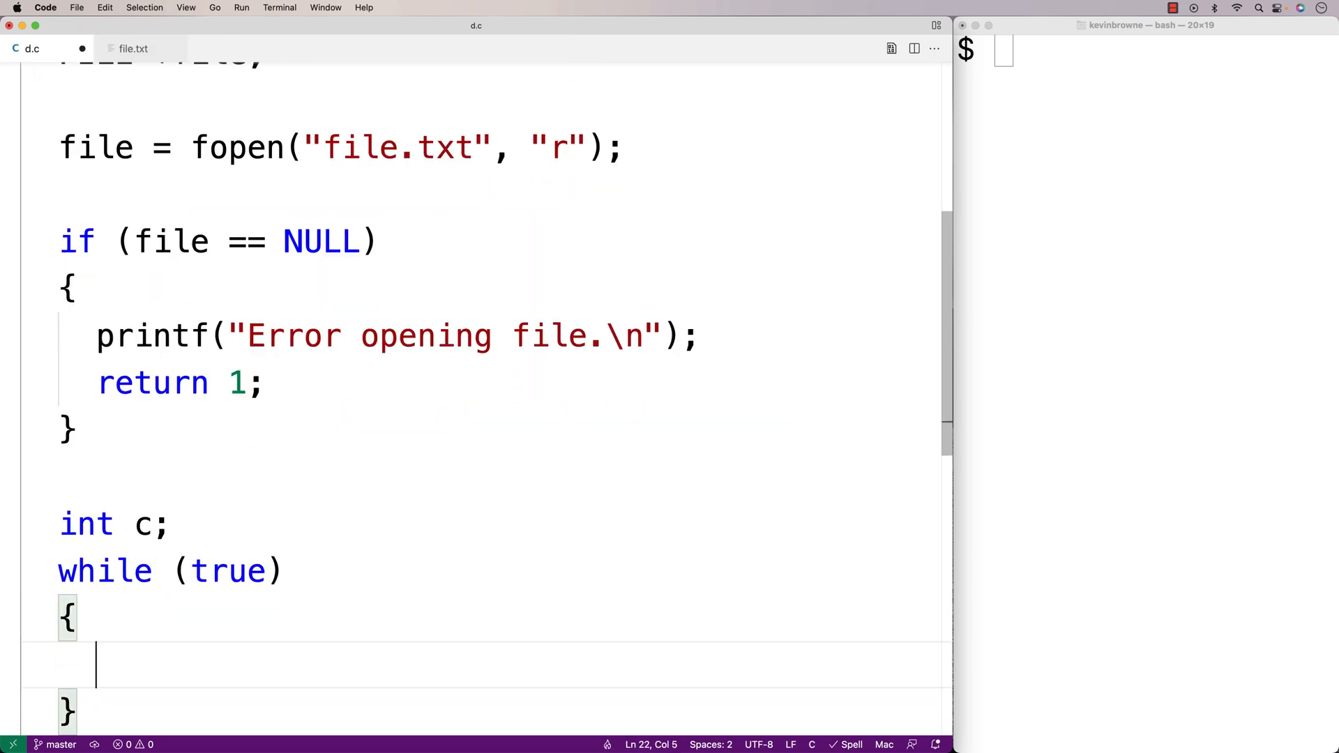
double_click(227, 570)
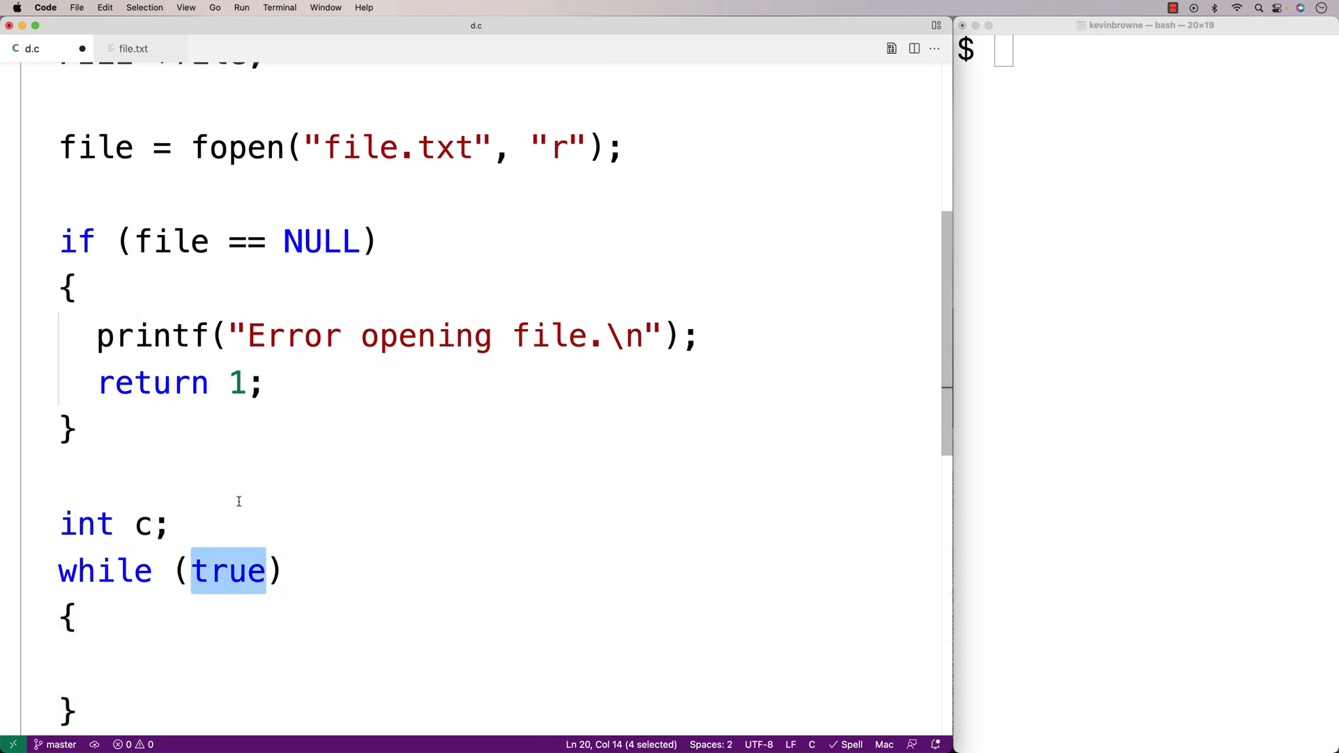
scroll("up", 3)
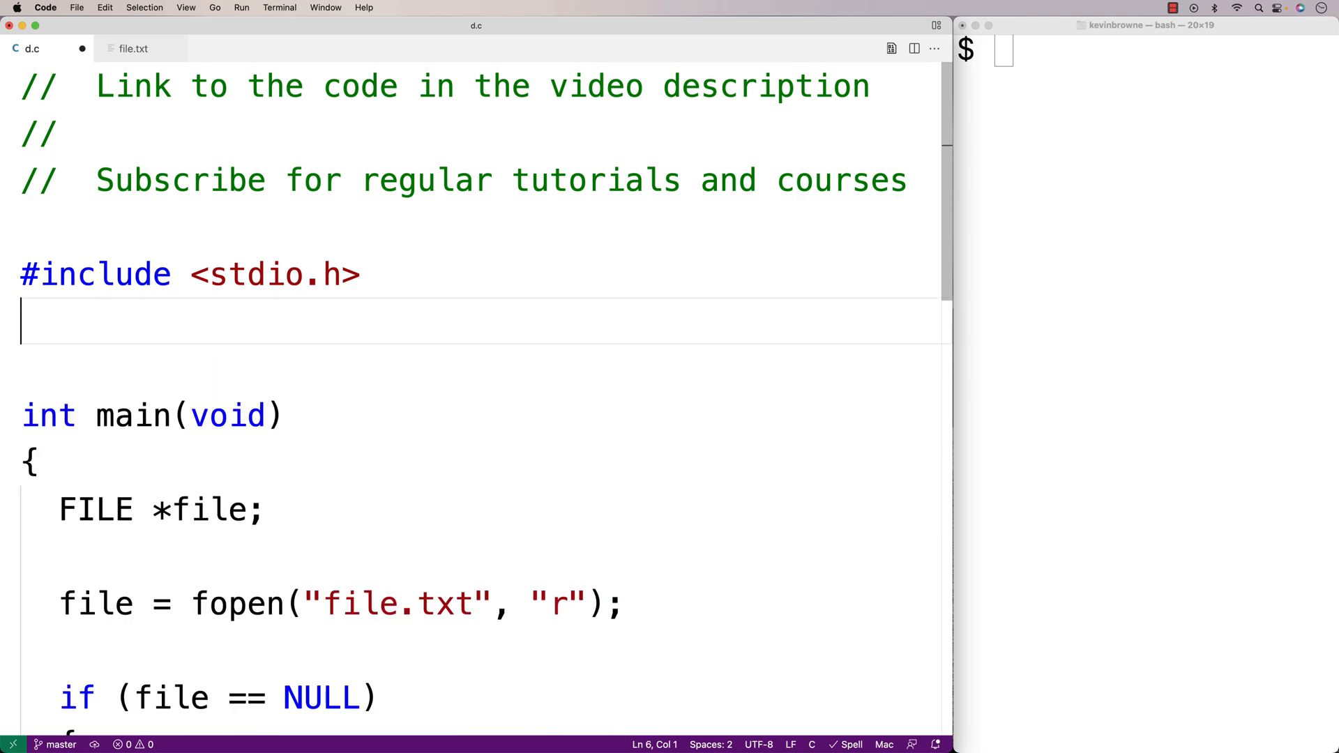
type("#include <stdbool.h>")
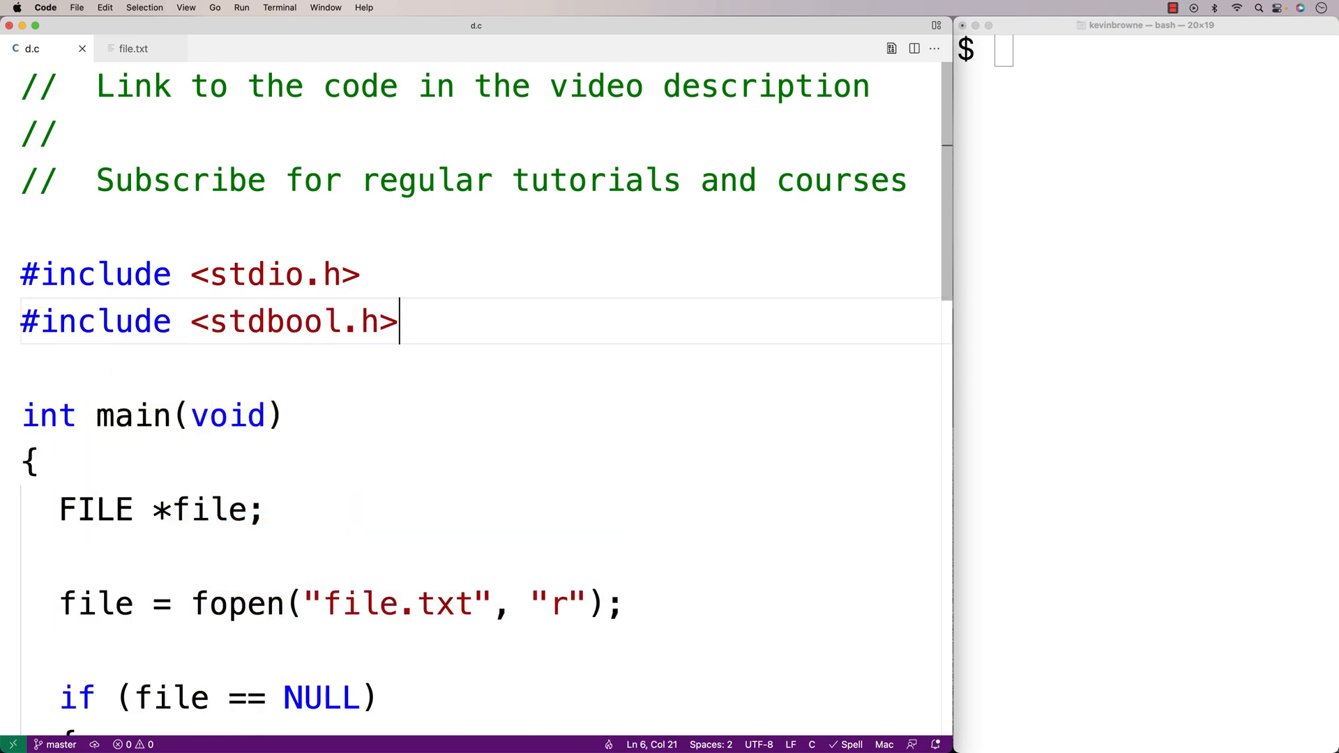
scroll("down", 3)
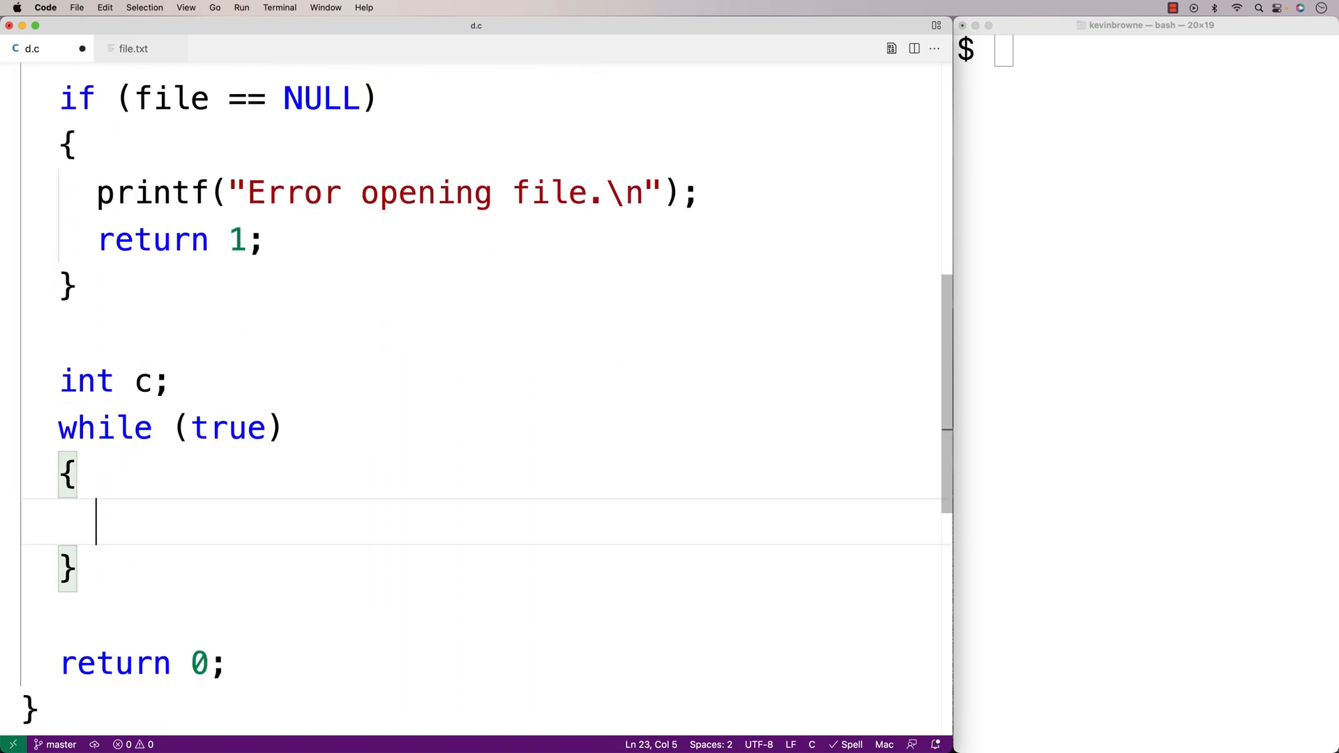
Read with c = fgetc(file), break on feof/ferror, printf each char, then fclose(file).
type("c = fget")
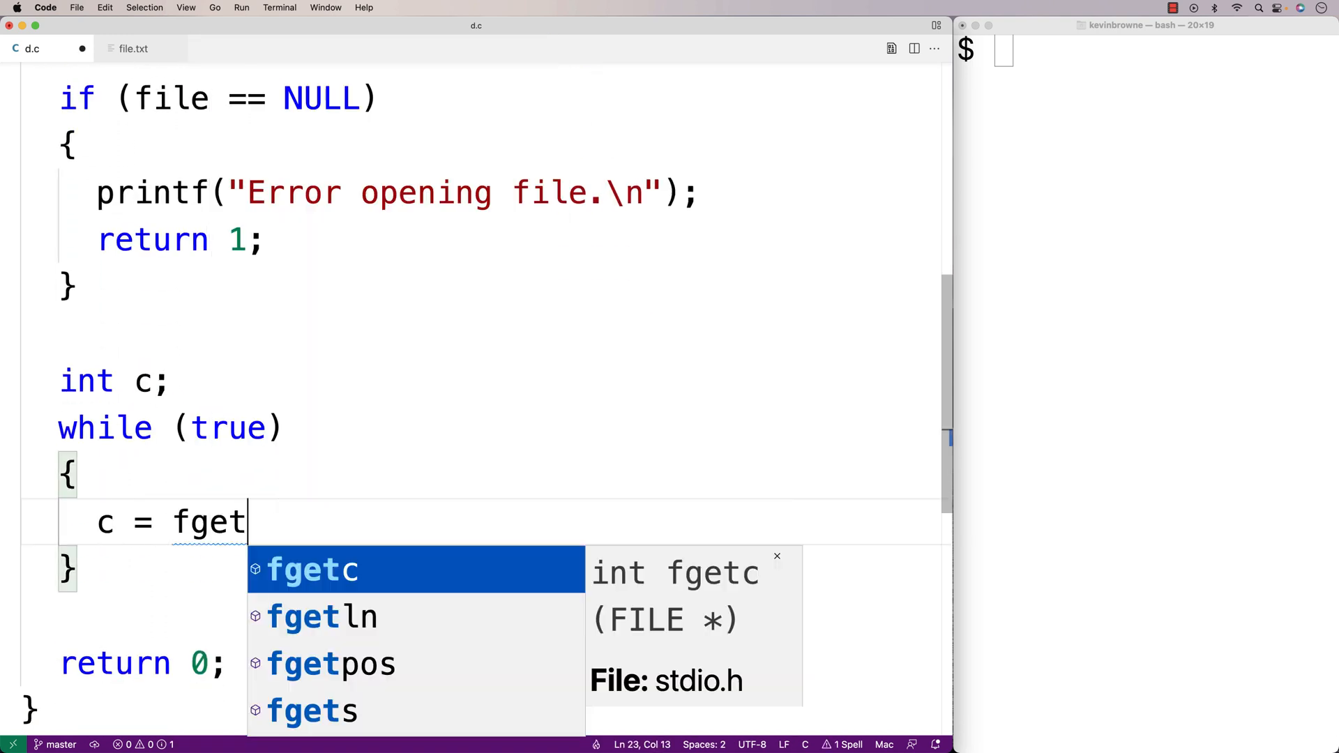
type("c(file);")
type("if (feof(file) || ferror(file)) break;")
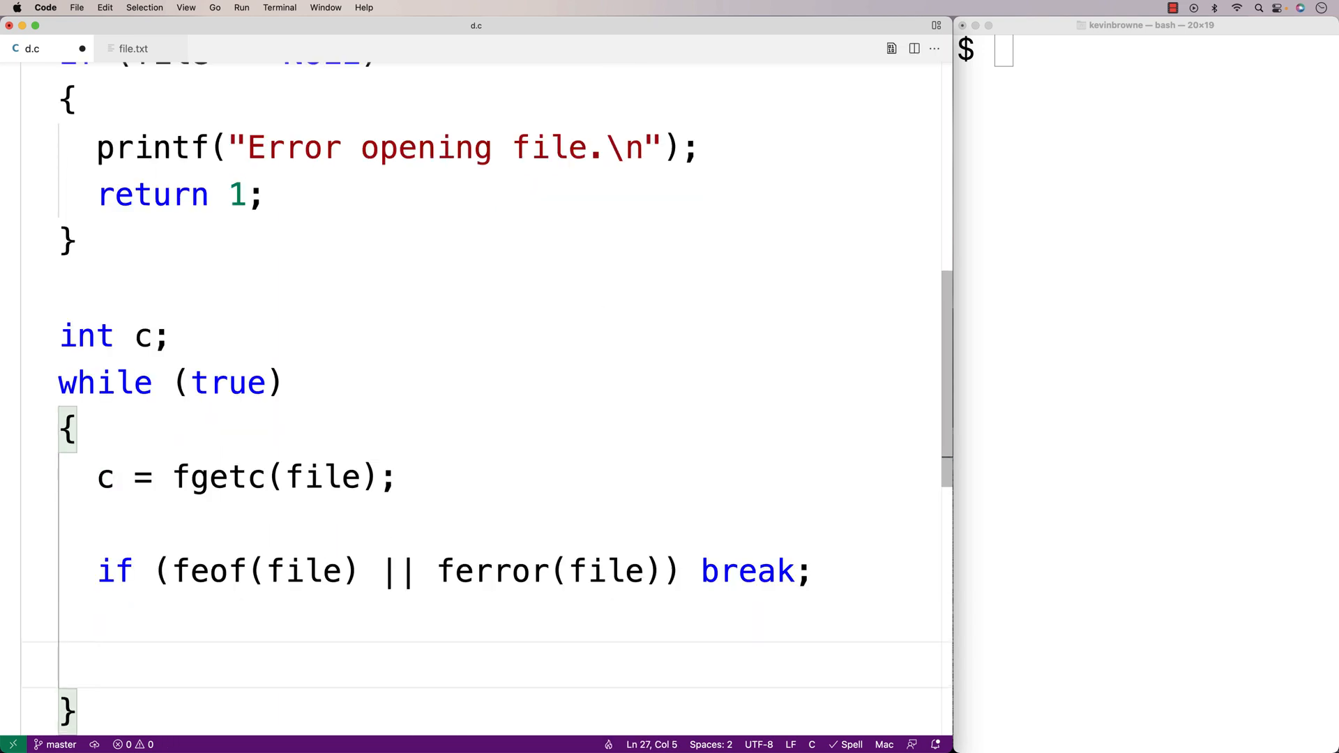
type("printf(\"%c\", c);")
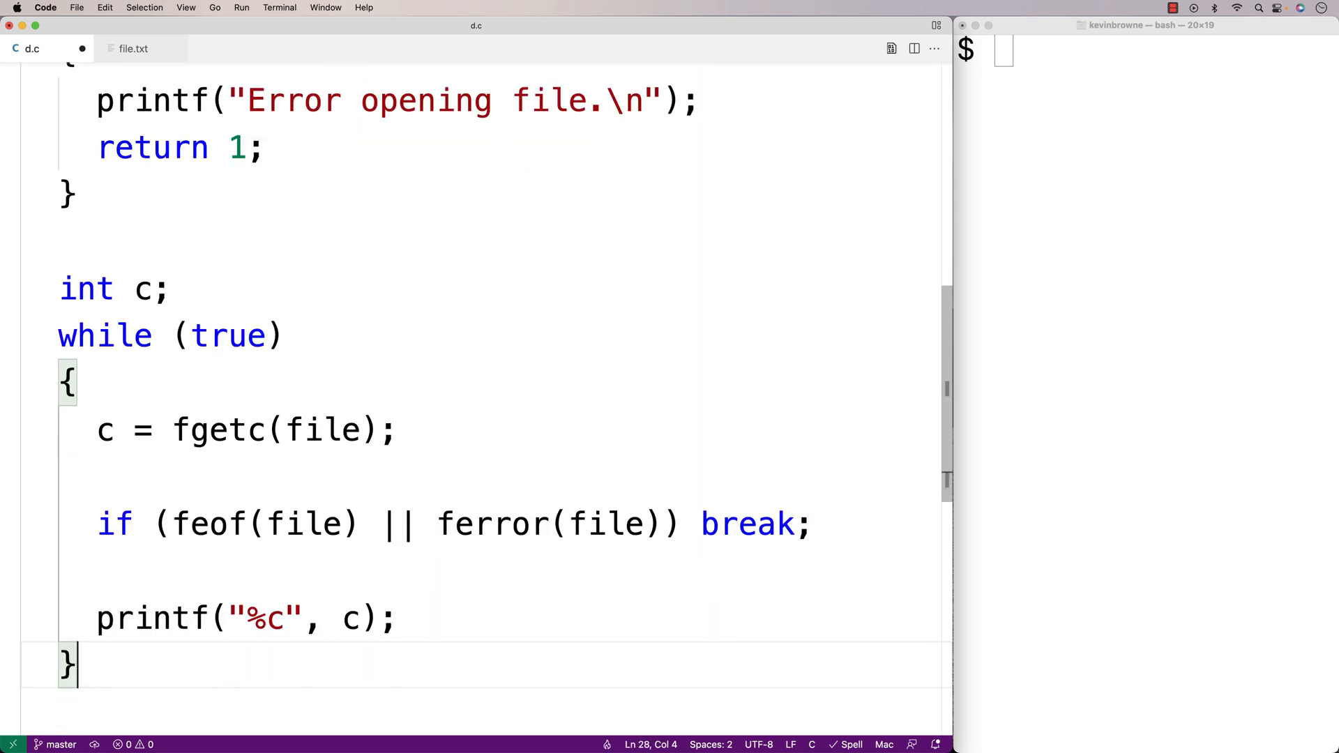
scroll("down", 3)
type("f")
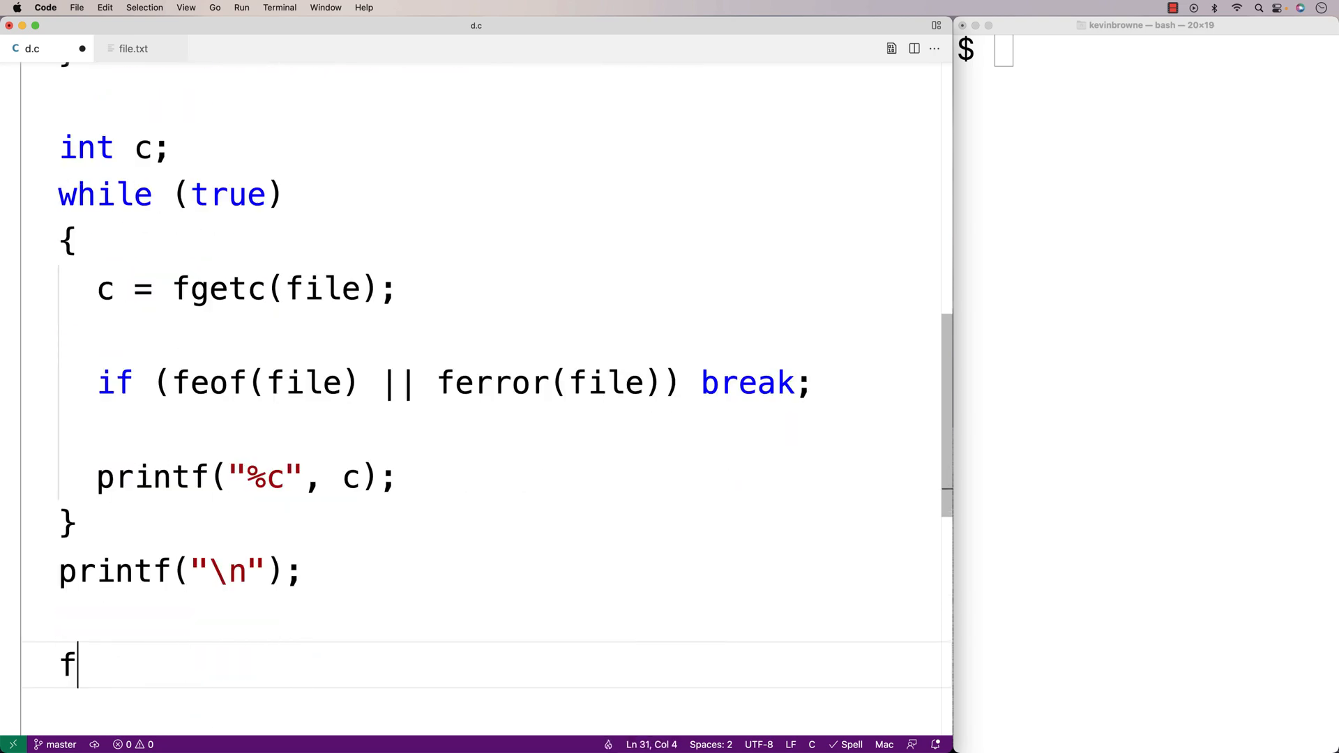
type("close(file)")
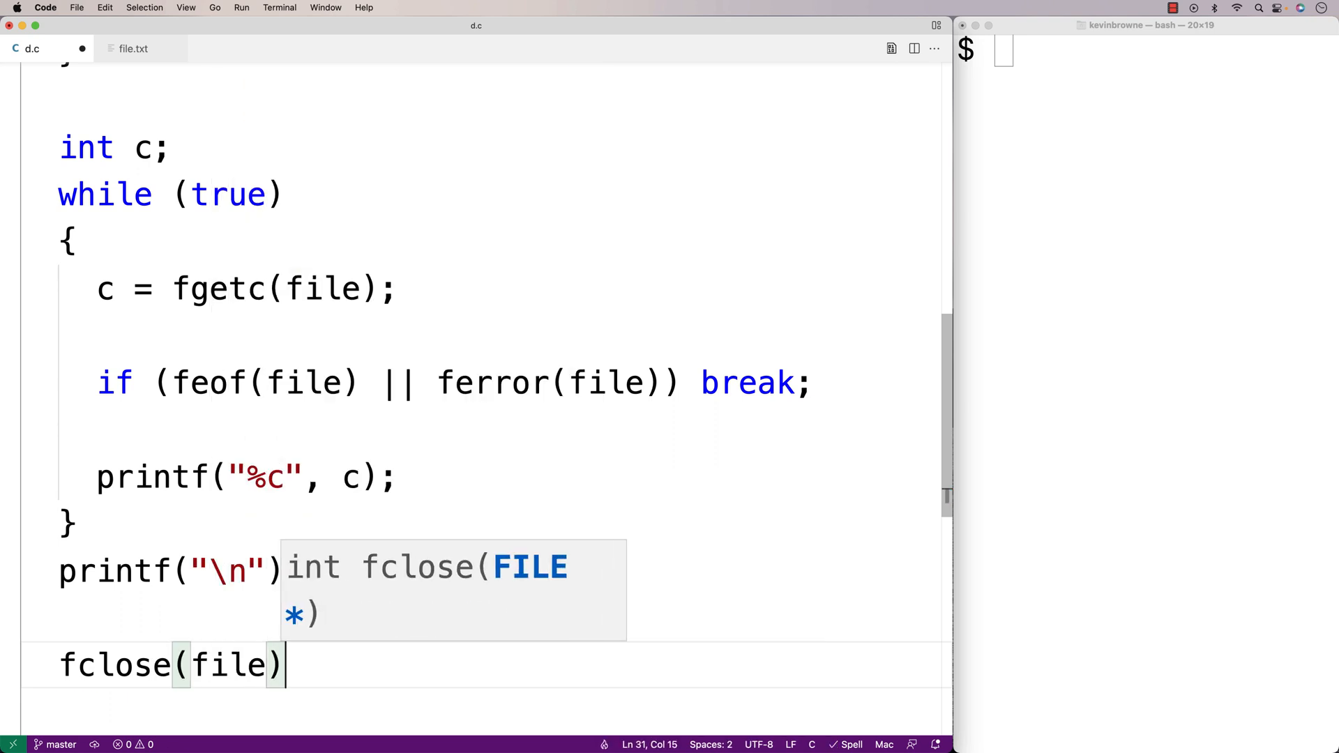
type(";")
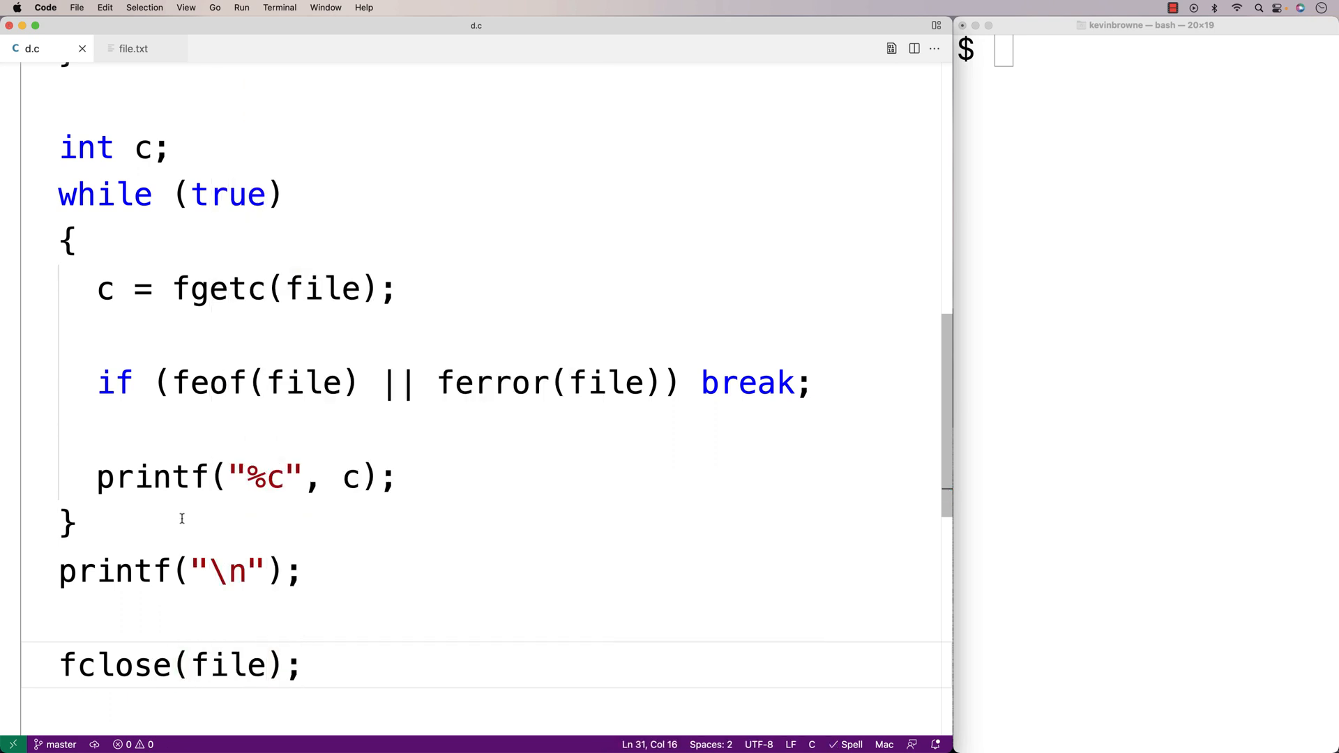
Check that file.txt contains abcdefg, then return to d.c with the terminal forward.
triple_click(239, 288)
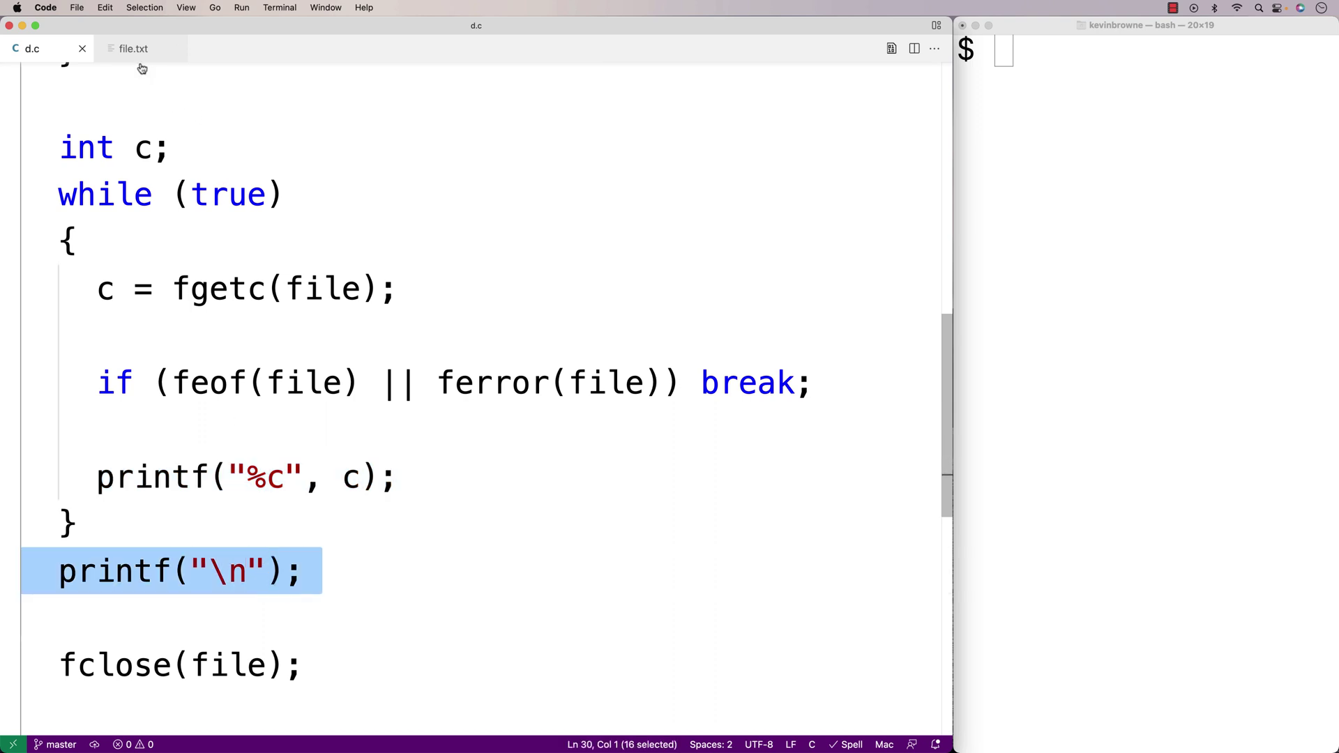
left_click(134, 49)
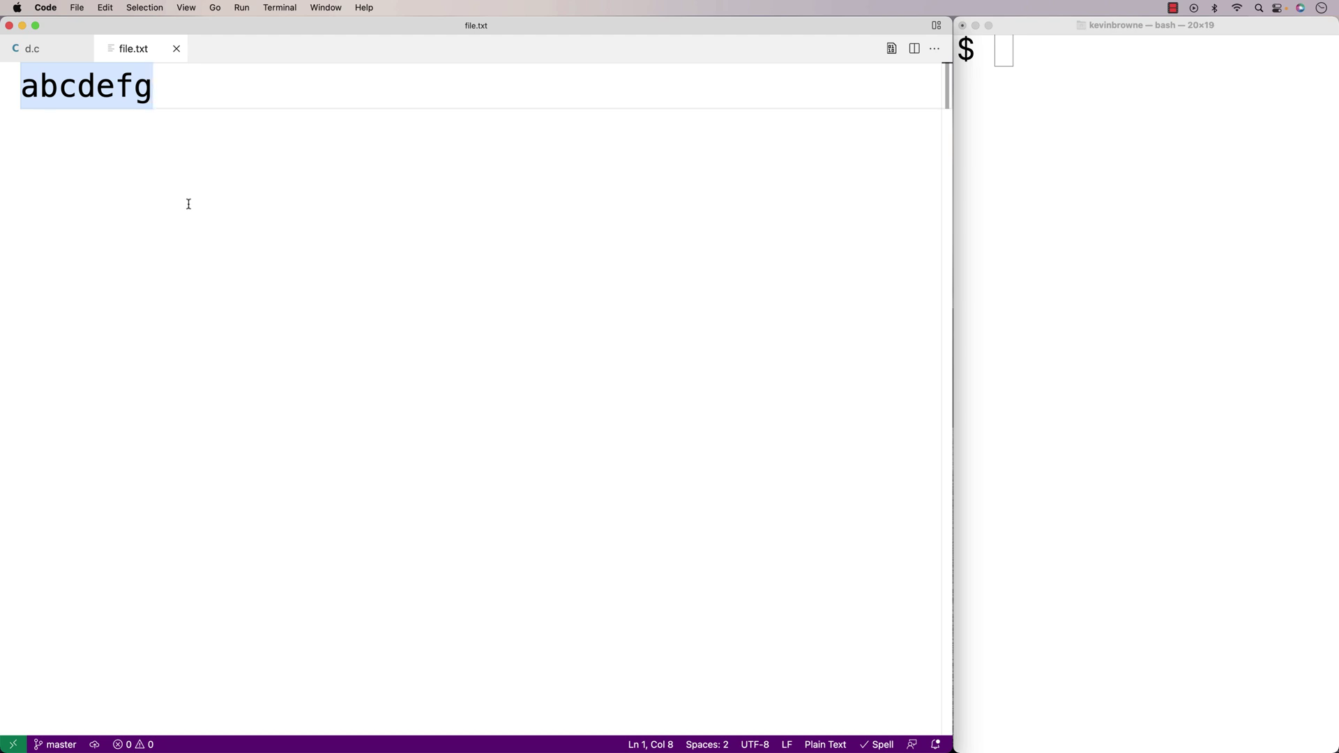
left_click(32, 48)
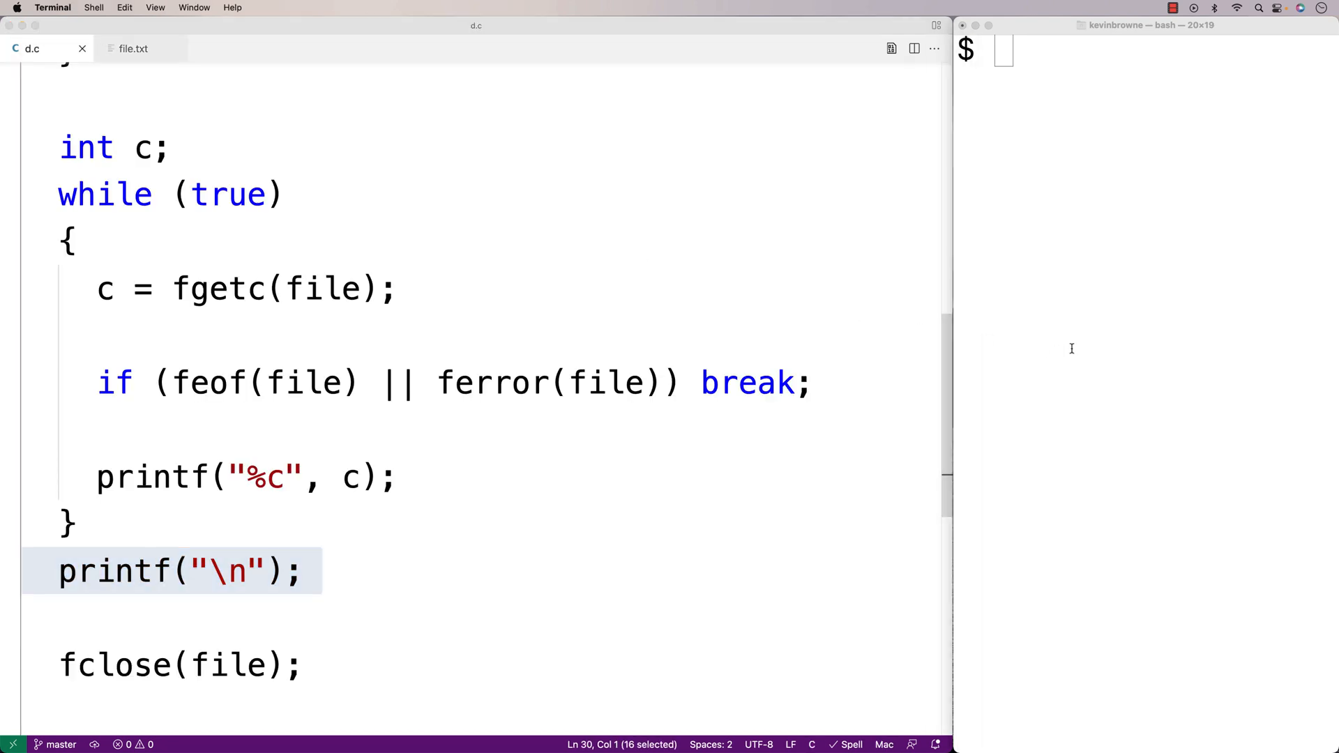
Compile with gcc -o d d.c, run ./d printing abcdefg, and view file.txt again.
type("gcc -o d d.c")
type("./d")
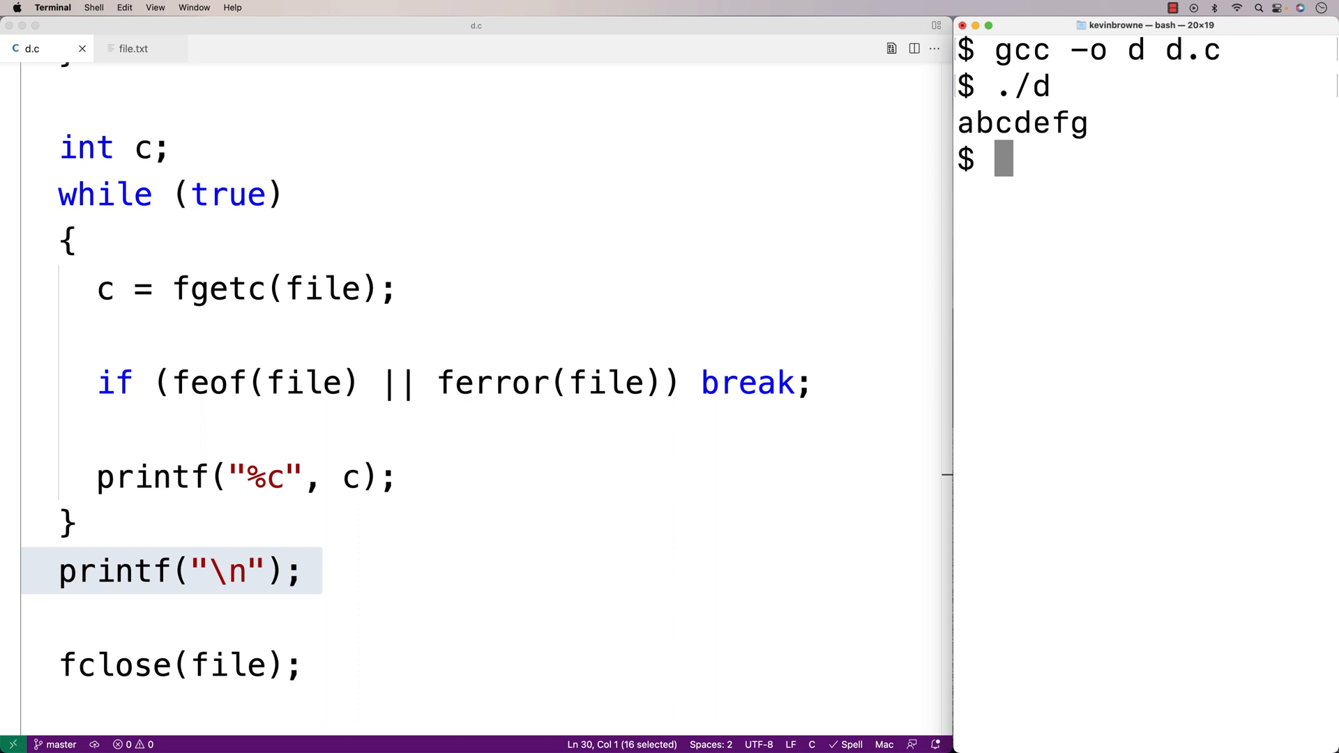
mouse_move(182, 47)
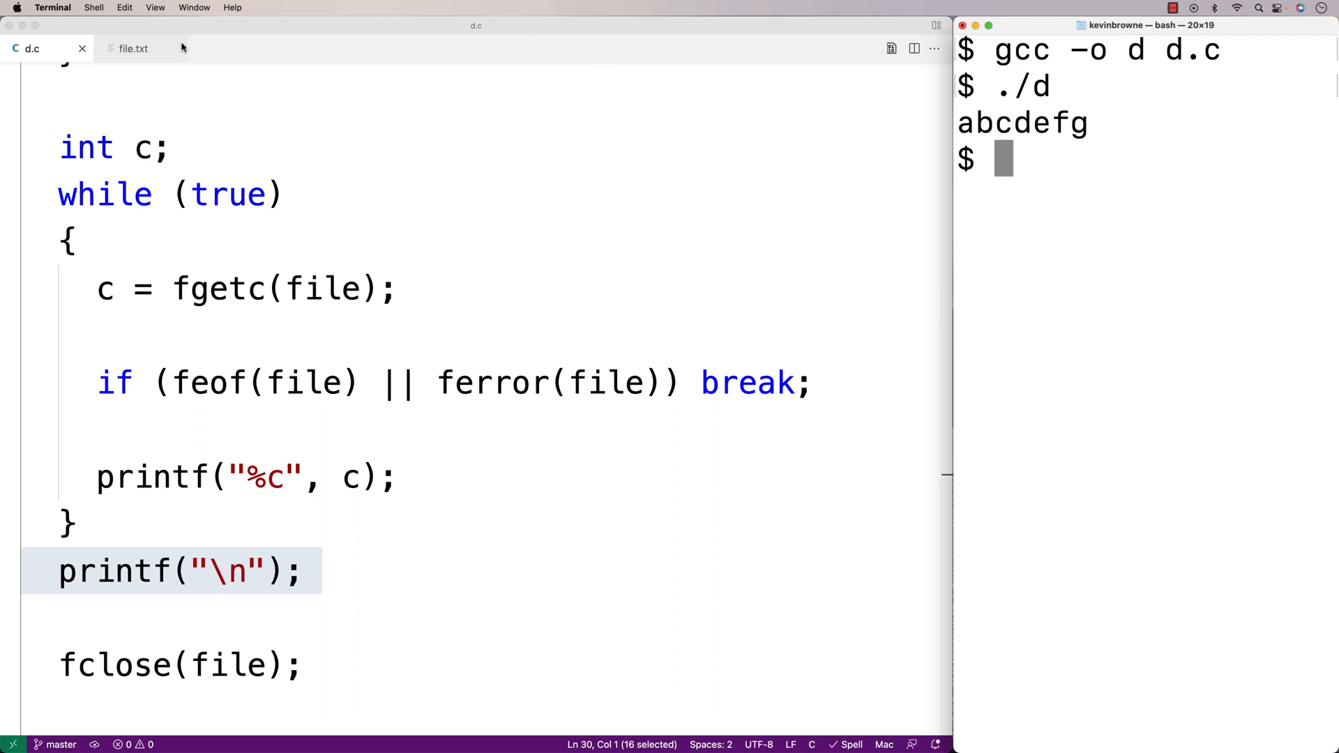
left_click(134, 49)
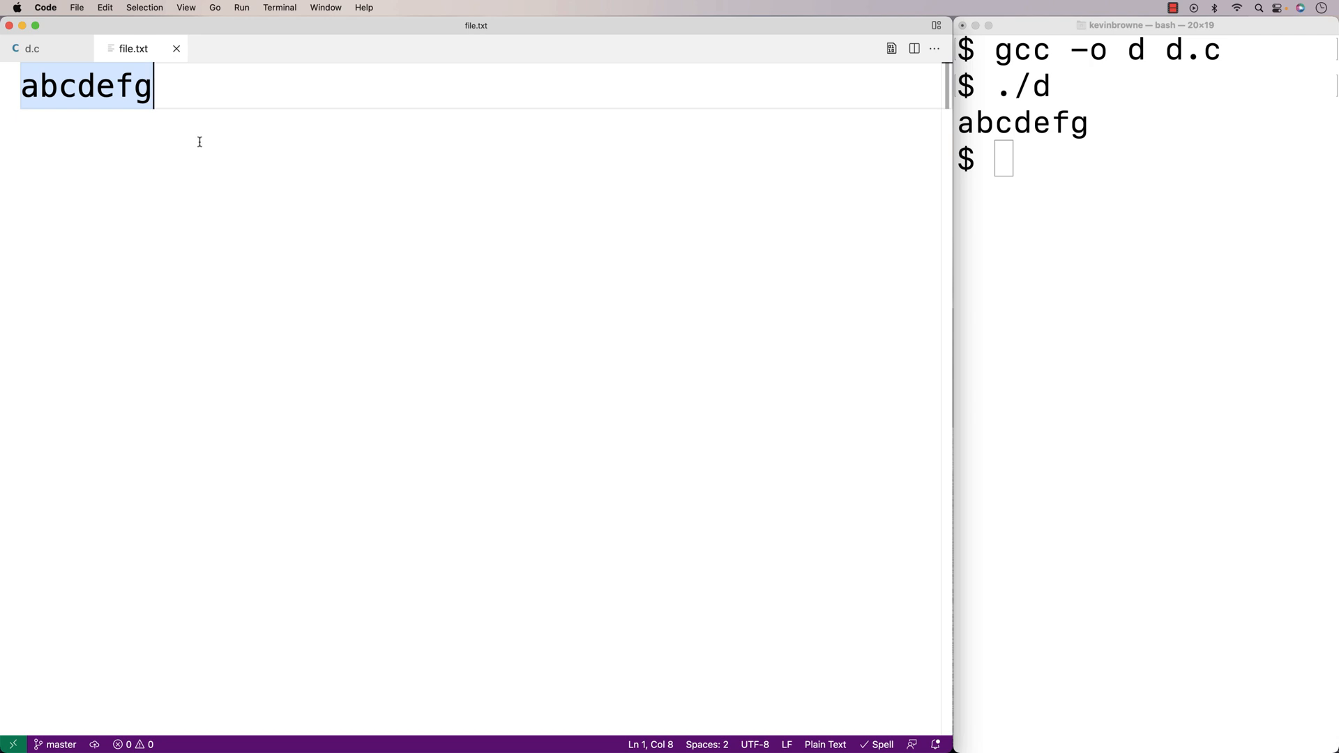
Write if (c == 'e') ungetc('z', file); else printf("%c", c); in the loop.
left_click(32, 49)
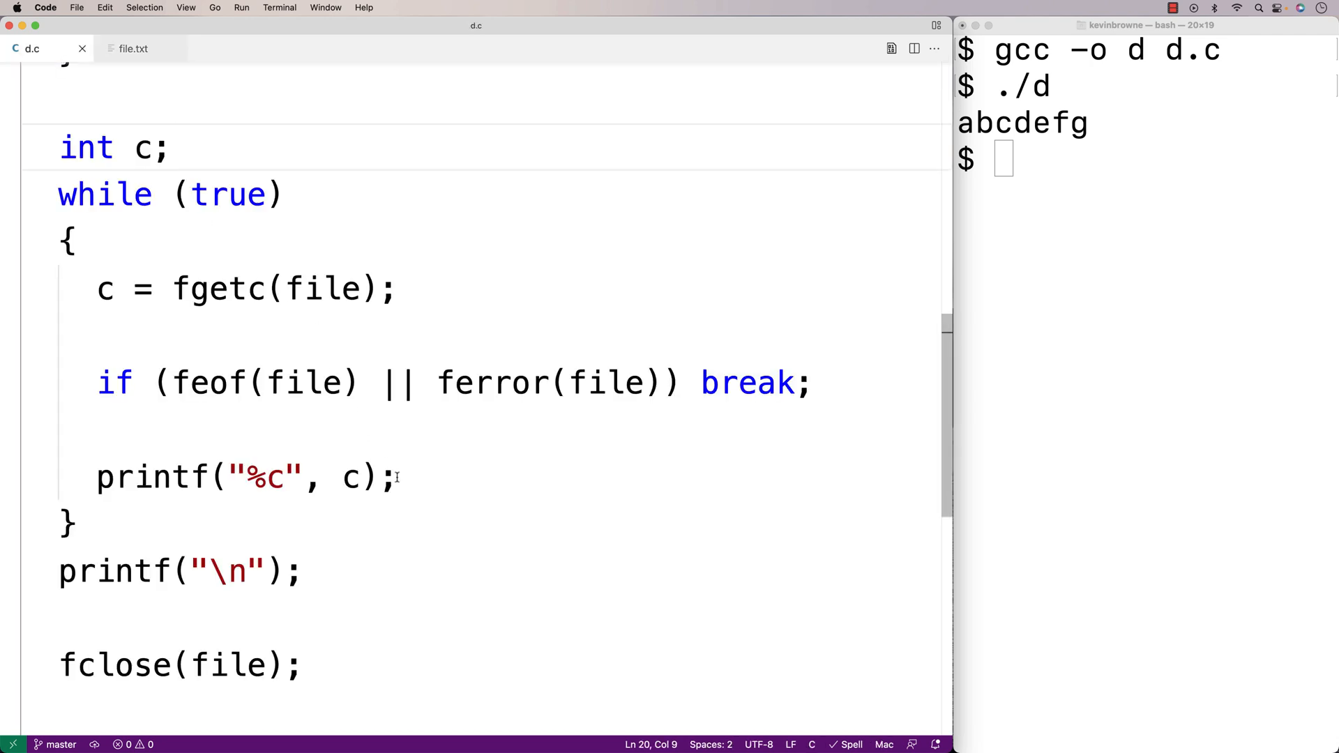
type("i")
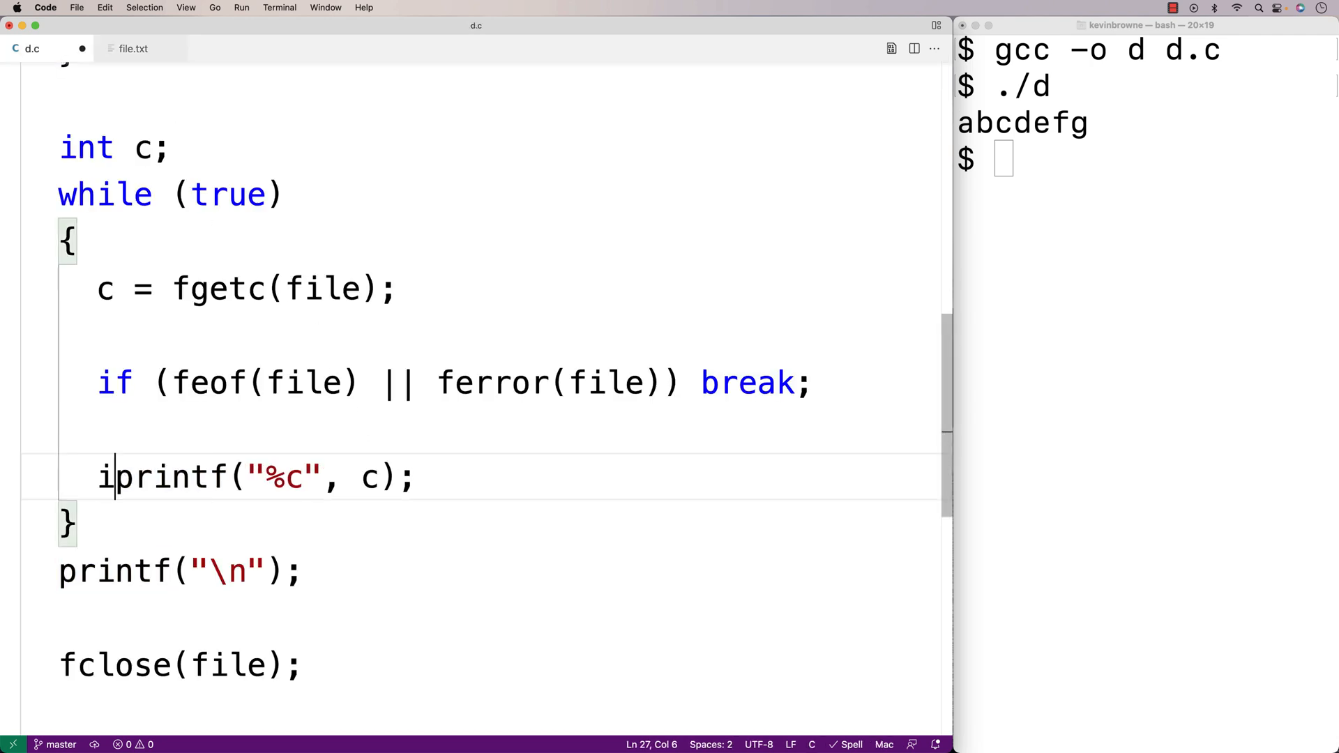
type("f (c ==")
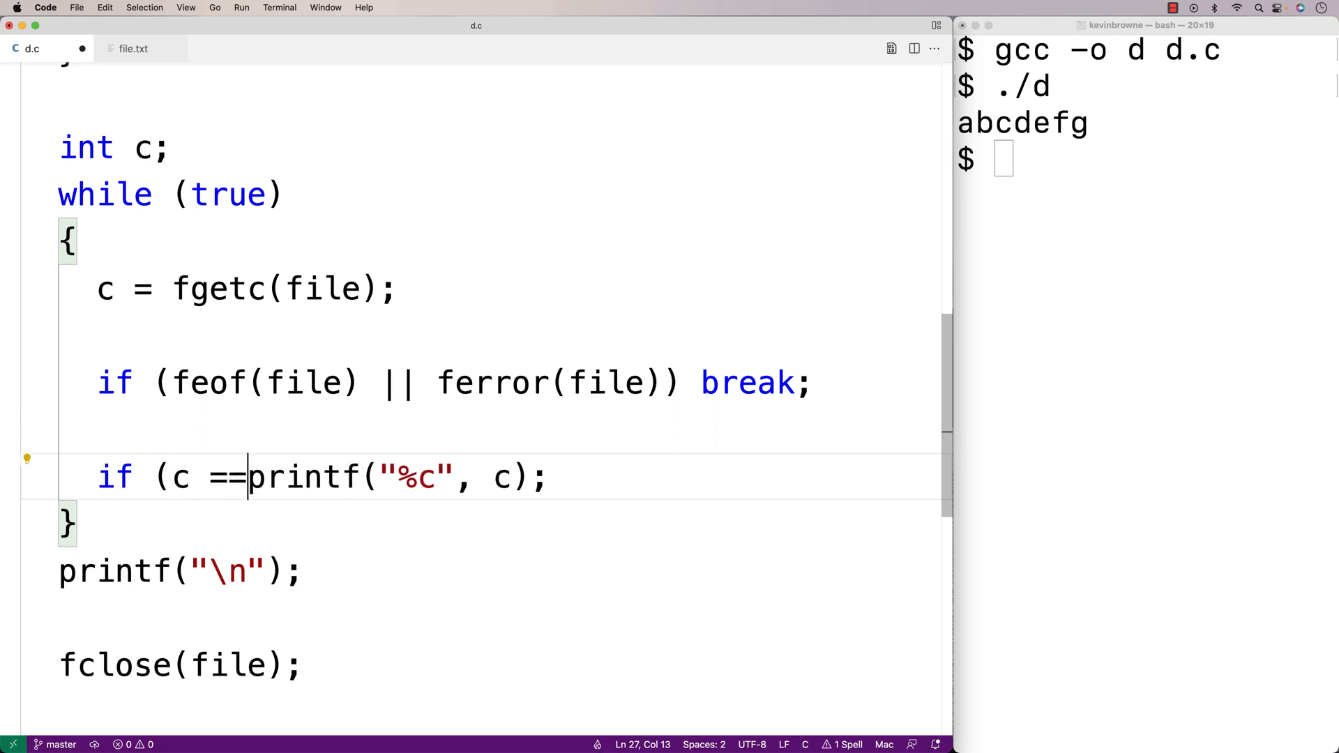
type("'e')")
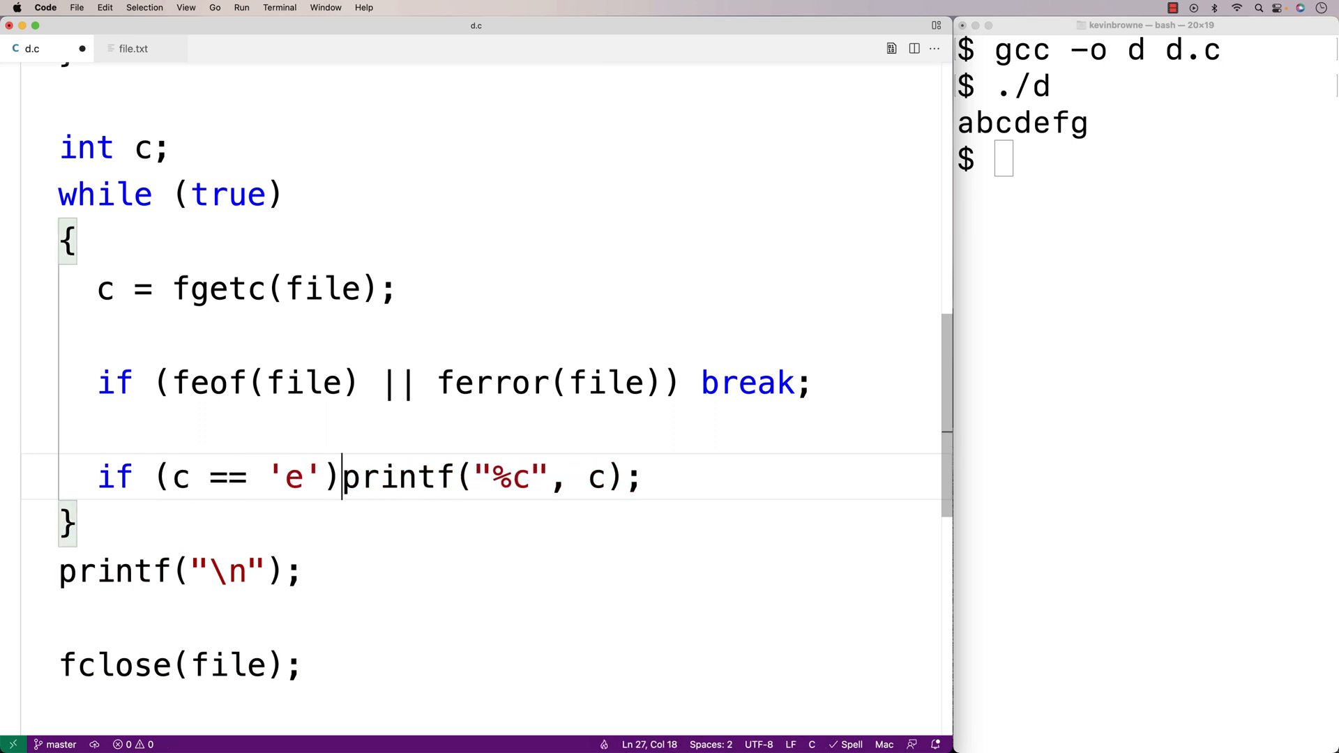
type("unf")
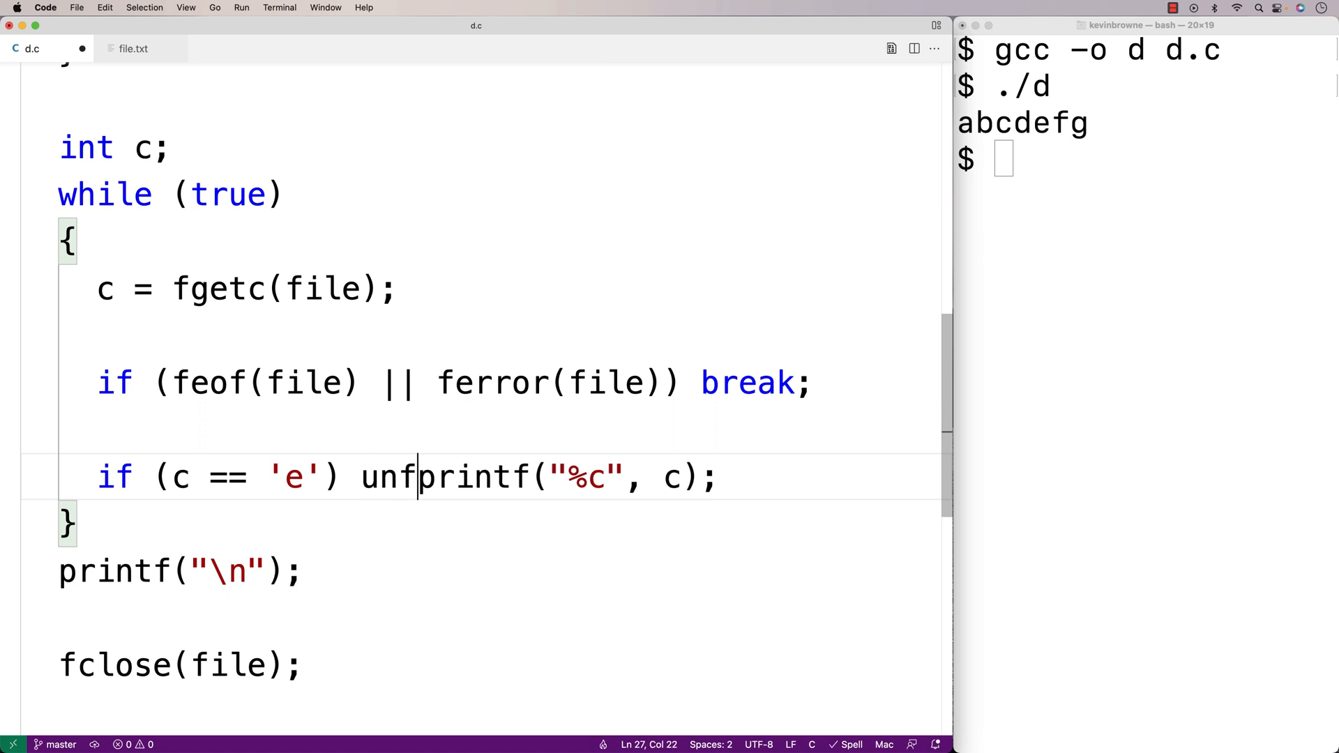
type("getc(")
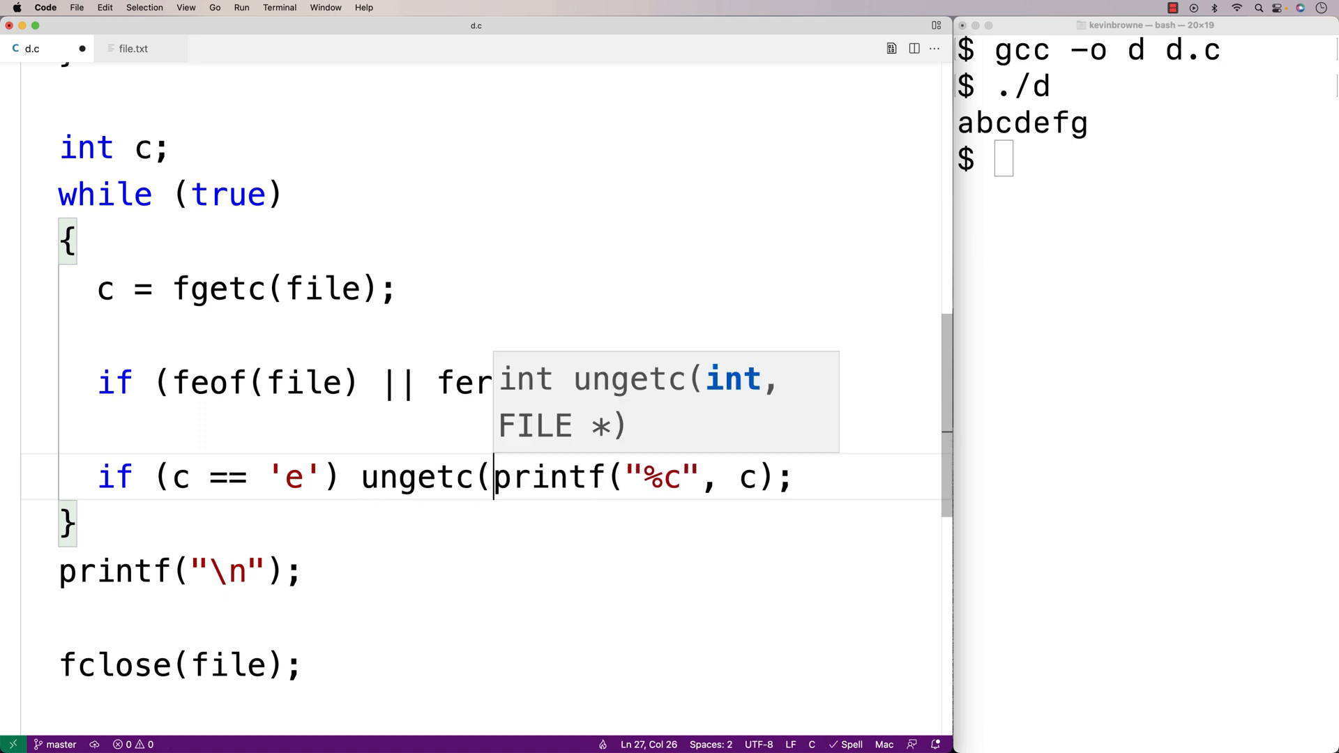
type("'z")
type("else ")
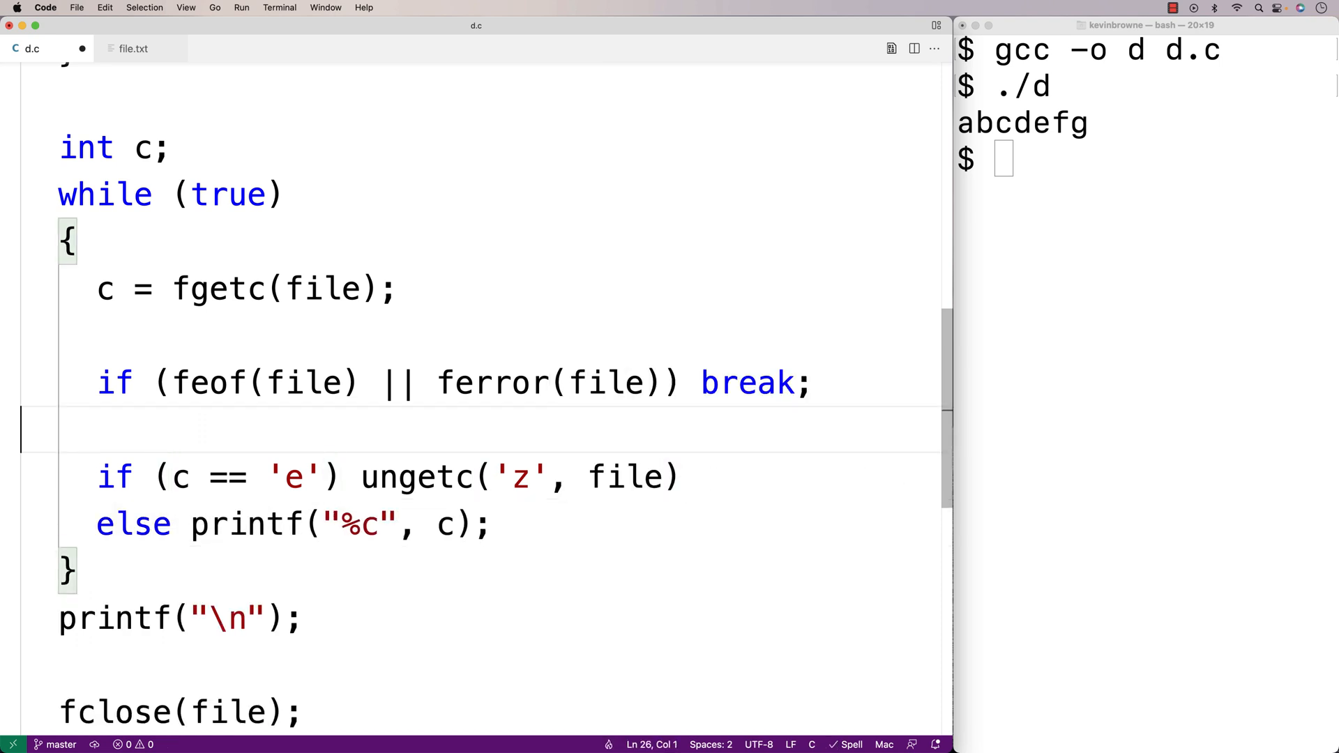
type(";")
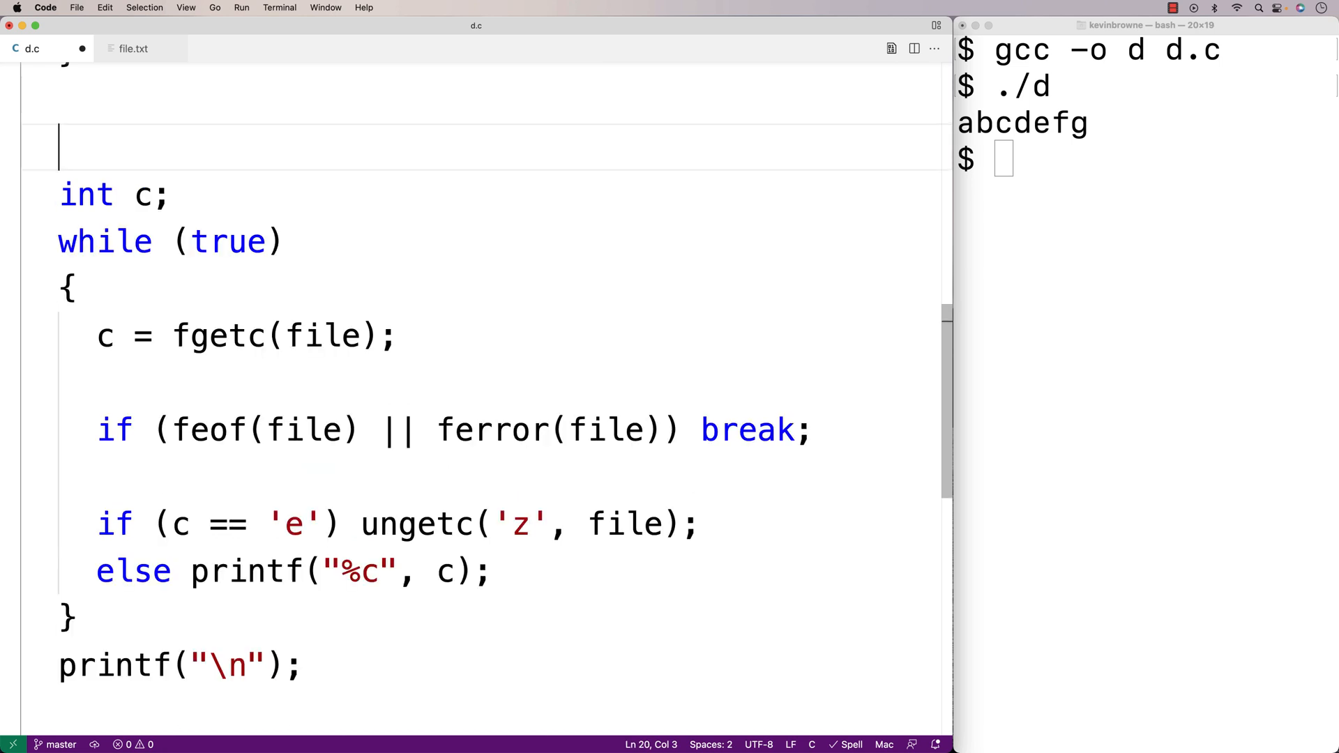
Write a // abcdefg trace comment and step through the already-read letters.
type("// ab")
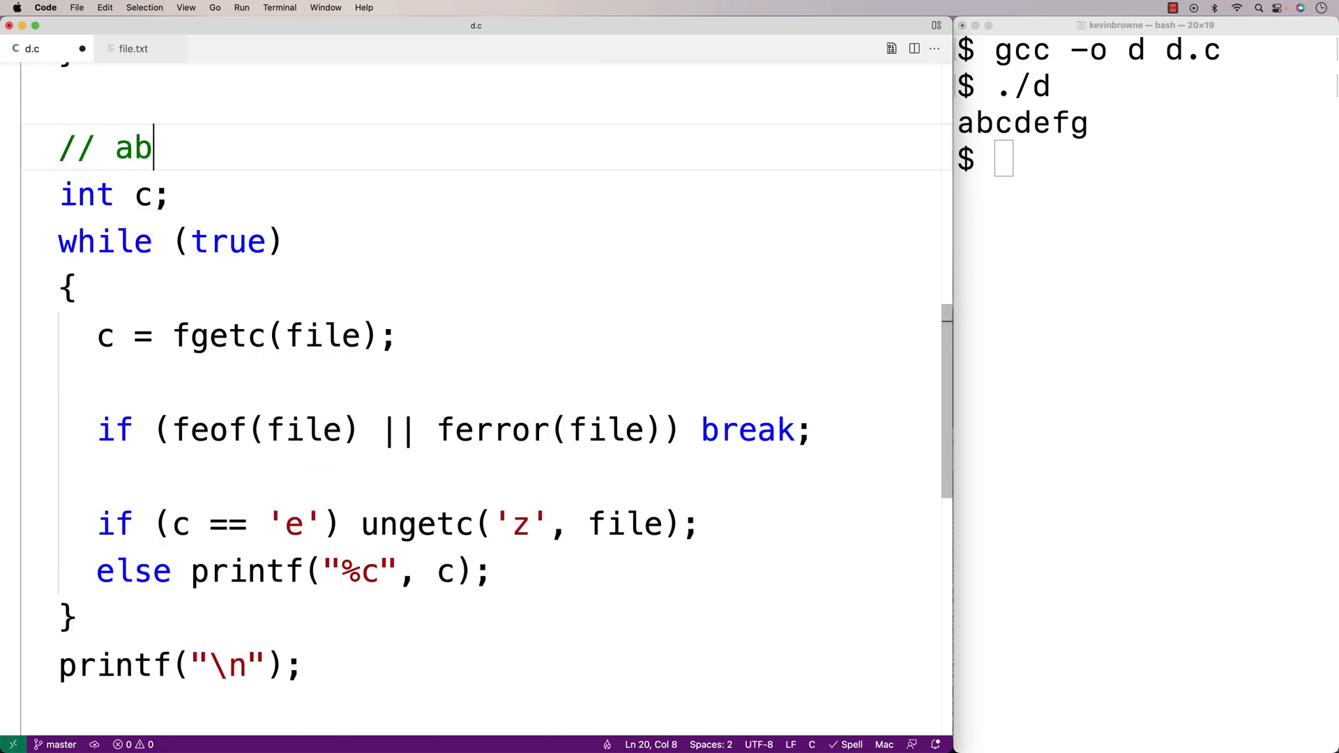
type("cdefg")
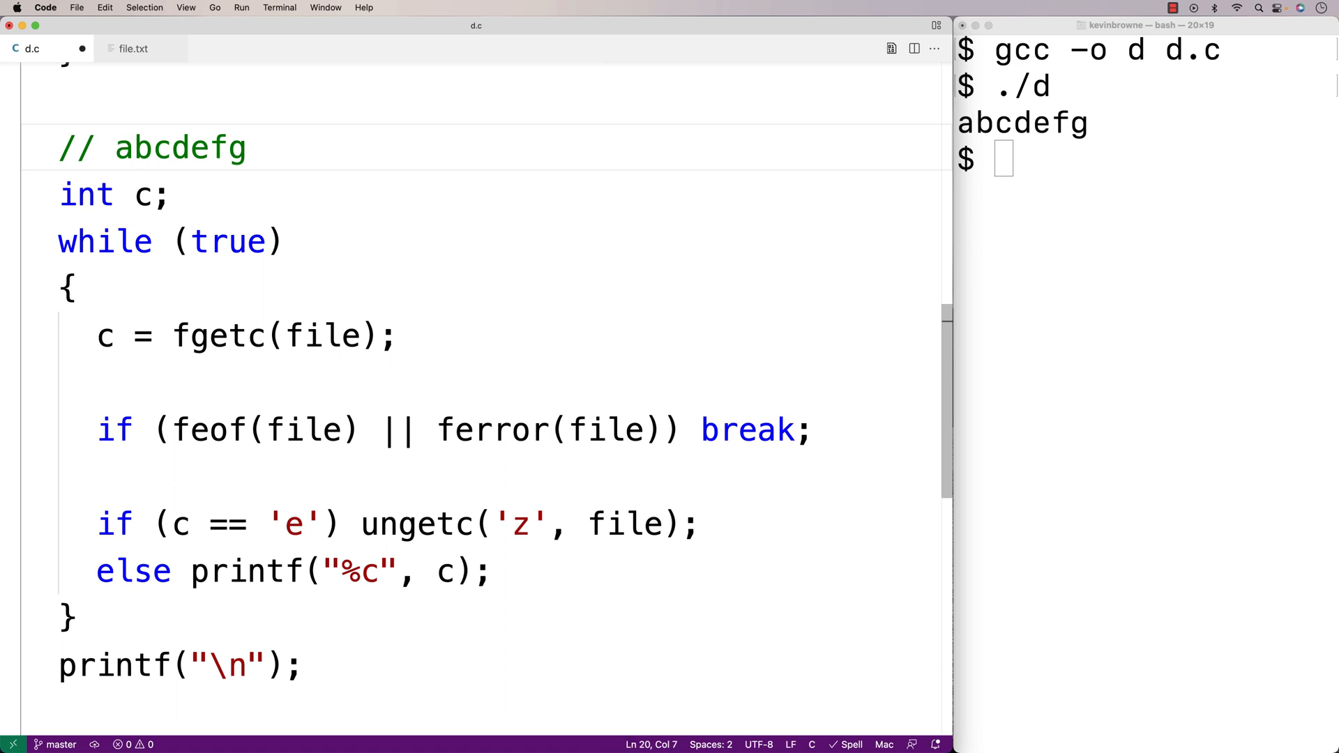
key("Backspace")
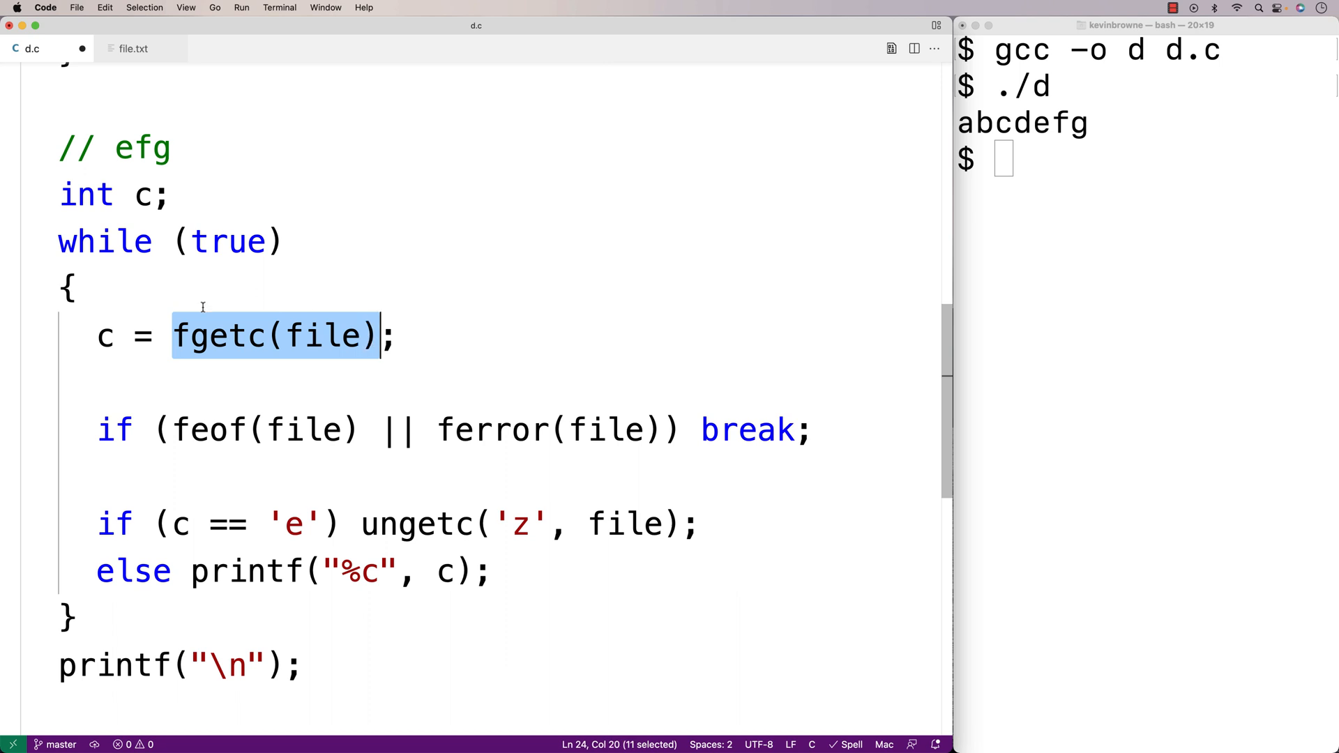
left_click(133, 148)
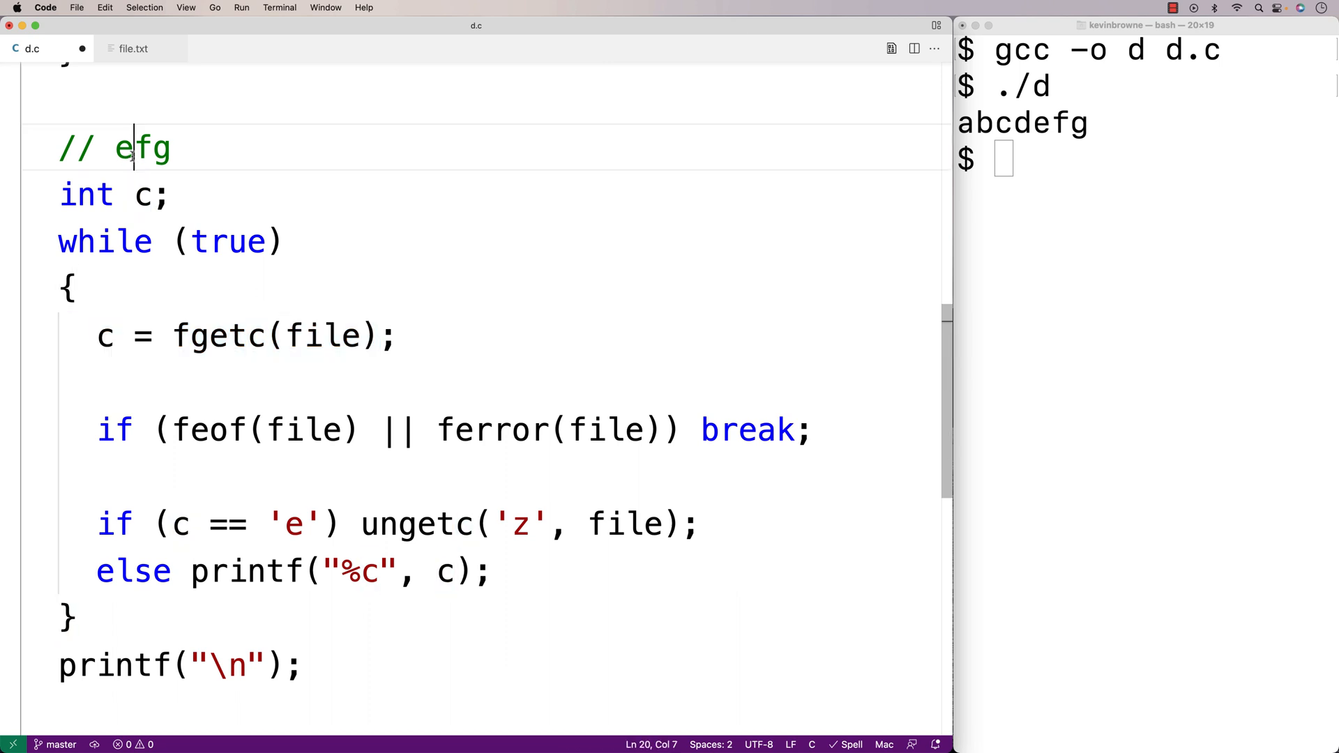
key("Backspace")
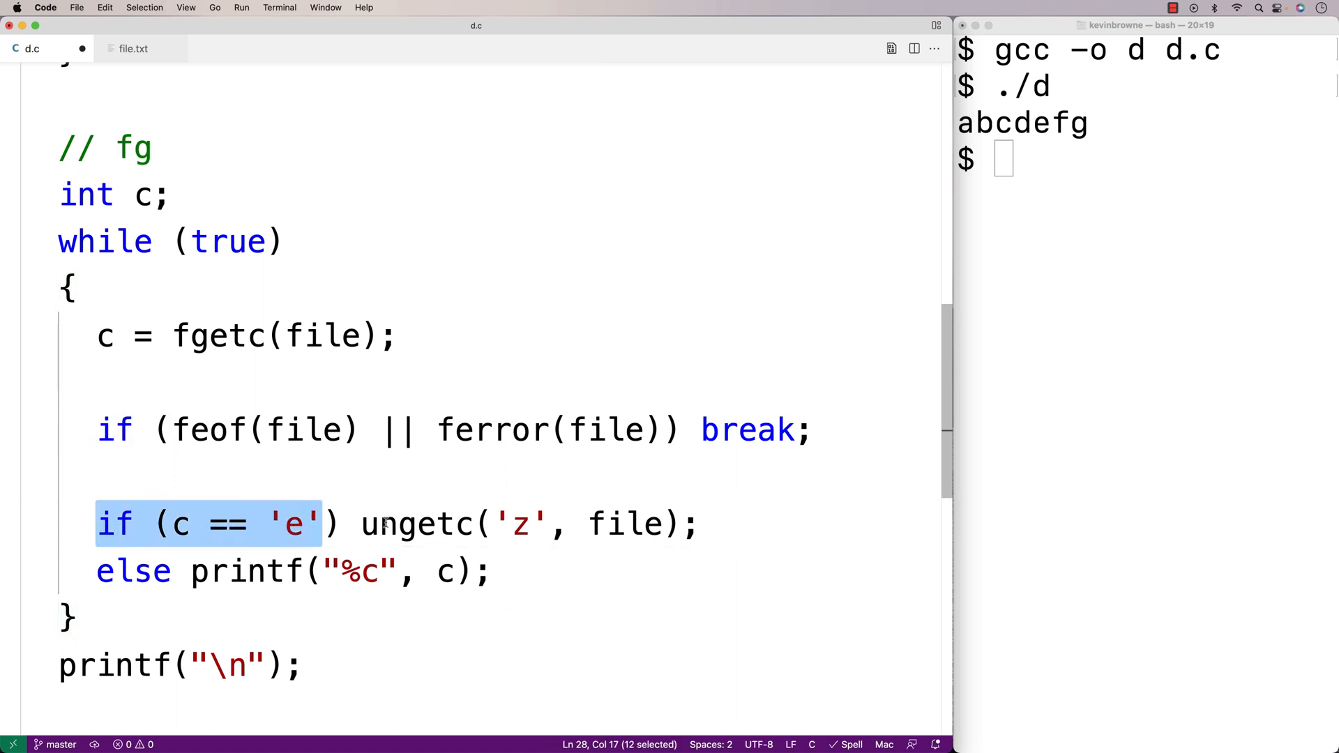
Point out the 'z' literal and file argument of ungetc in the loop.
left_click(551, 523)
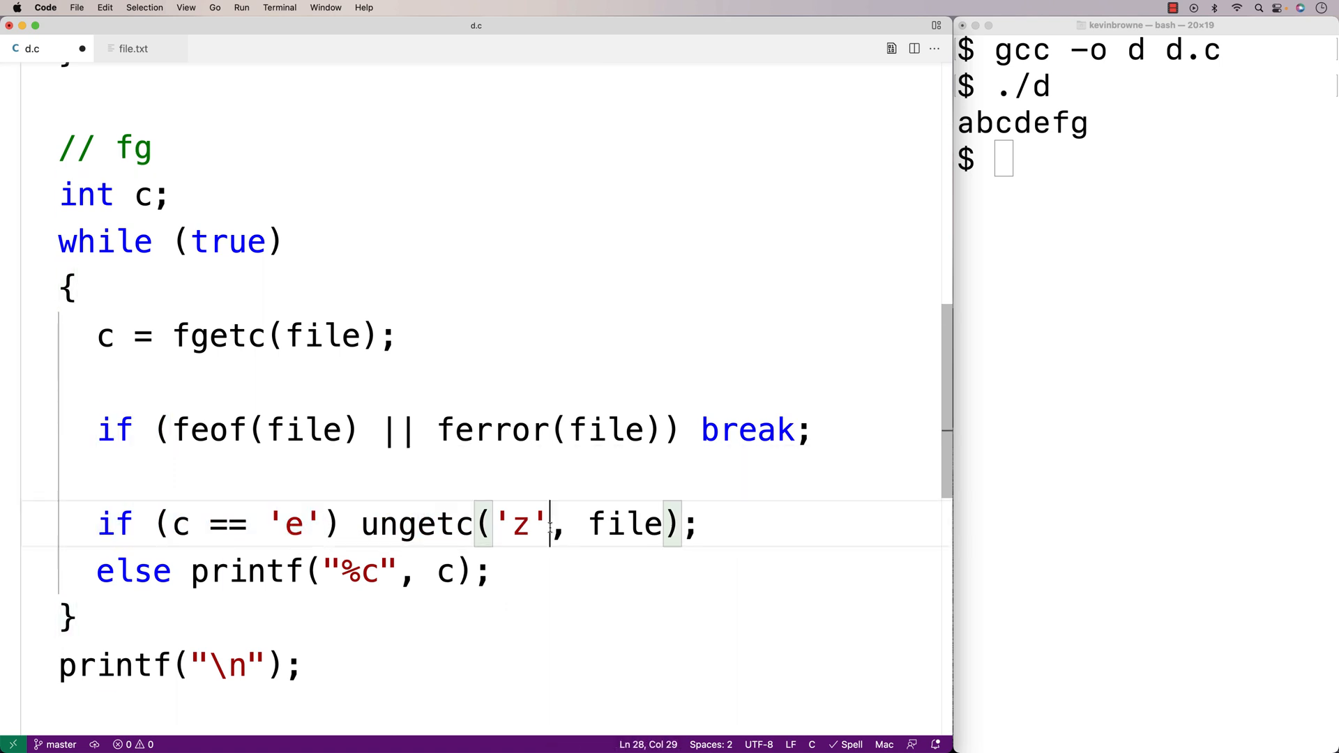
double_click(624, 523)
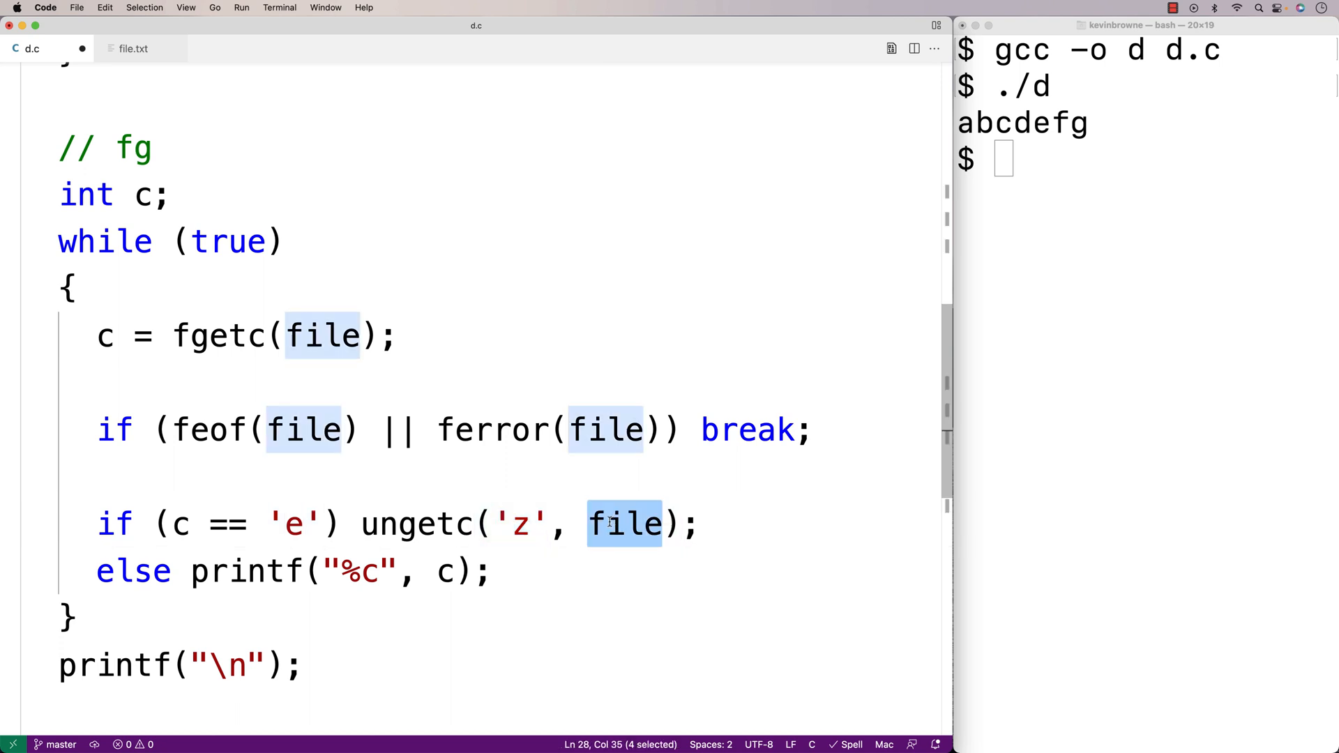
mouse_move(526, 523)
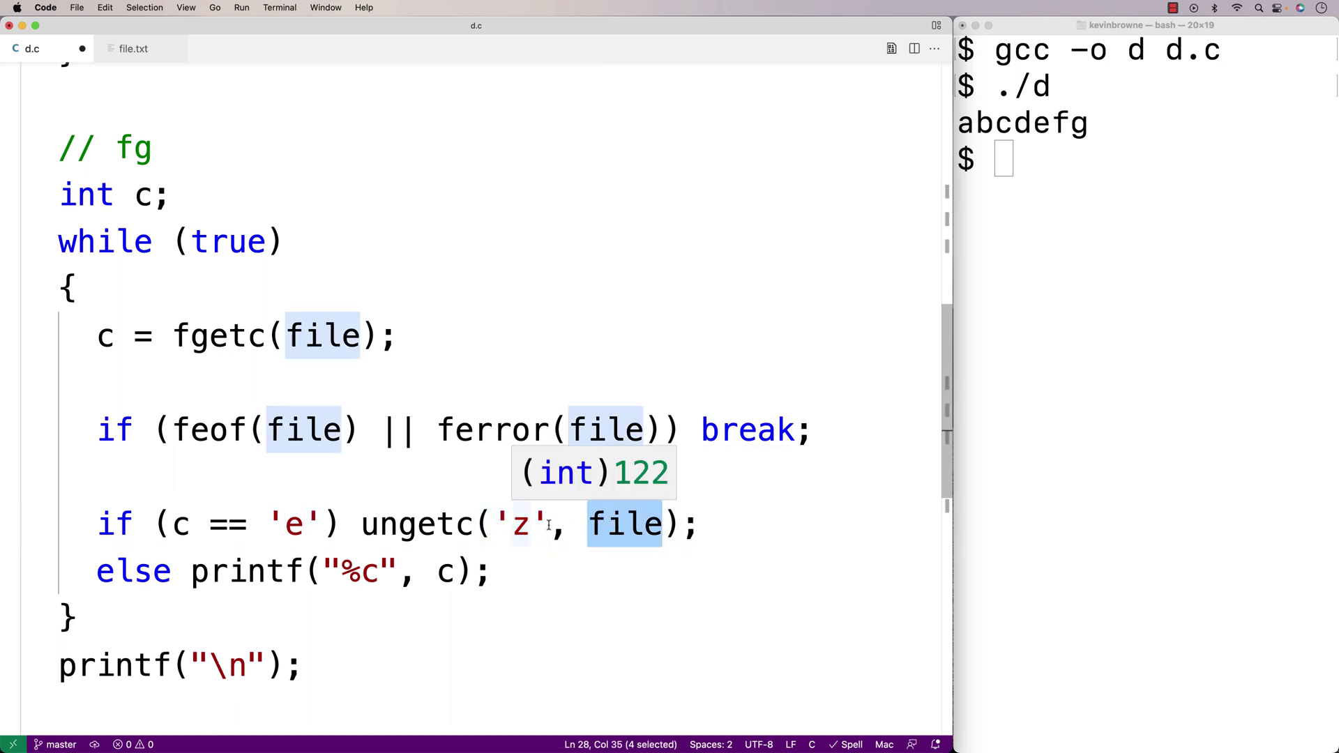
double_click(519, 523)
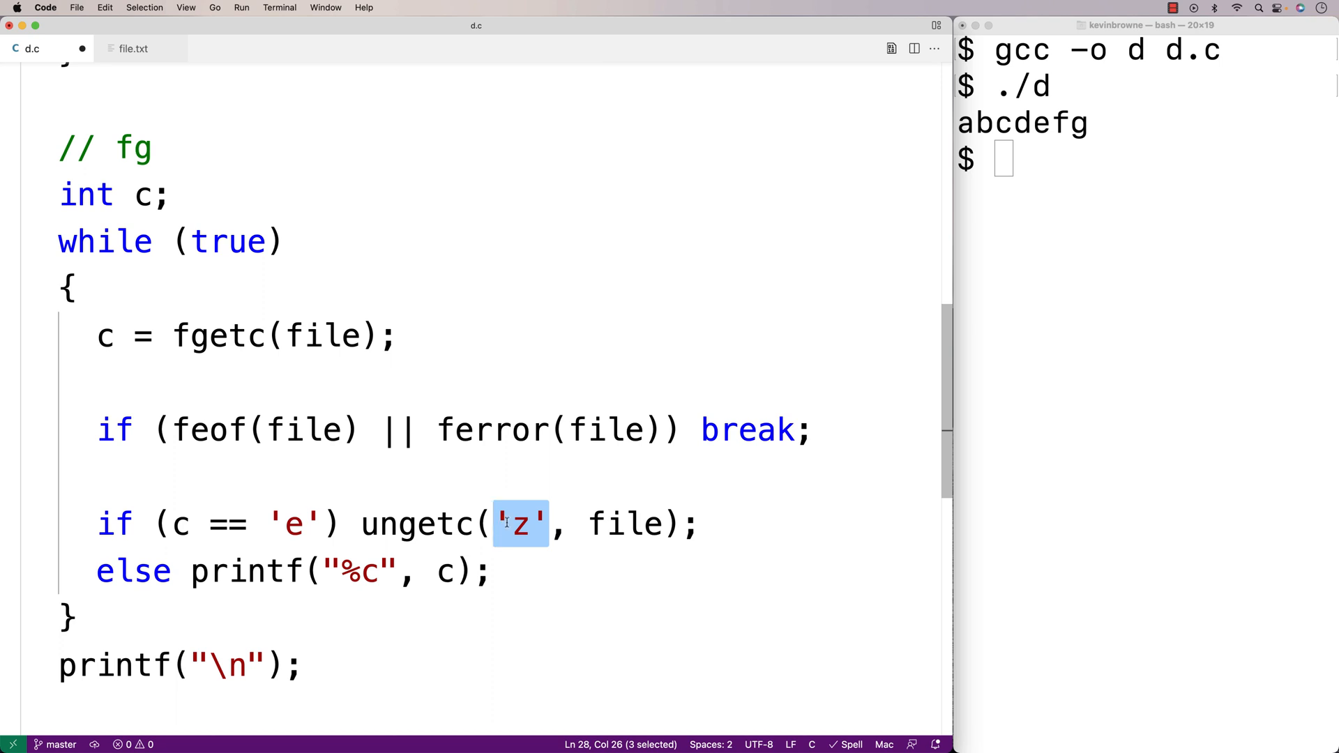
double_click(625, 523)
type("z")
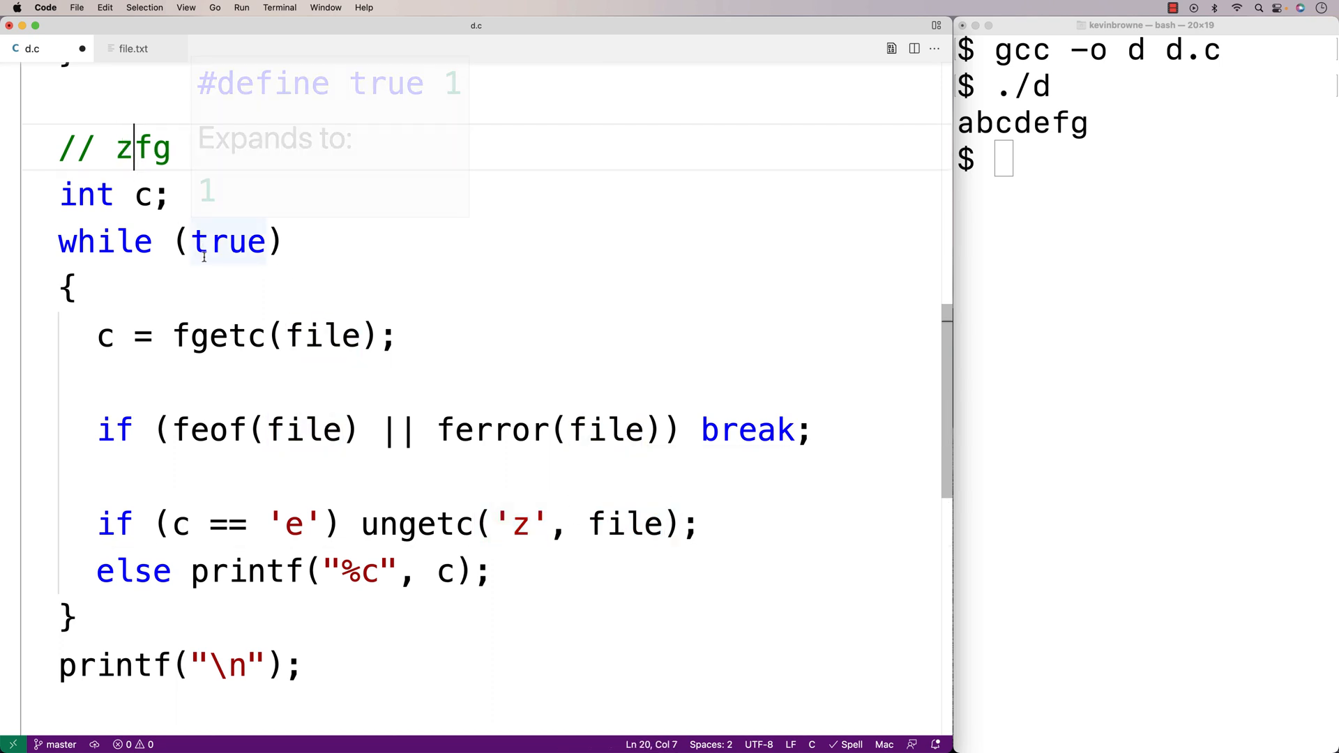
mouse_move(202, 491)
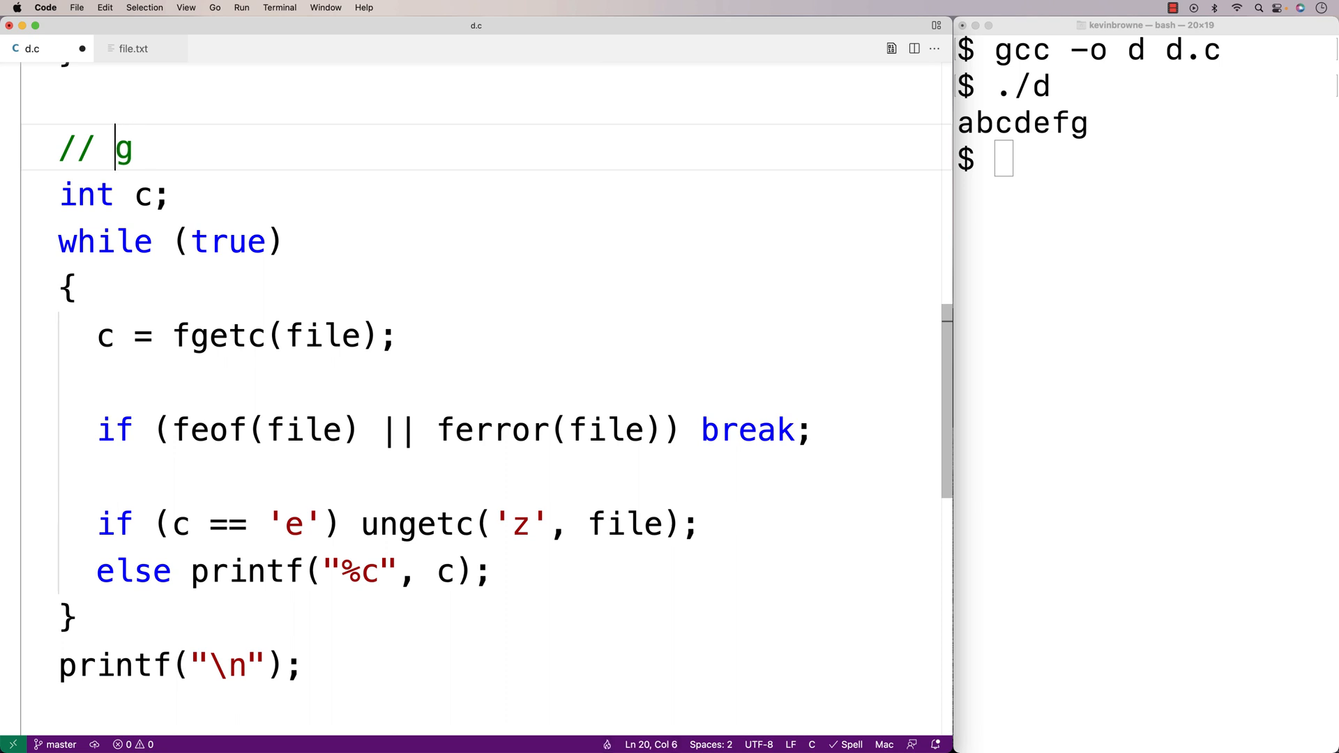
Rewrite the trace comment as the expected output // abcdzfg.
key("backspace")
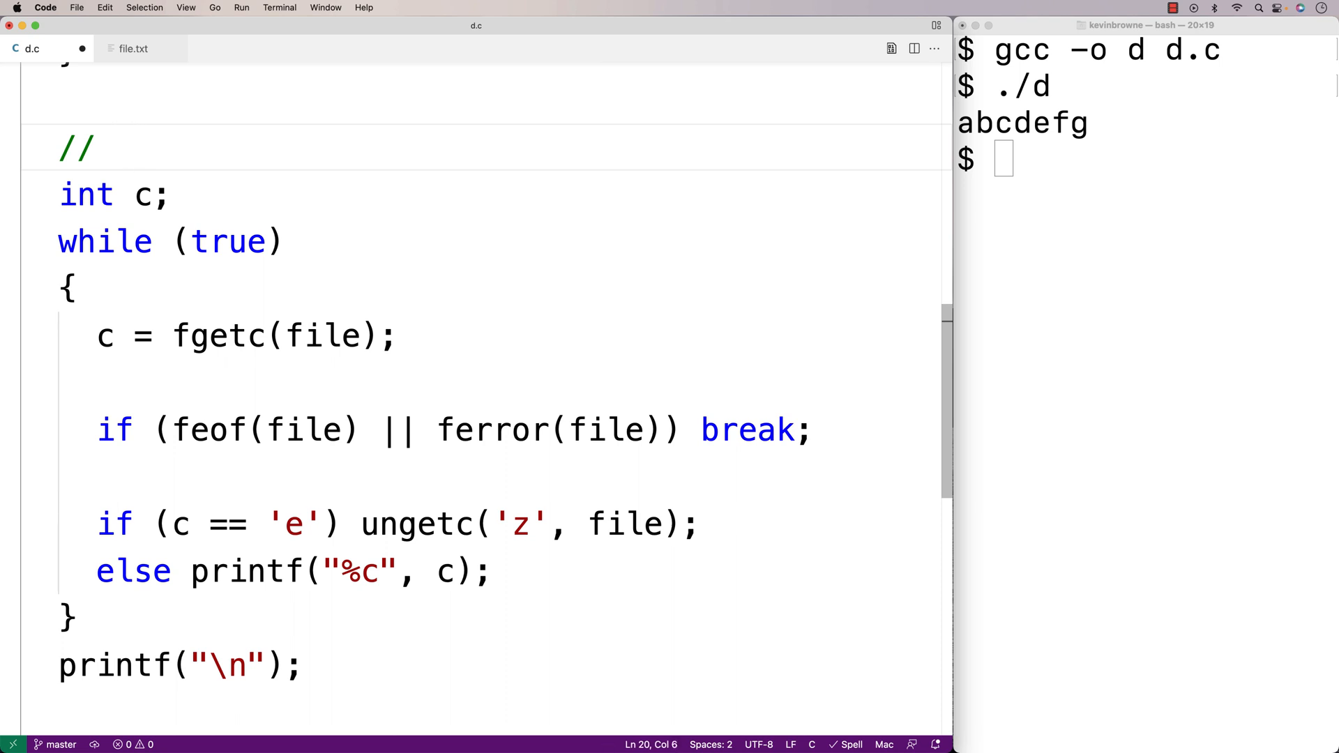
type("abcd")
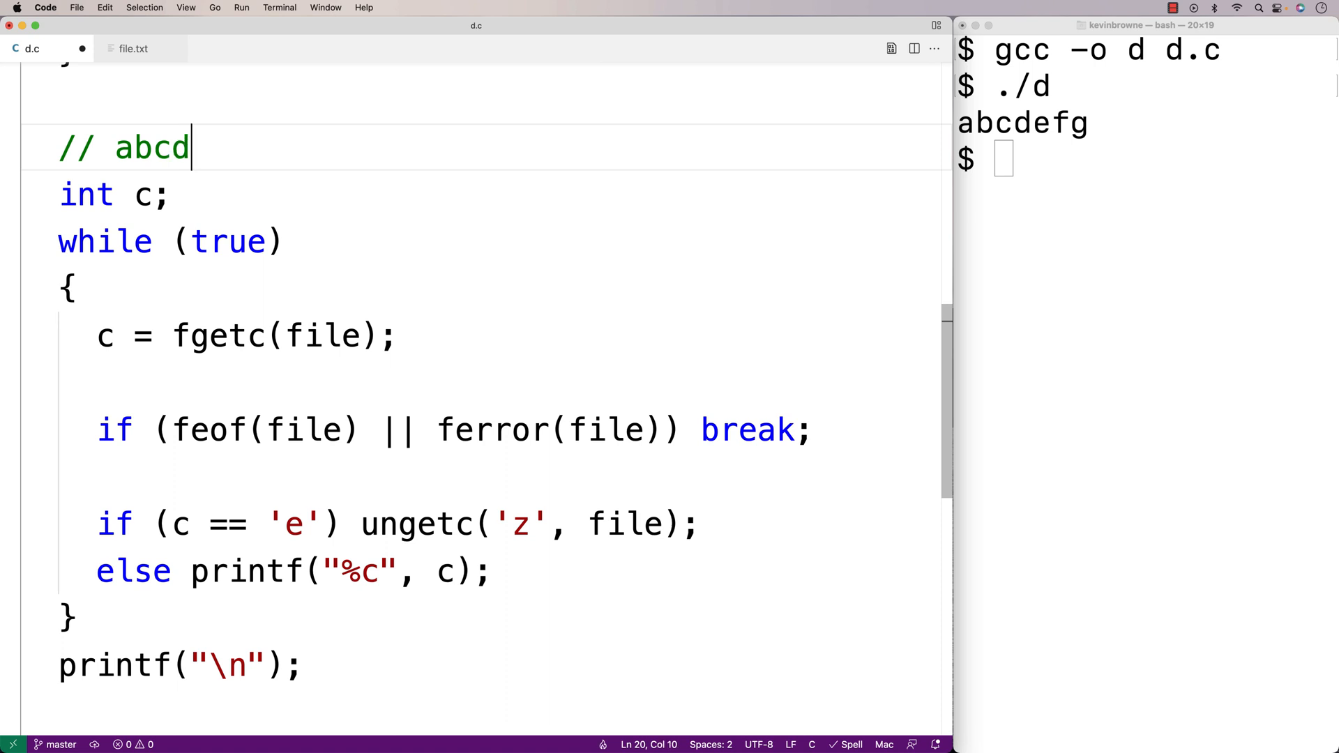
type("zfg")
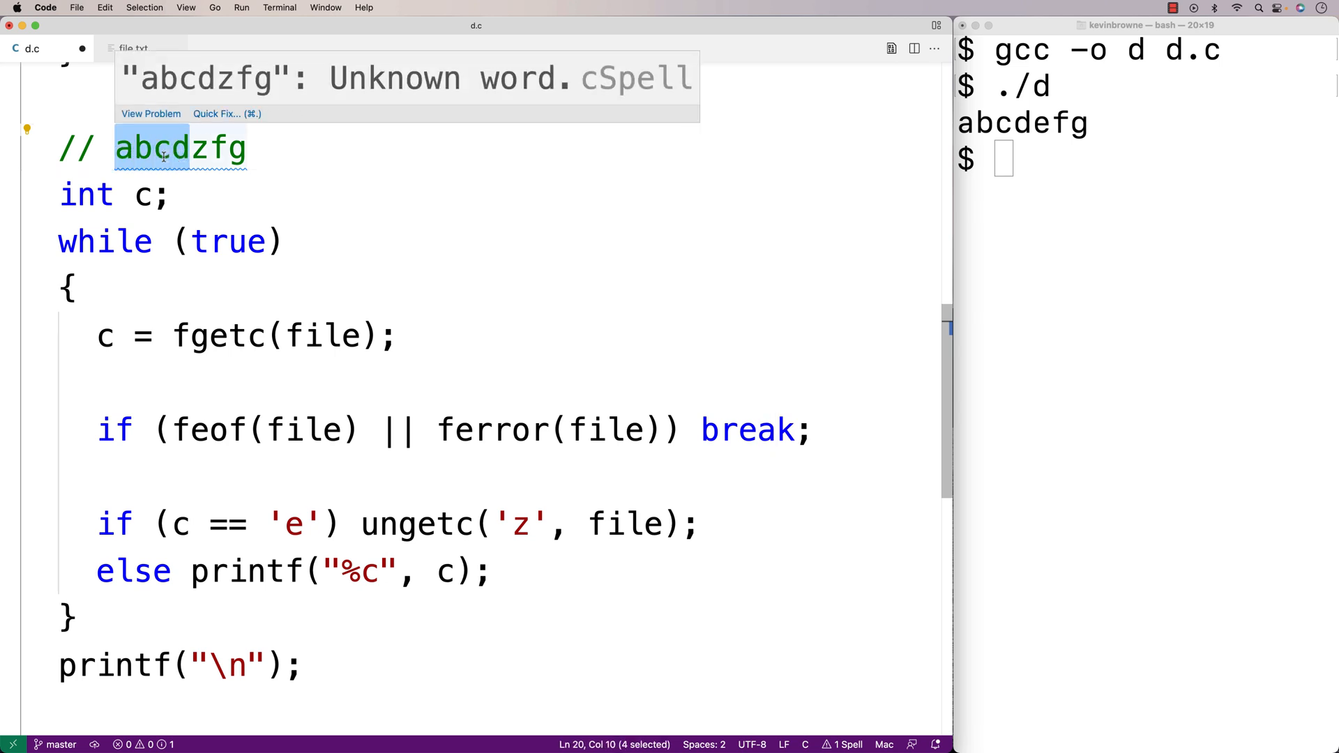
mouse_move(313, 496)
type("gcc -o d d.c")
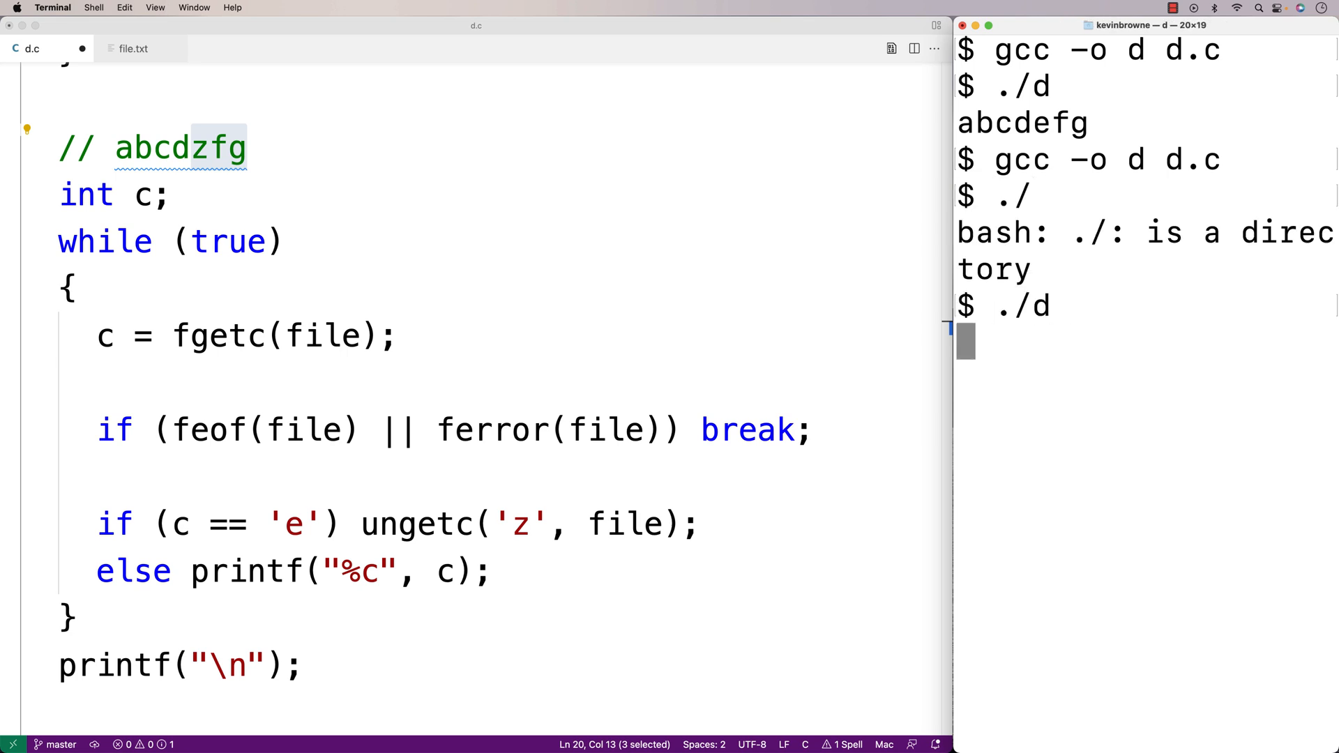
Run the rebuilt ./d, which prints abcdzfg.
key("Return")
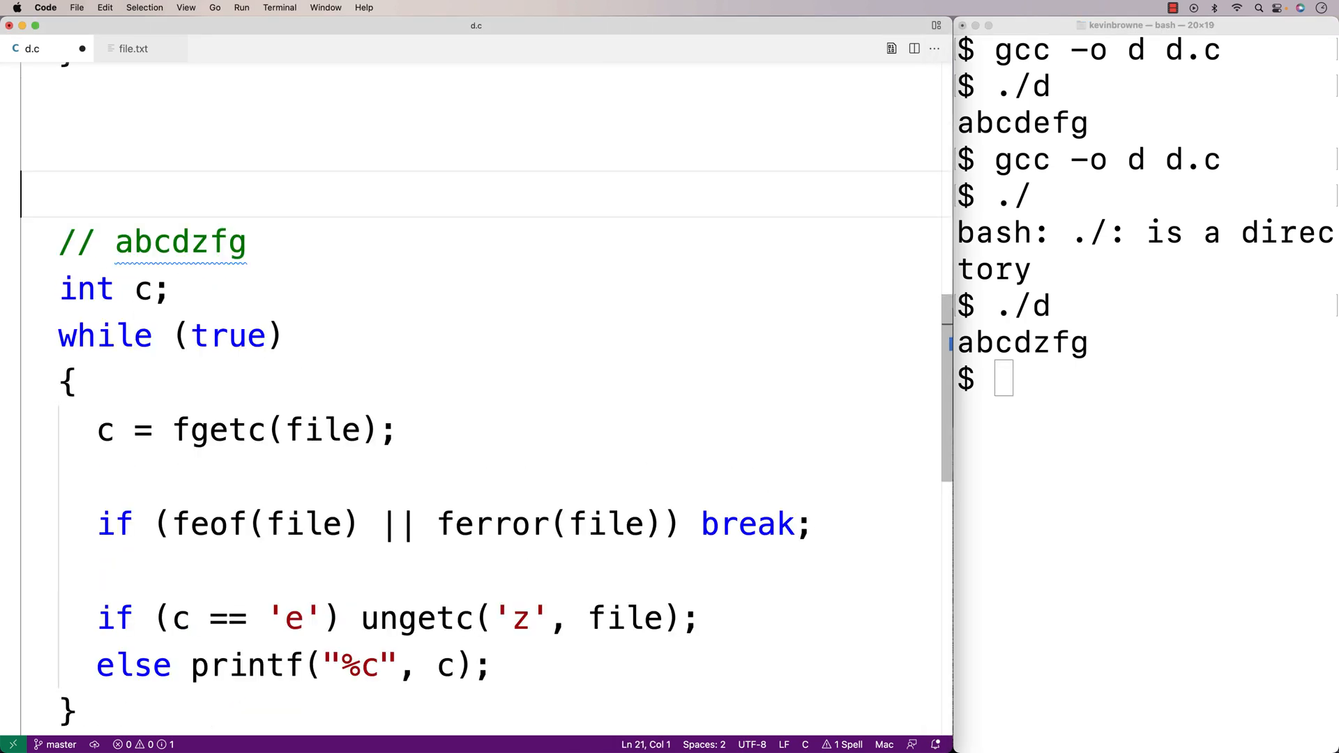
Type char buffer[4096]; above the comment, then select the line to remove it.
type("char")
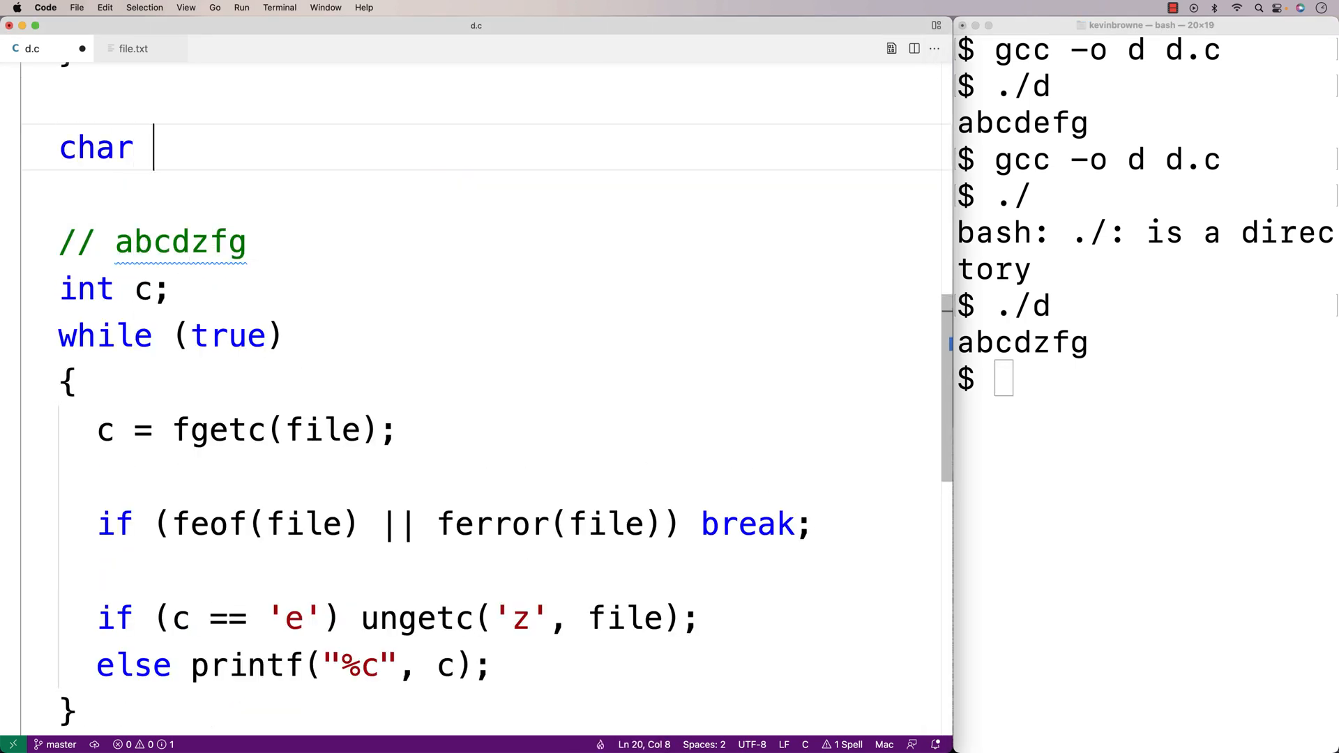
type("buffer[20]")
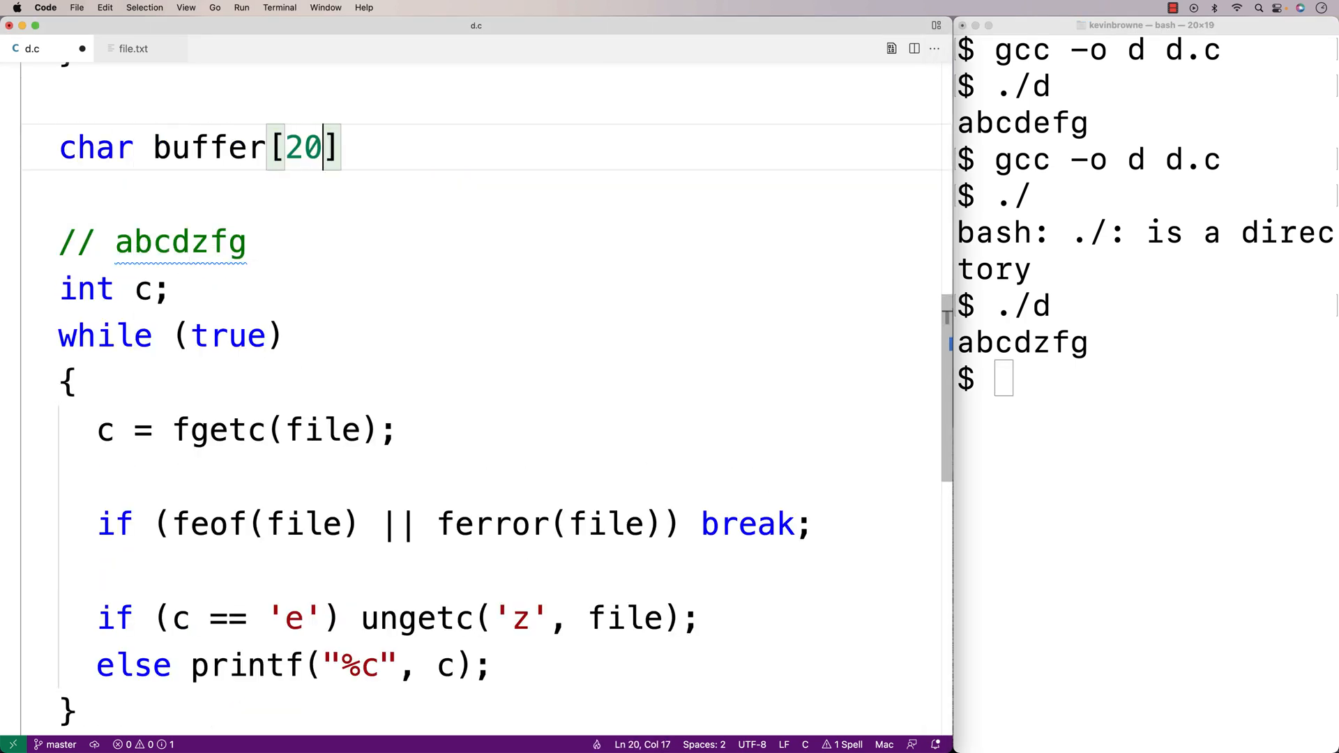
key("Backspace")
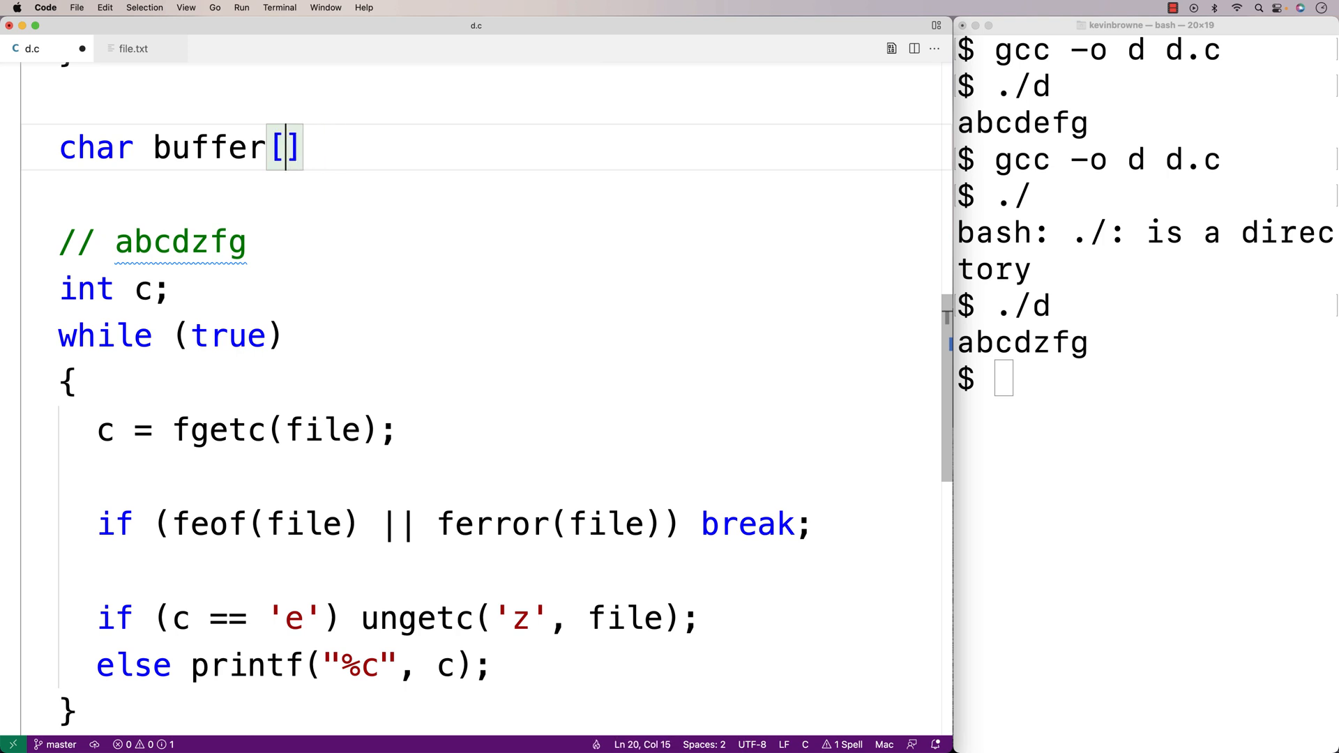
type("4095")
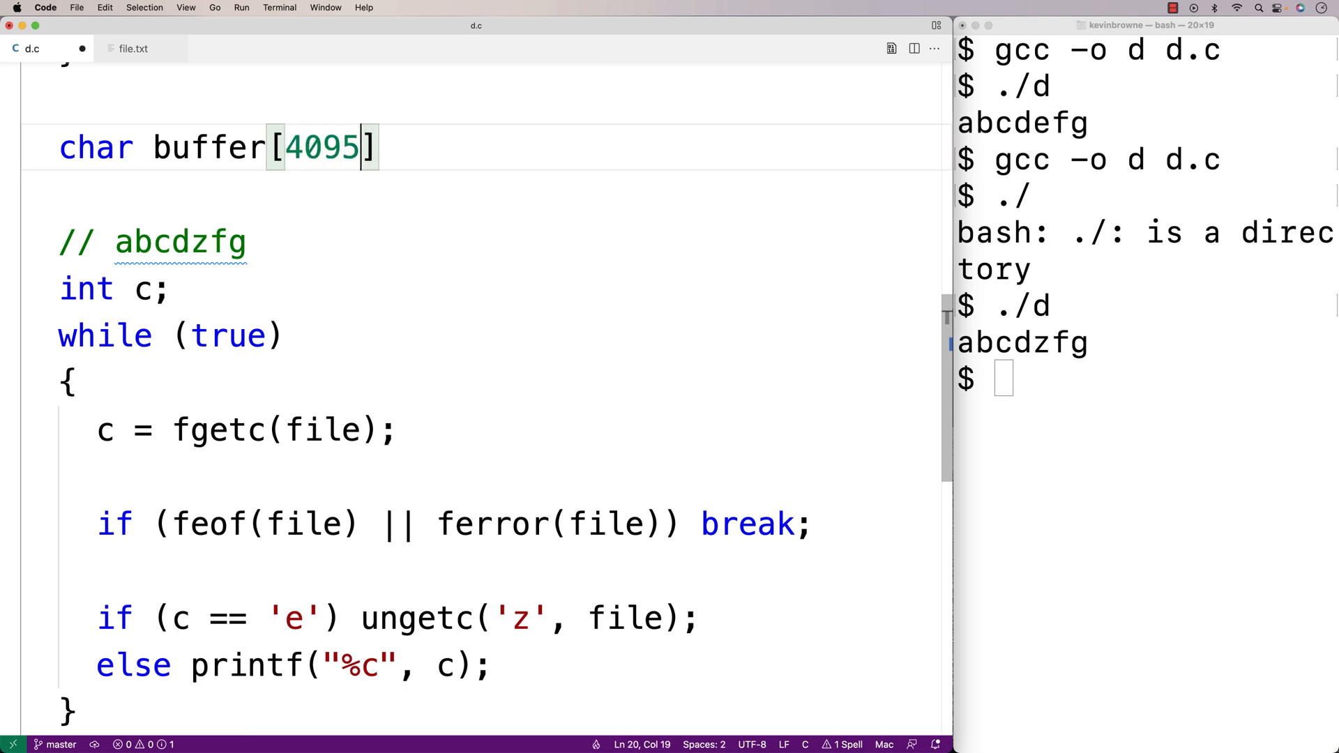
type("6;")
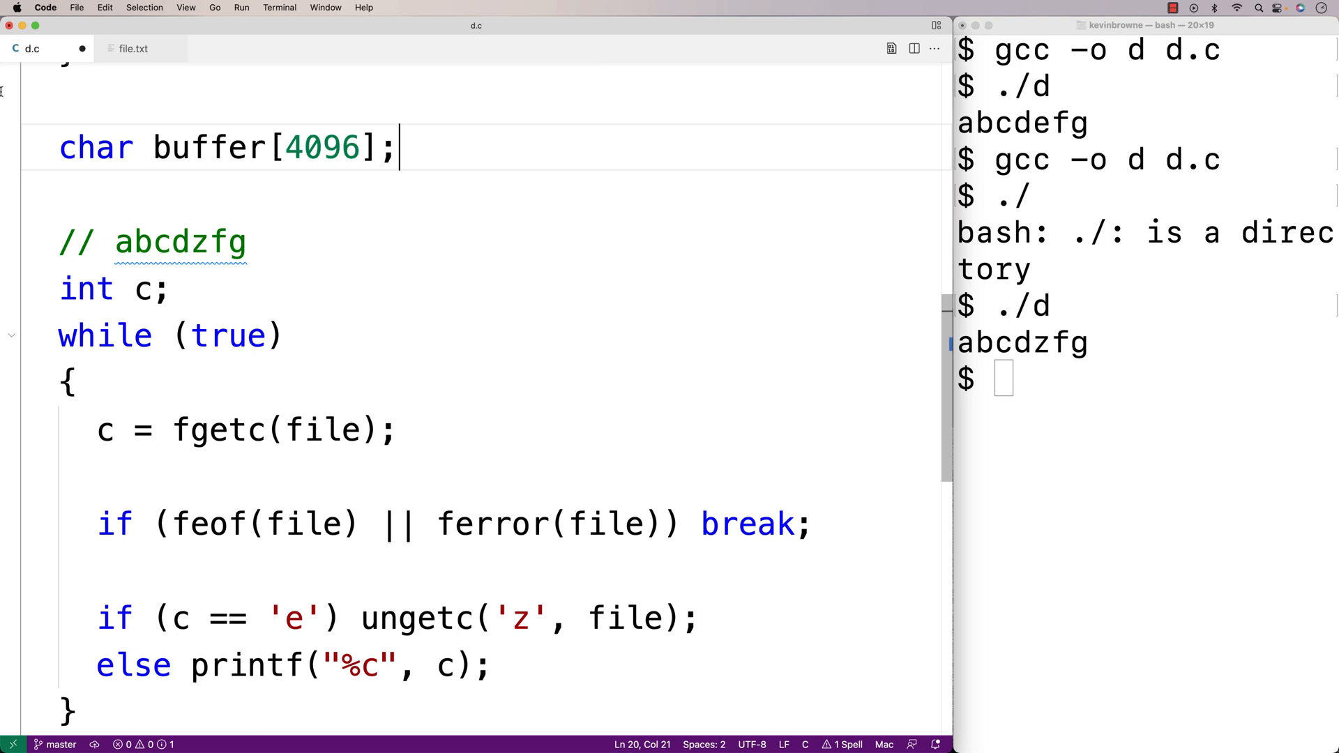
triple_click(213, 146)
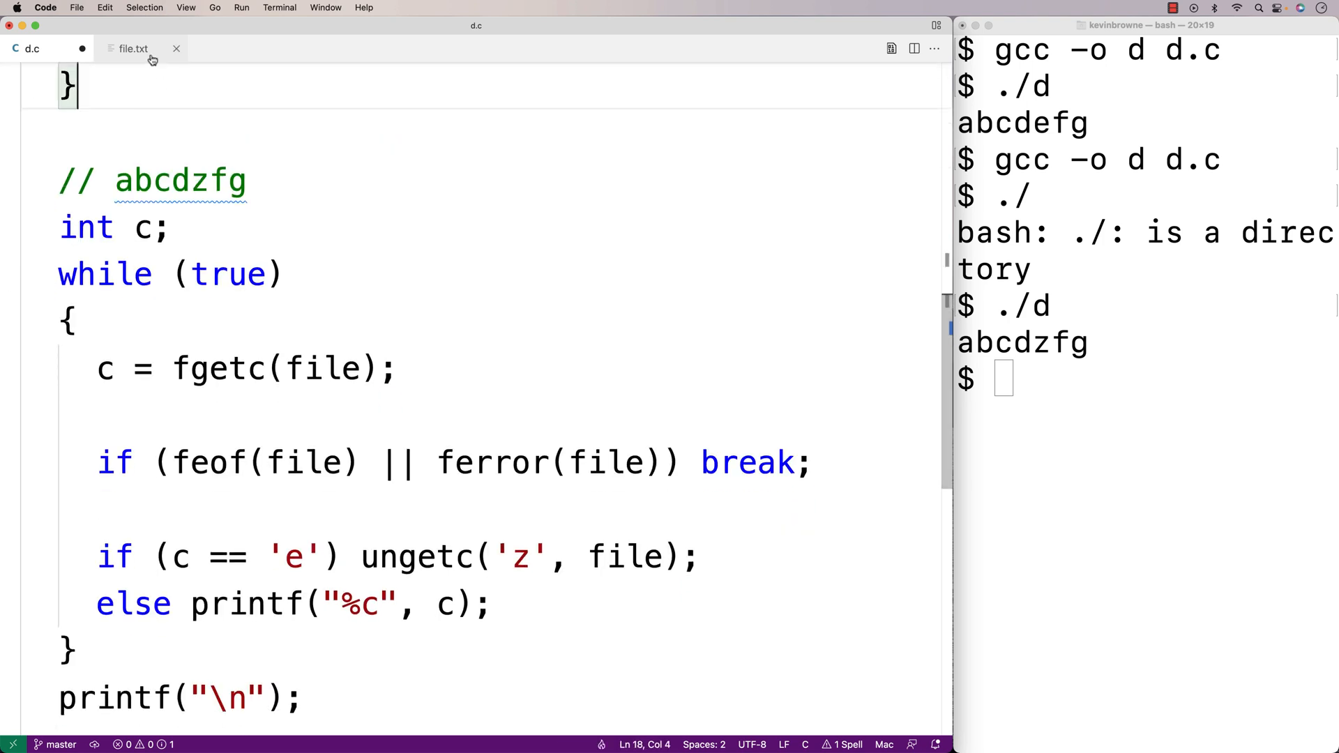
Make file.txt read 123+567, save it, highlight 123, and return to d.c.
left_click(133, 49)
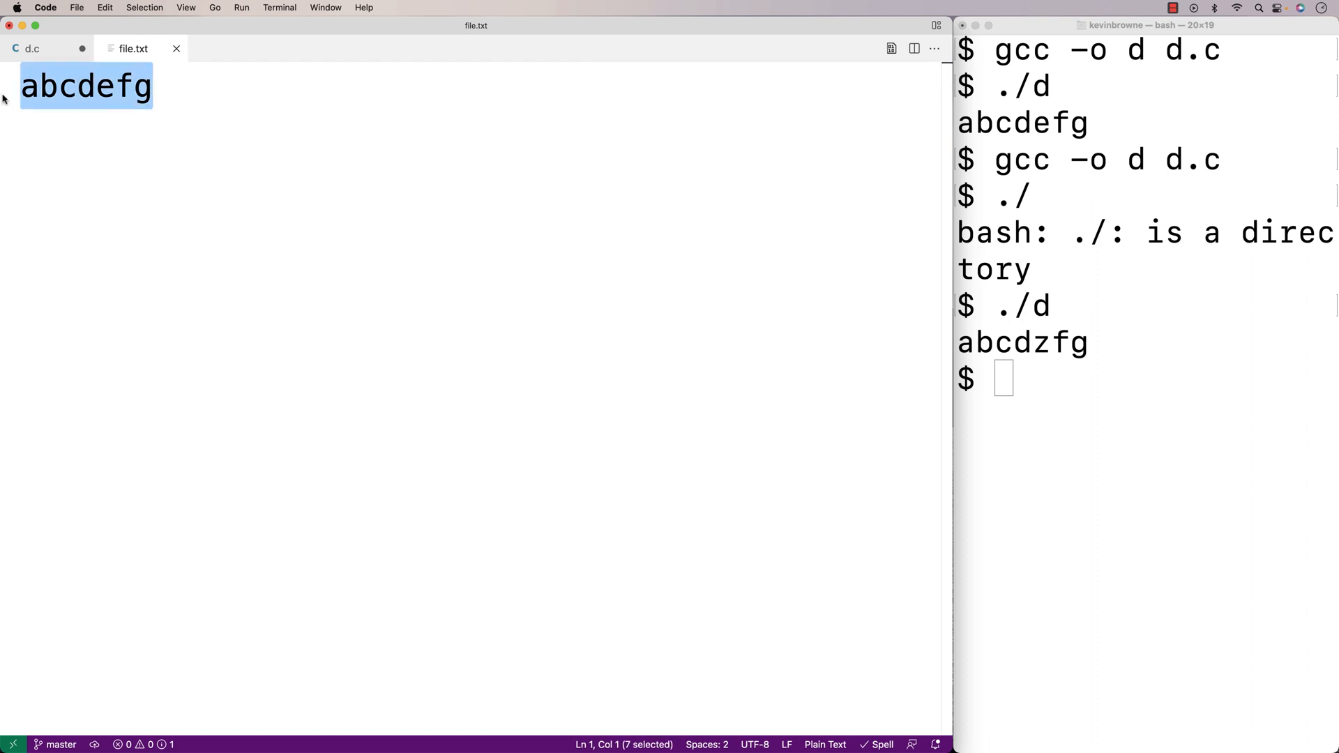
type("123")
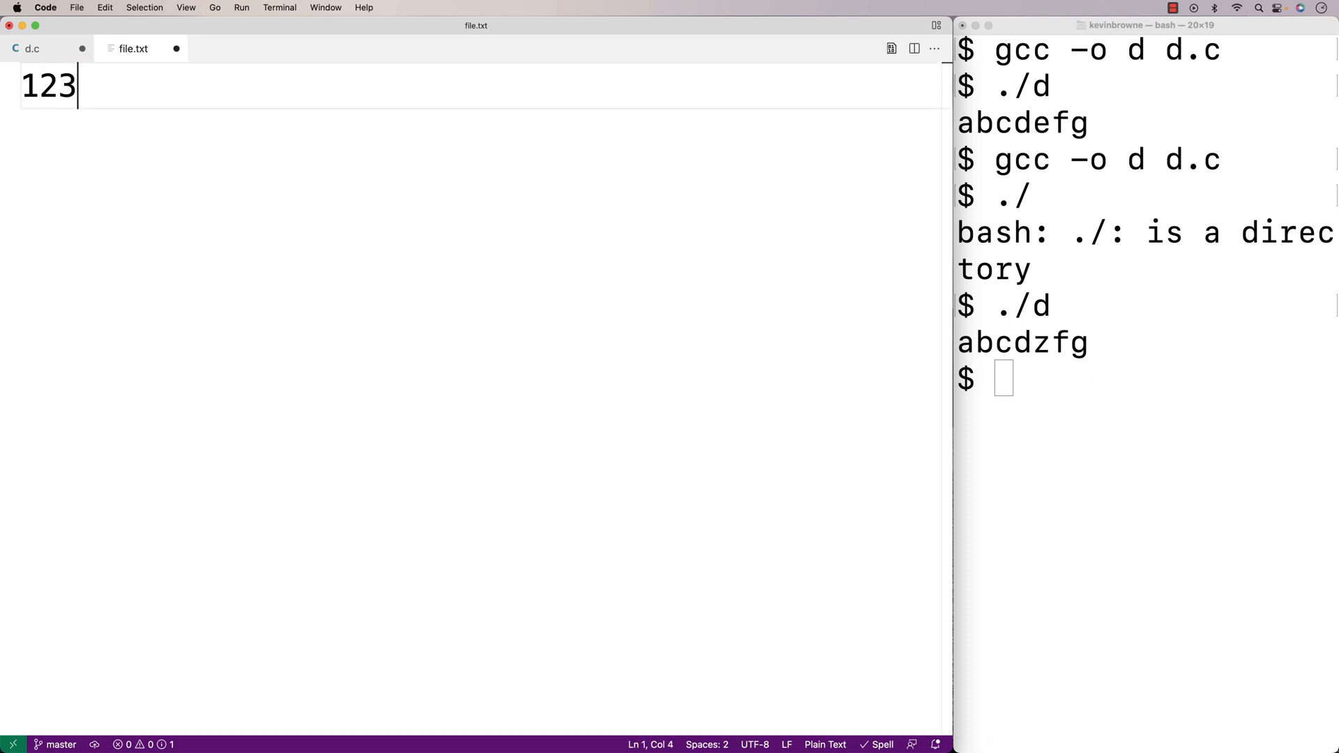
type("+")
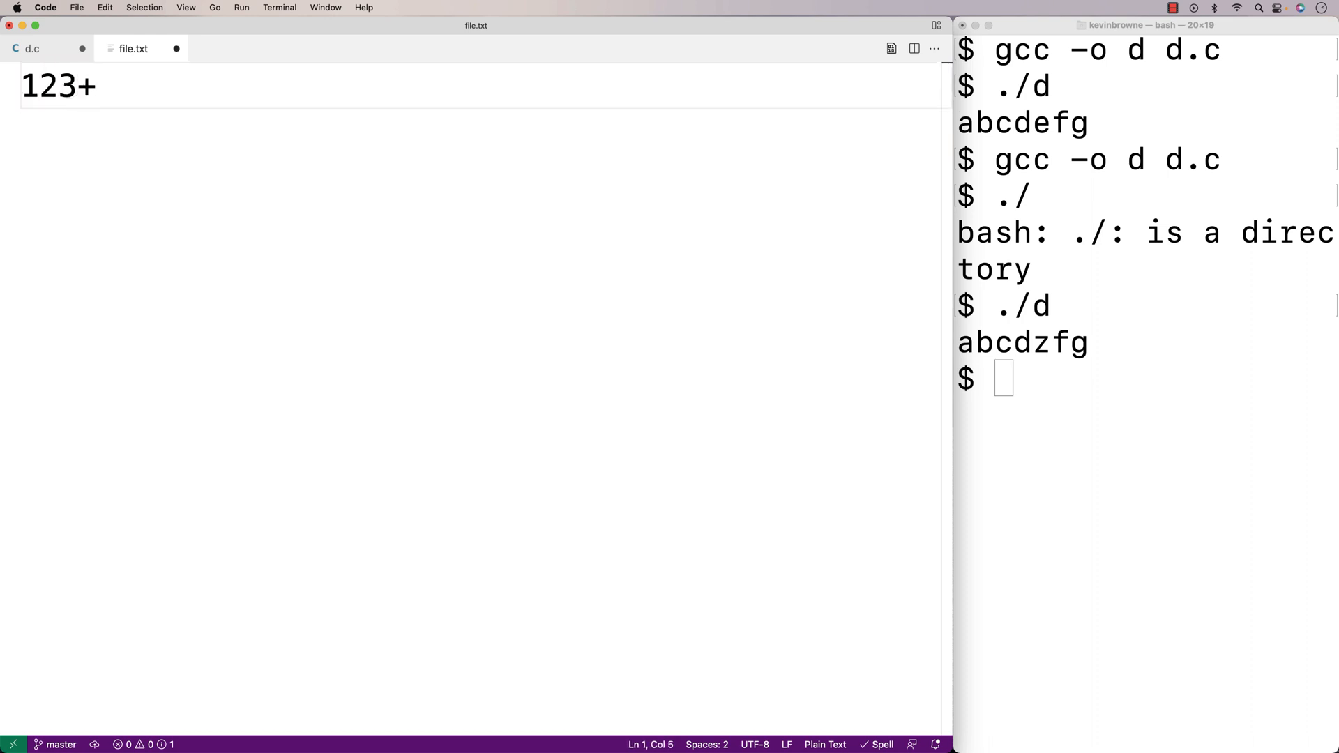
type("567")
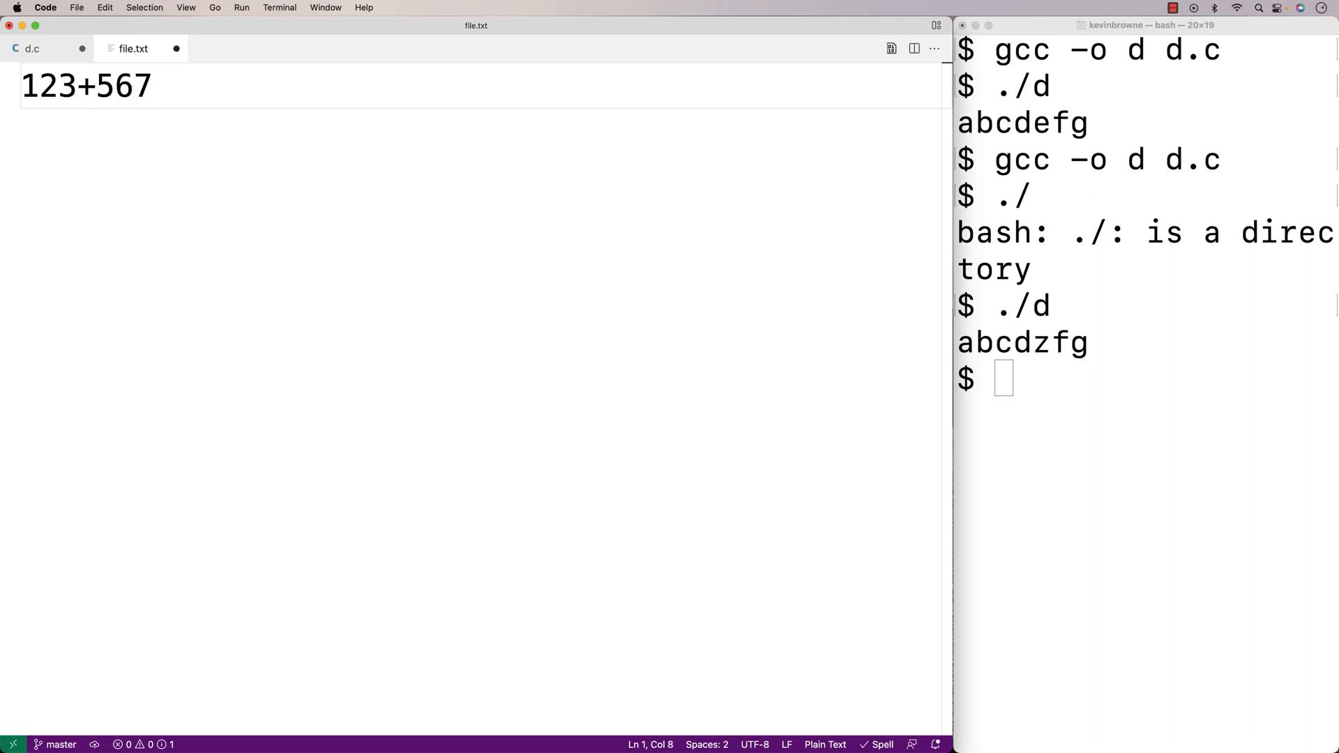
mouse_move(175, 48)
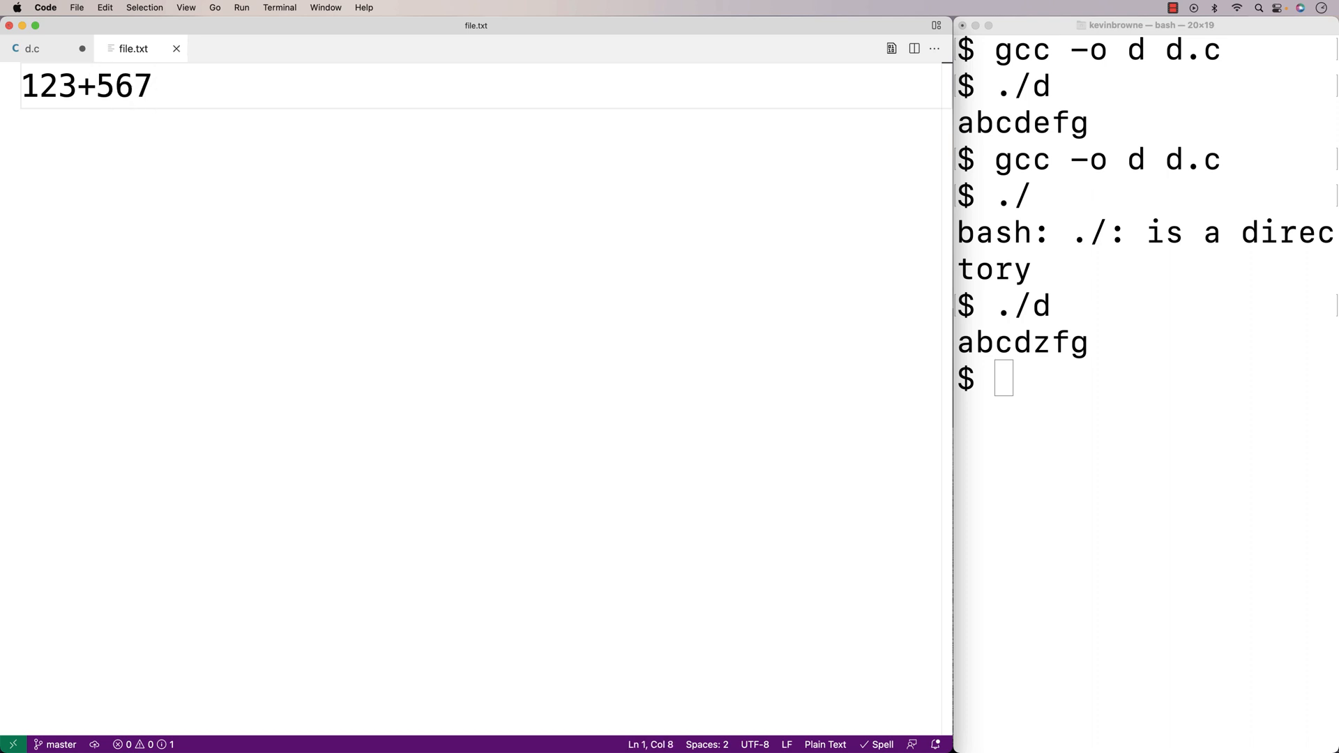
left_click_drag(24, 85, 60, 85)
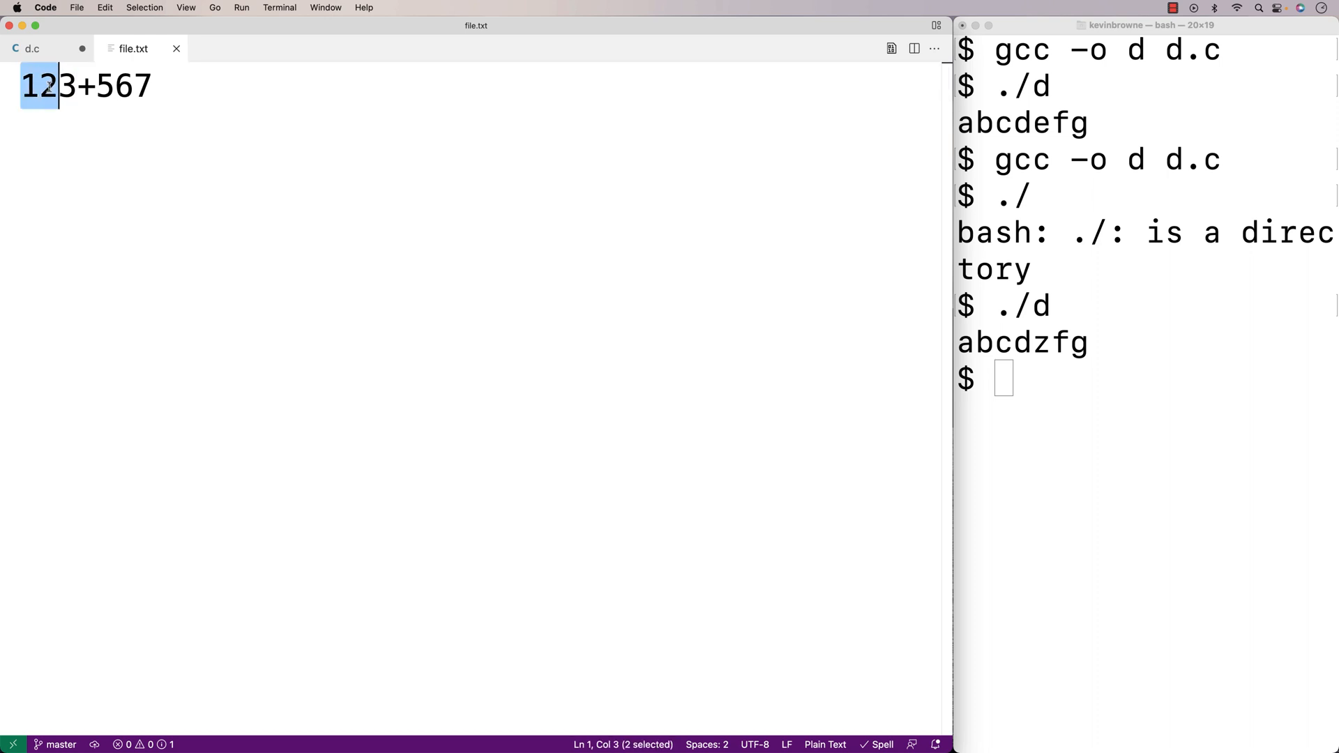
key("shift+Right")
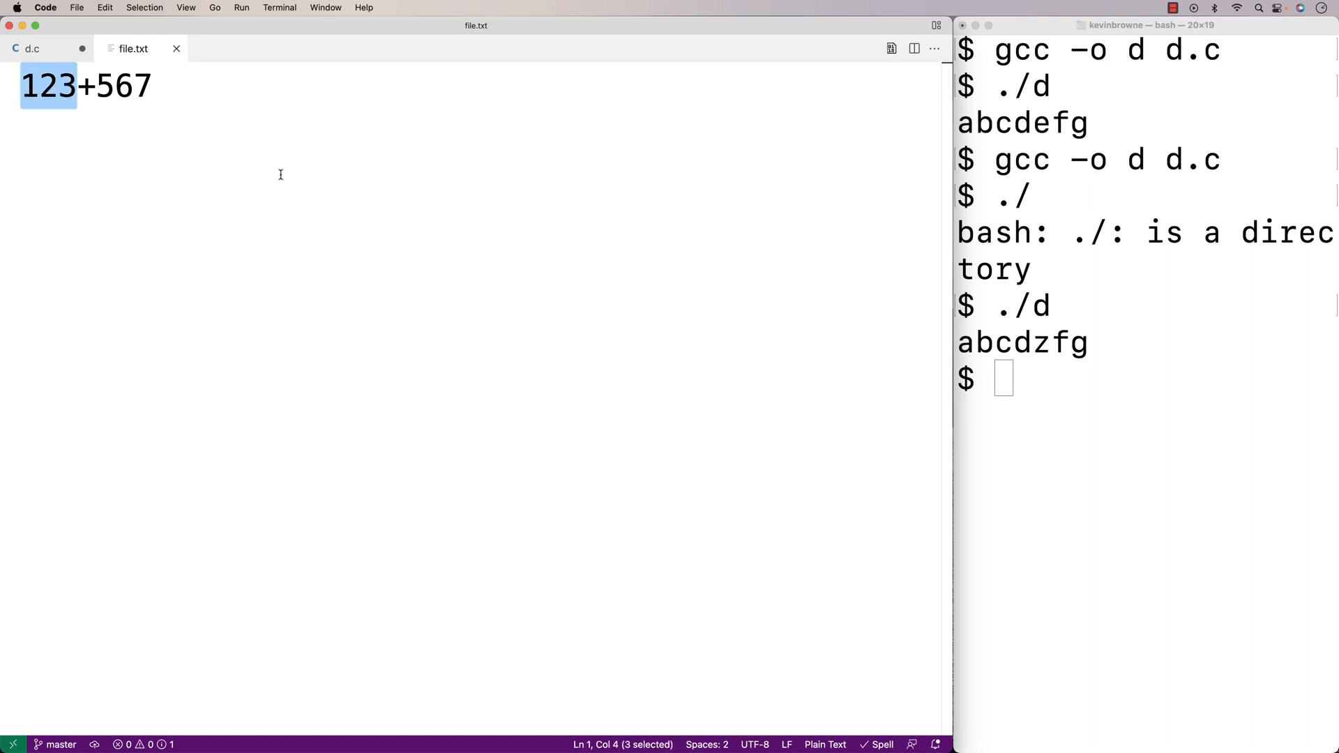
mouse_move(252, 160)
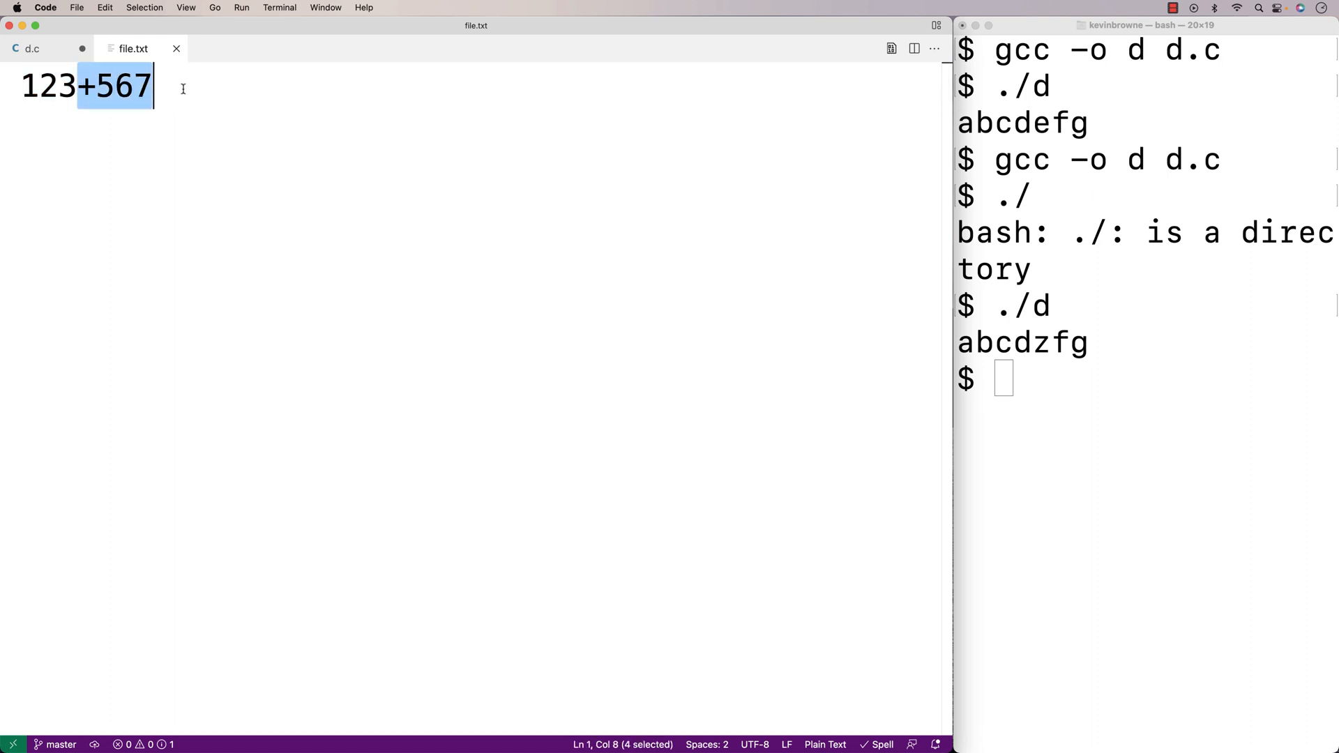
mouse_move(193, 87)
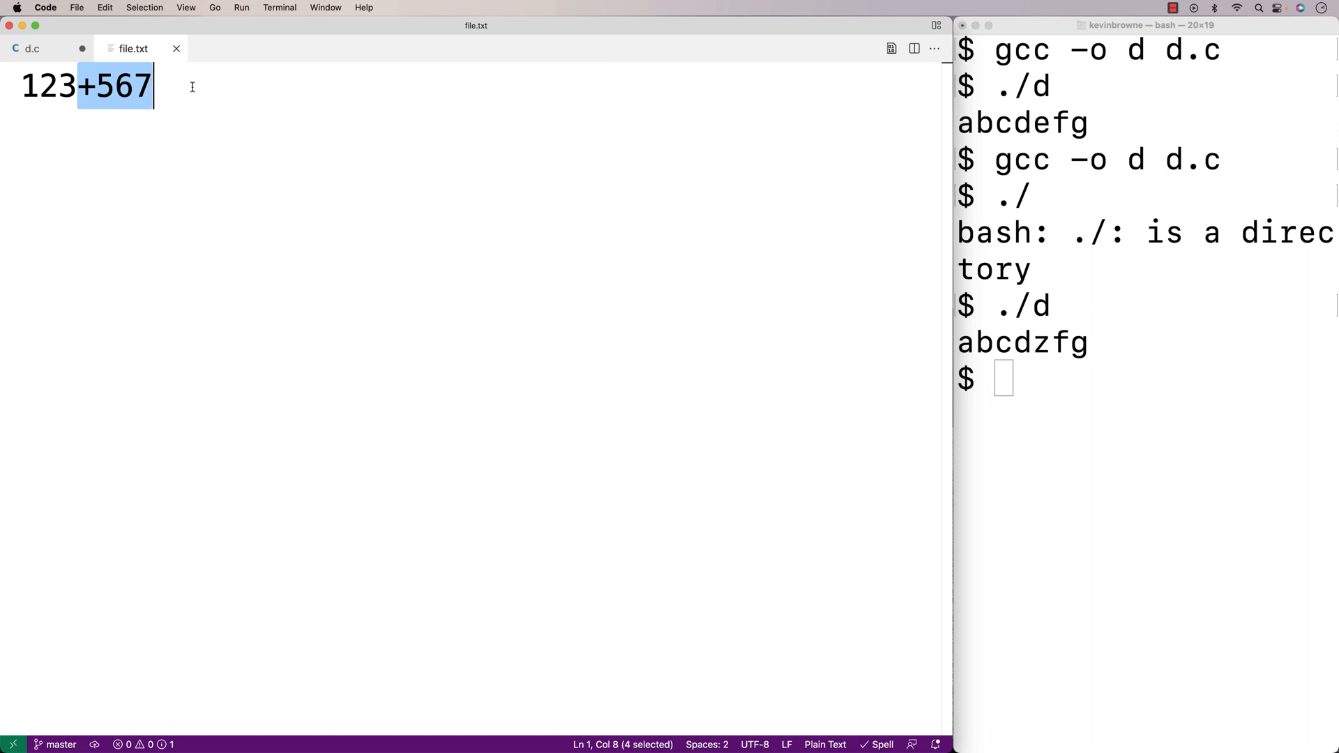
mouse_move(169, 87)
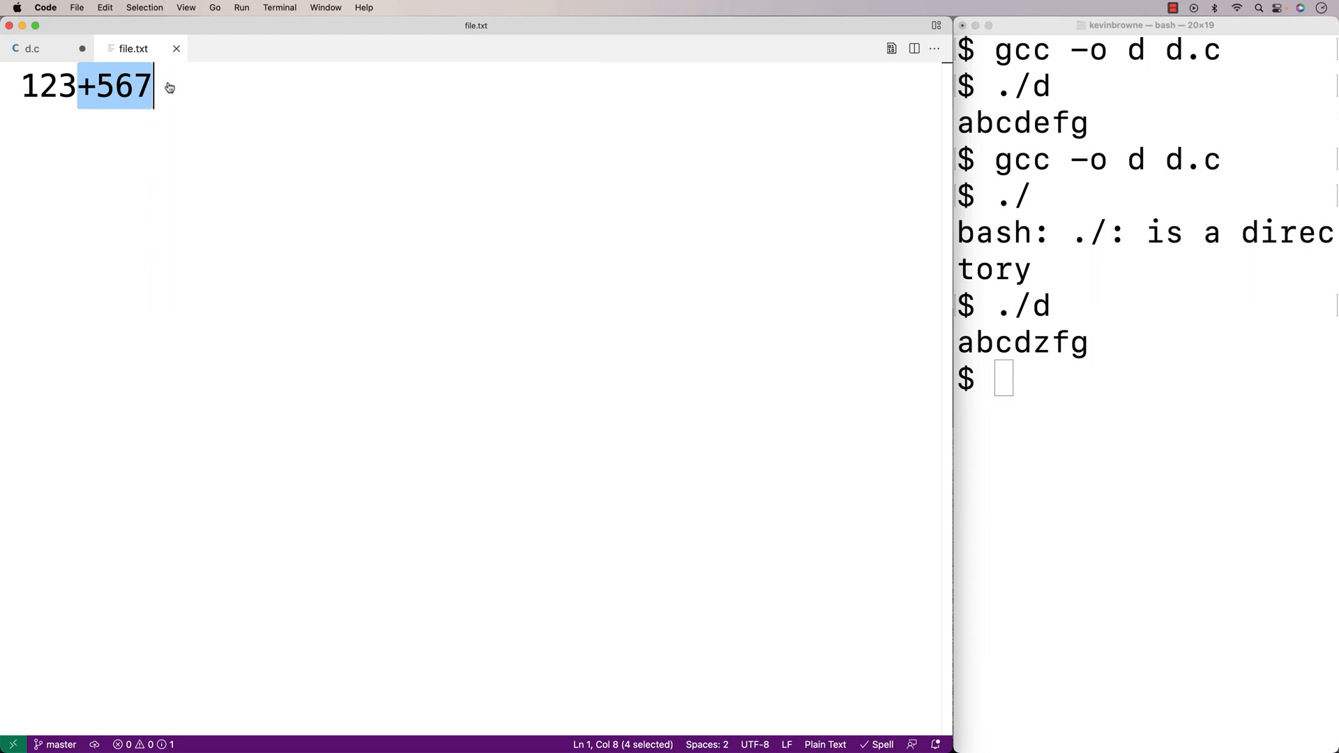
left_click(32, 47)
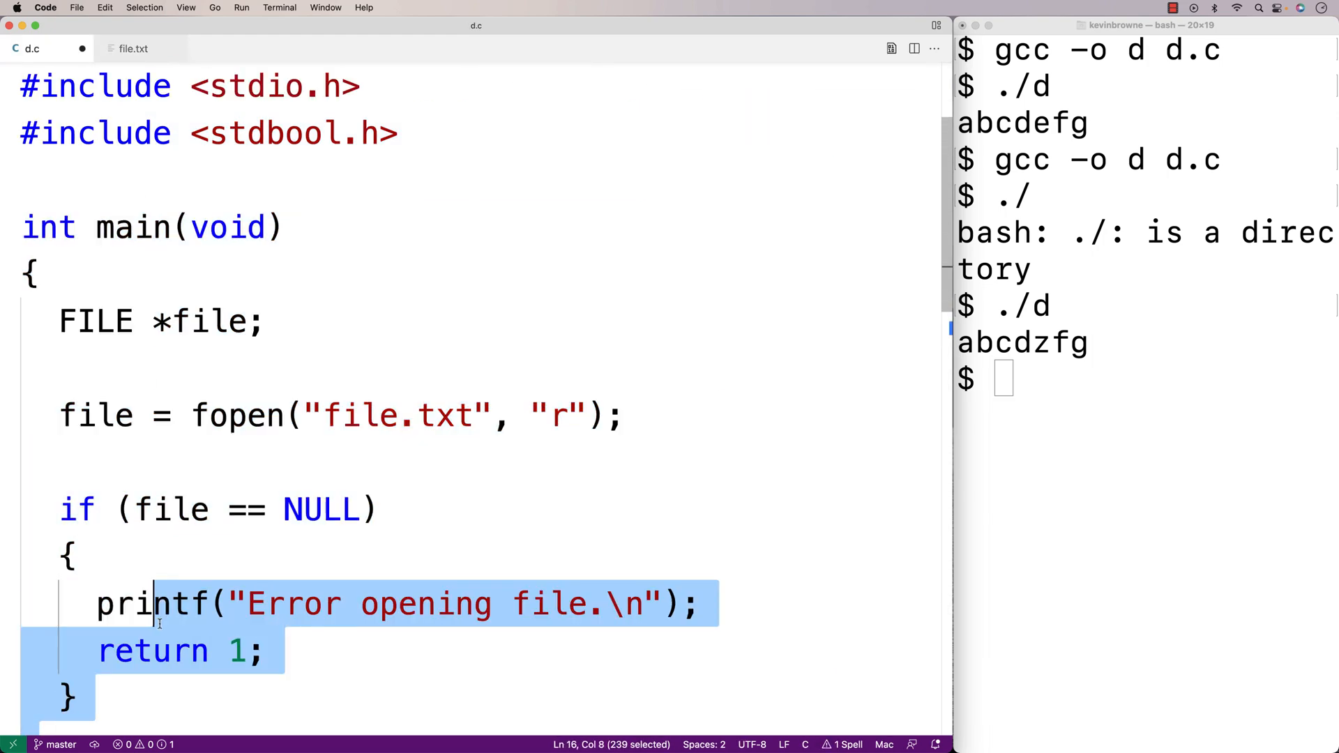
Declare int c, char op1[256] and int i = 0, checking file.txt's contents.
scroll("down", 3)
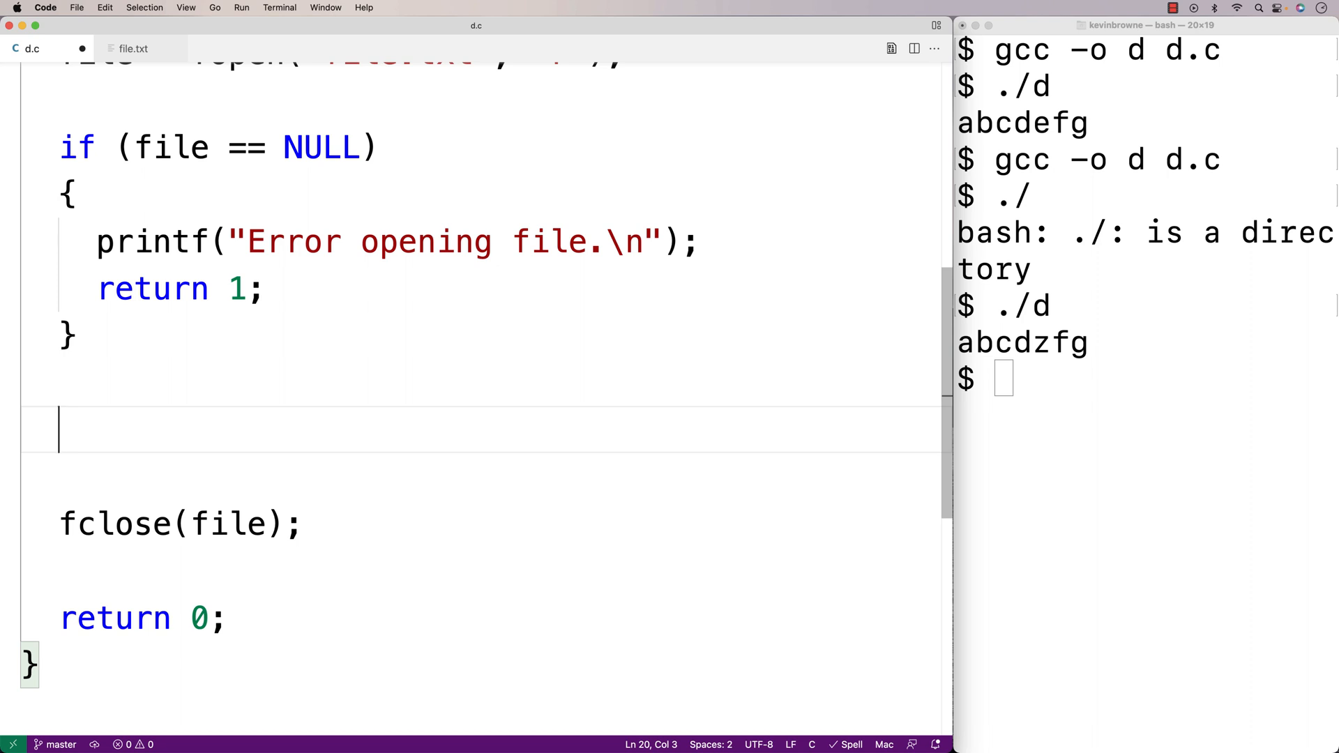
type("int")
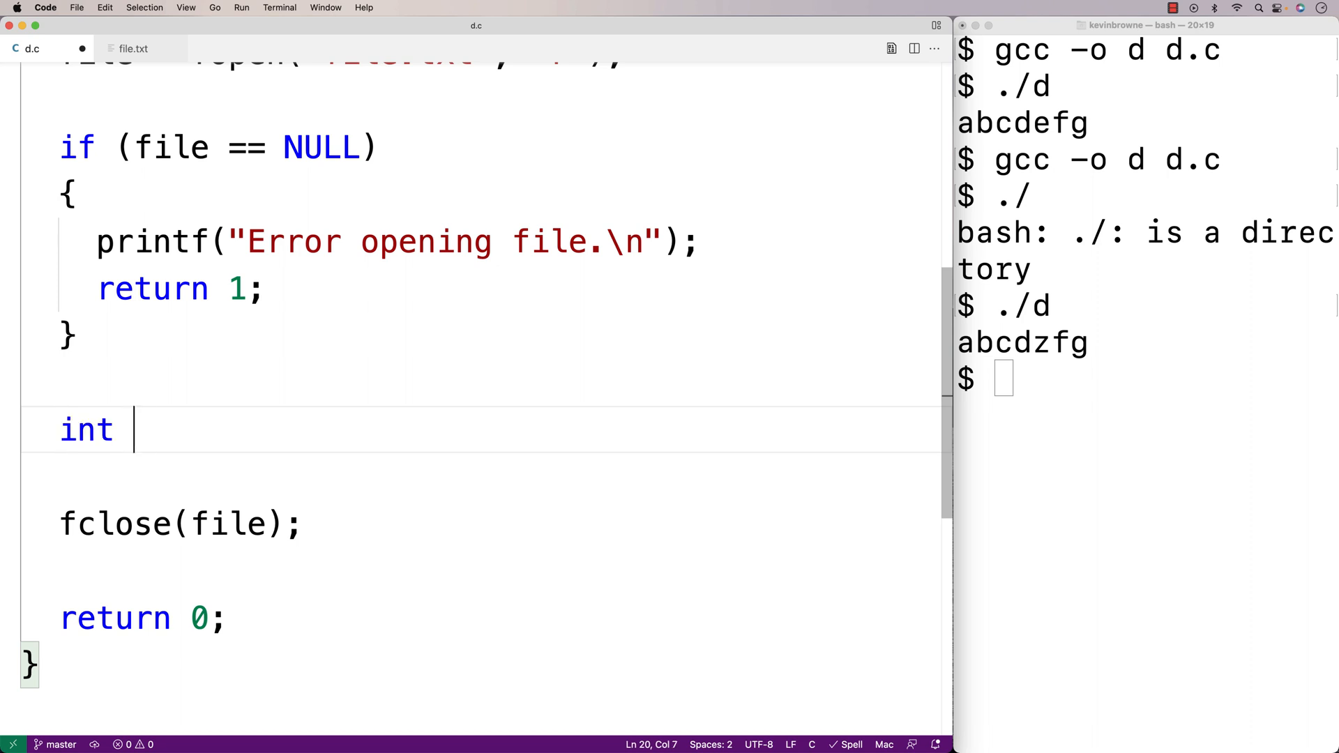
type("c;")
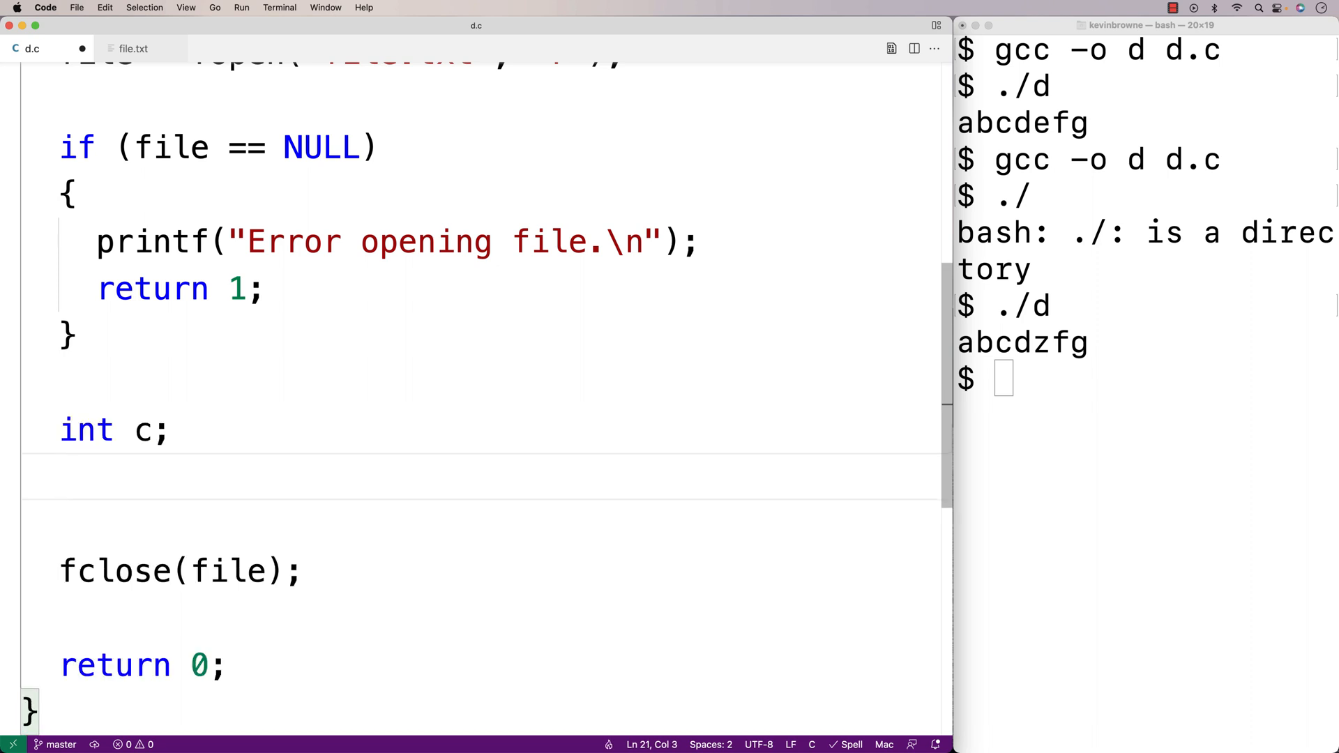
type("car")
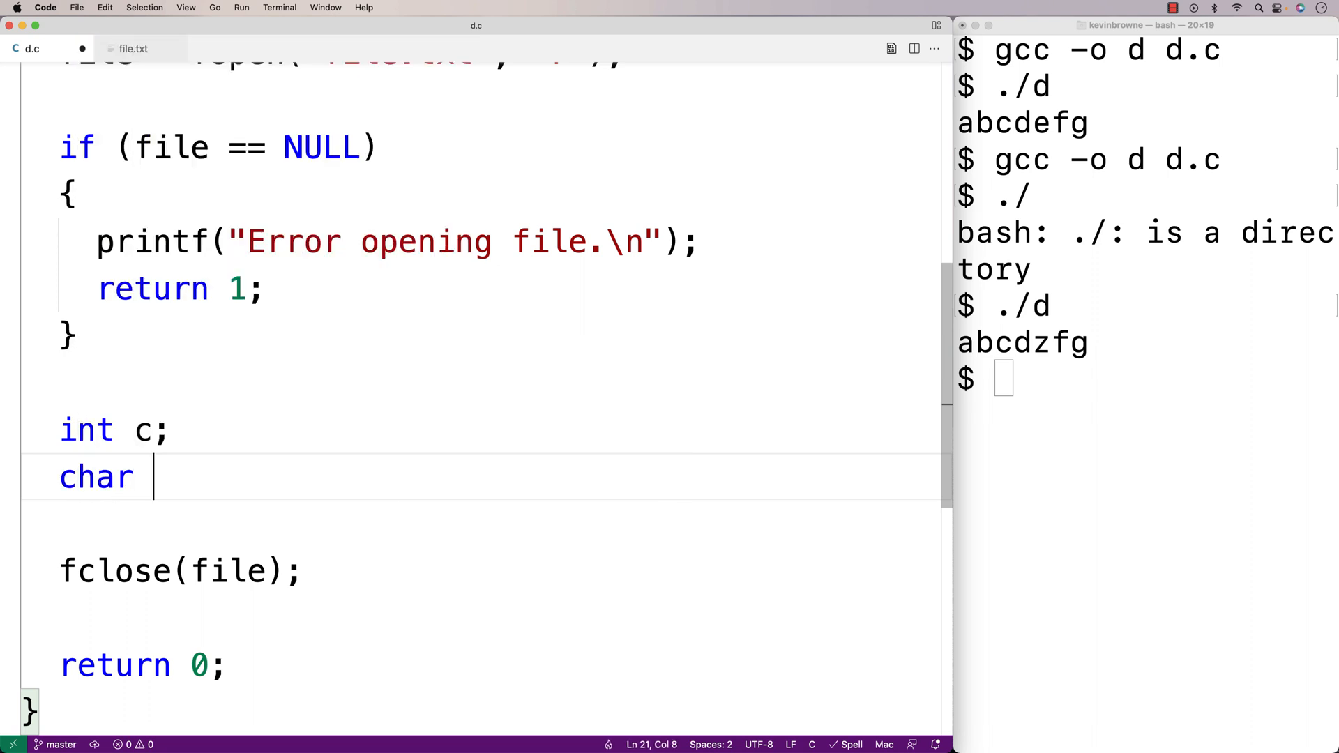
type("op1")
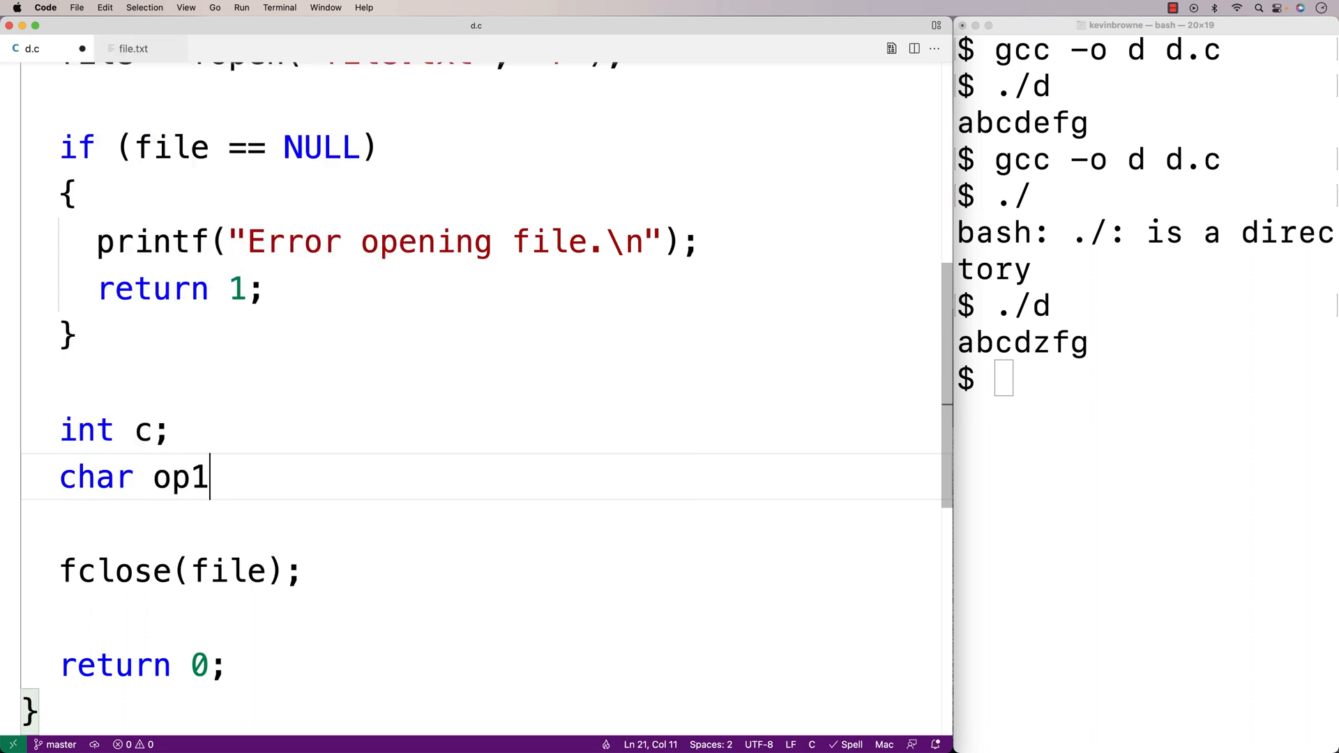
type("[256];")
type("int i =")
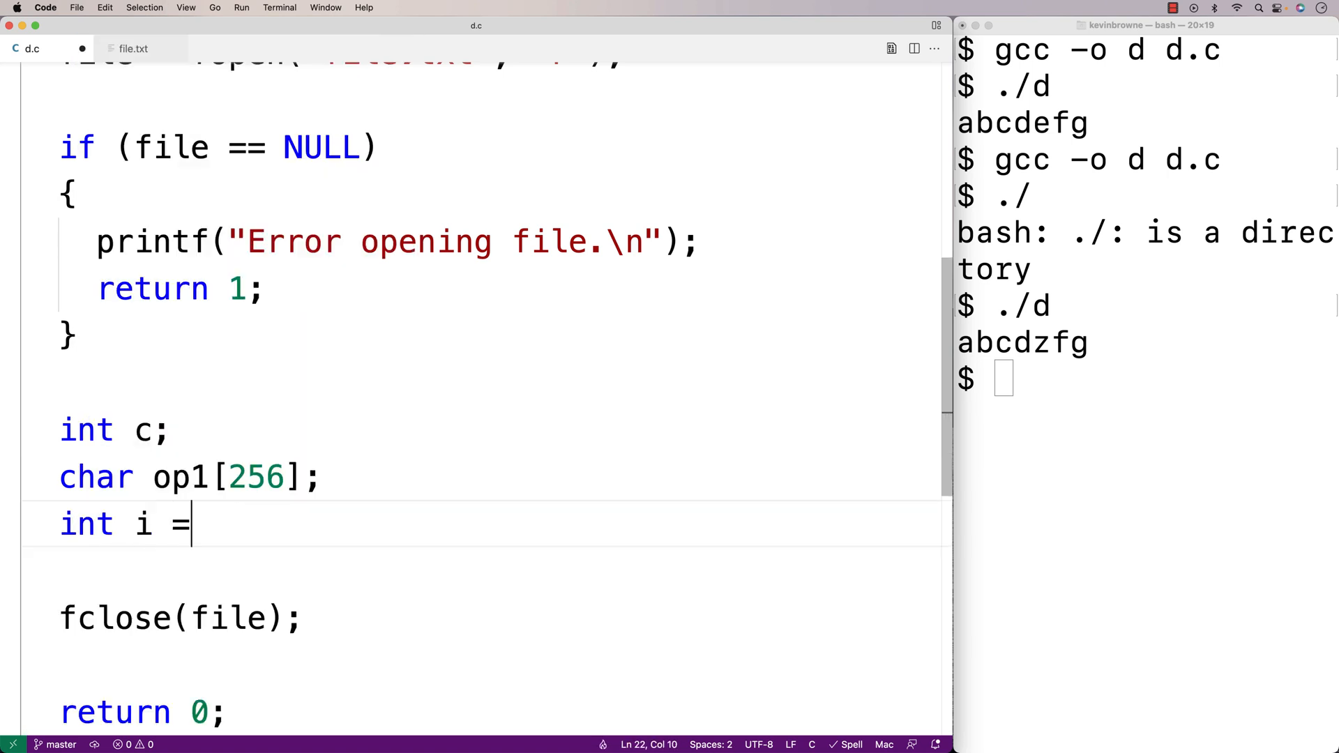
type("0;")
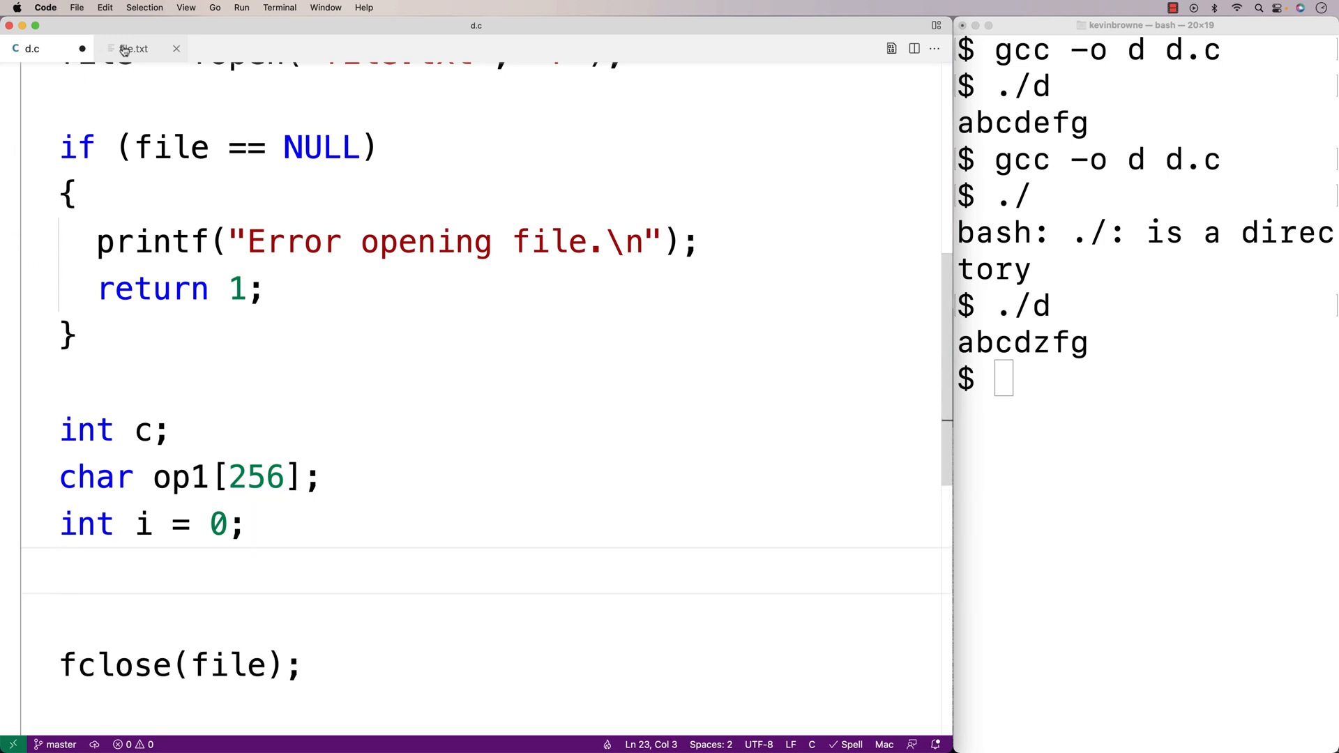
left_click(133, 49)
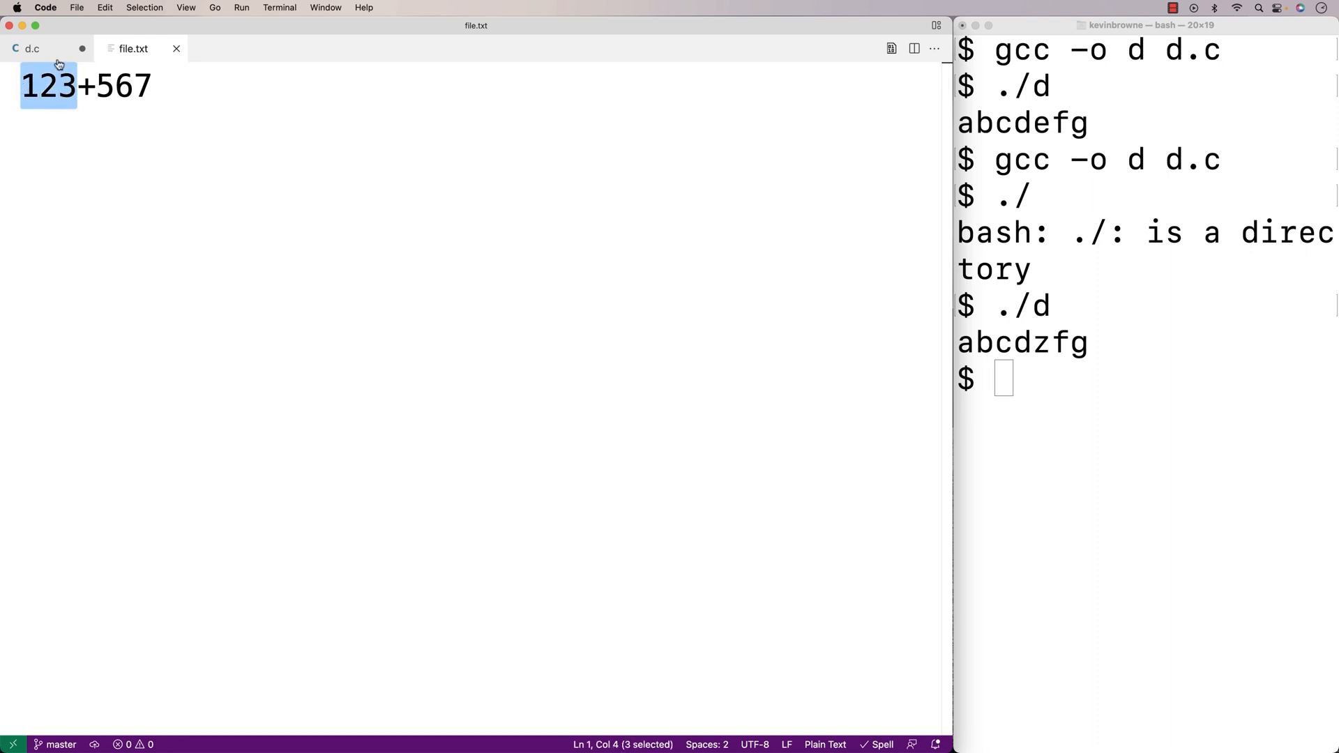
left_click(32, 49)
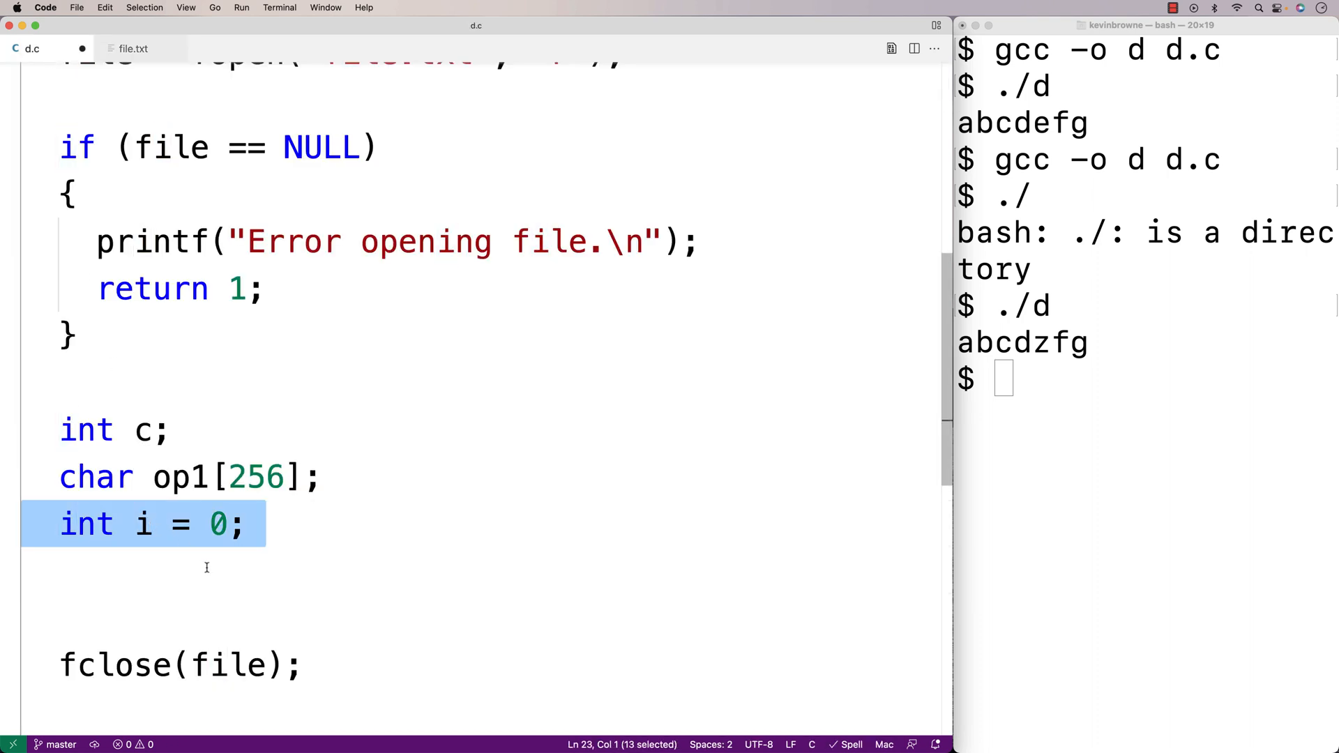
double_click(180, 477)
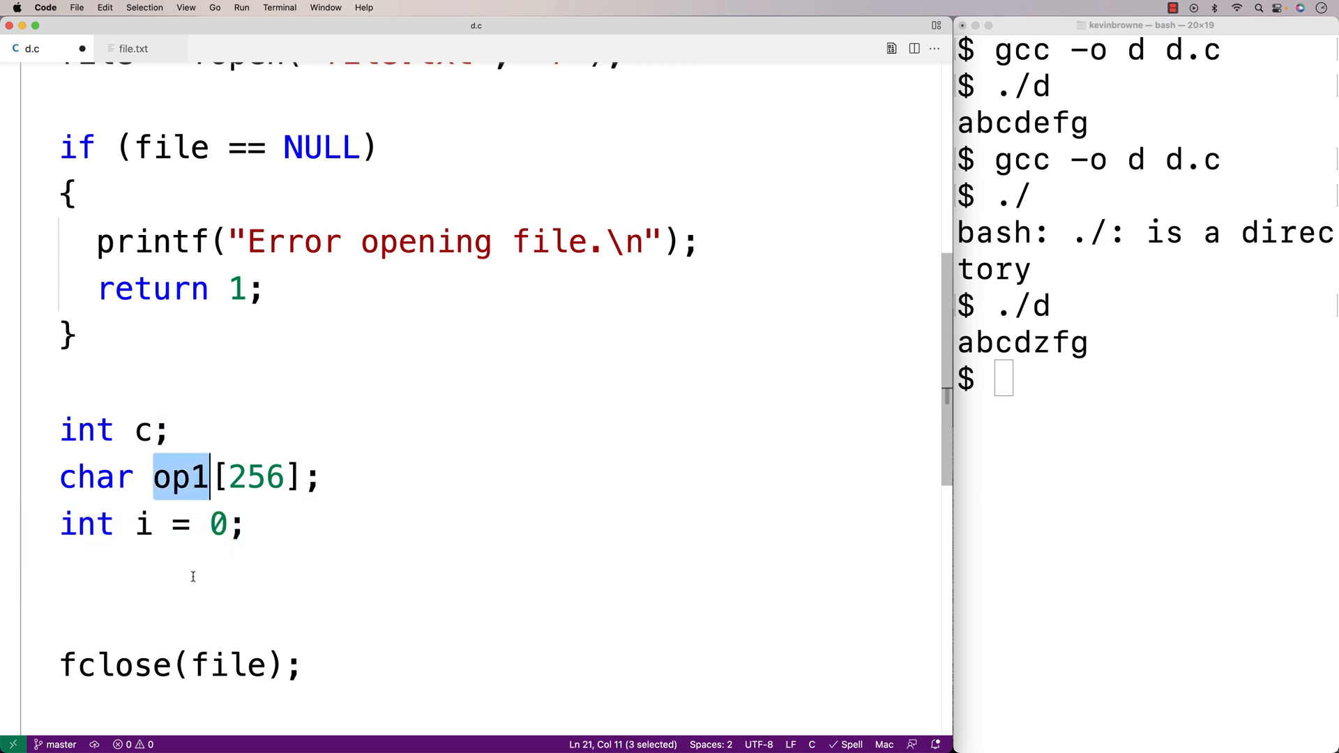
left_click(201, 572)
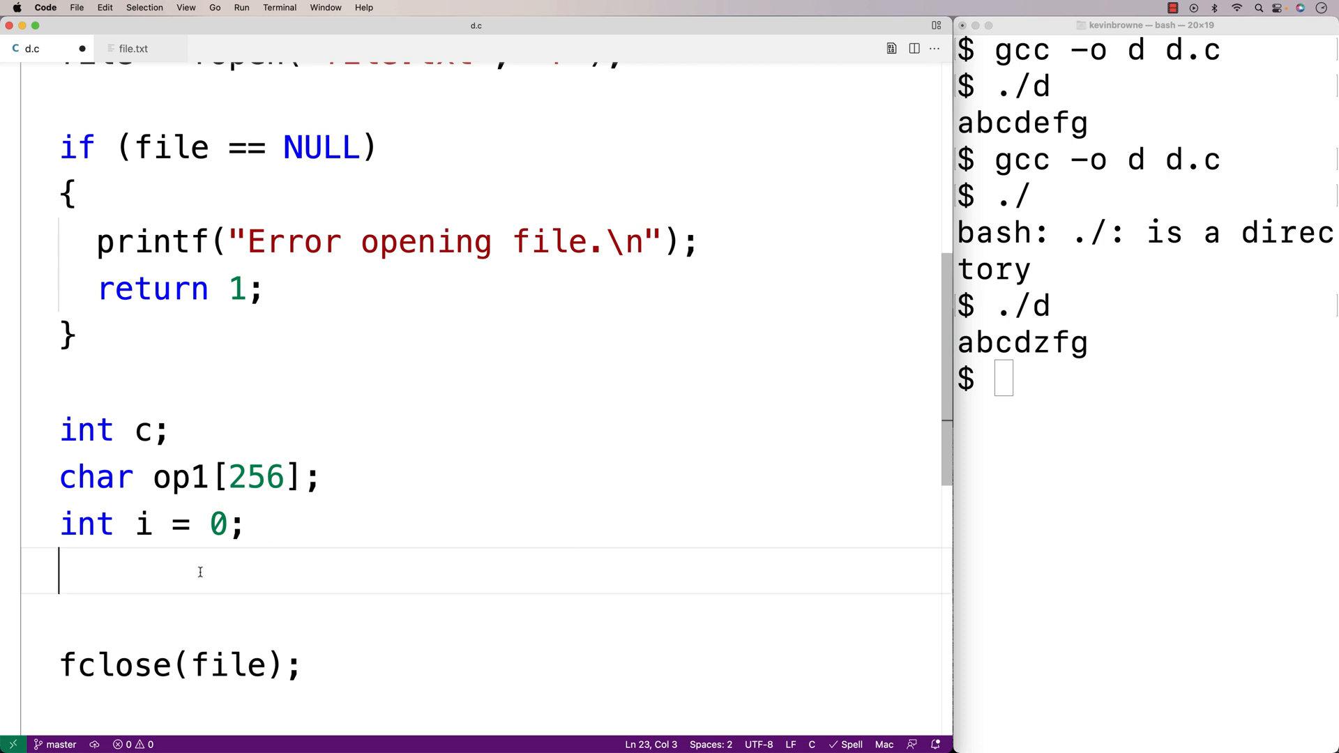
Add a while (true) loop with c = fgetc(file), feof/ferror break, and if (c == '+') ungetc.
type("while (tru")
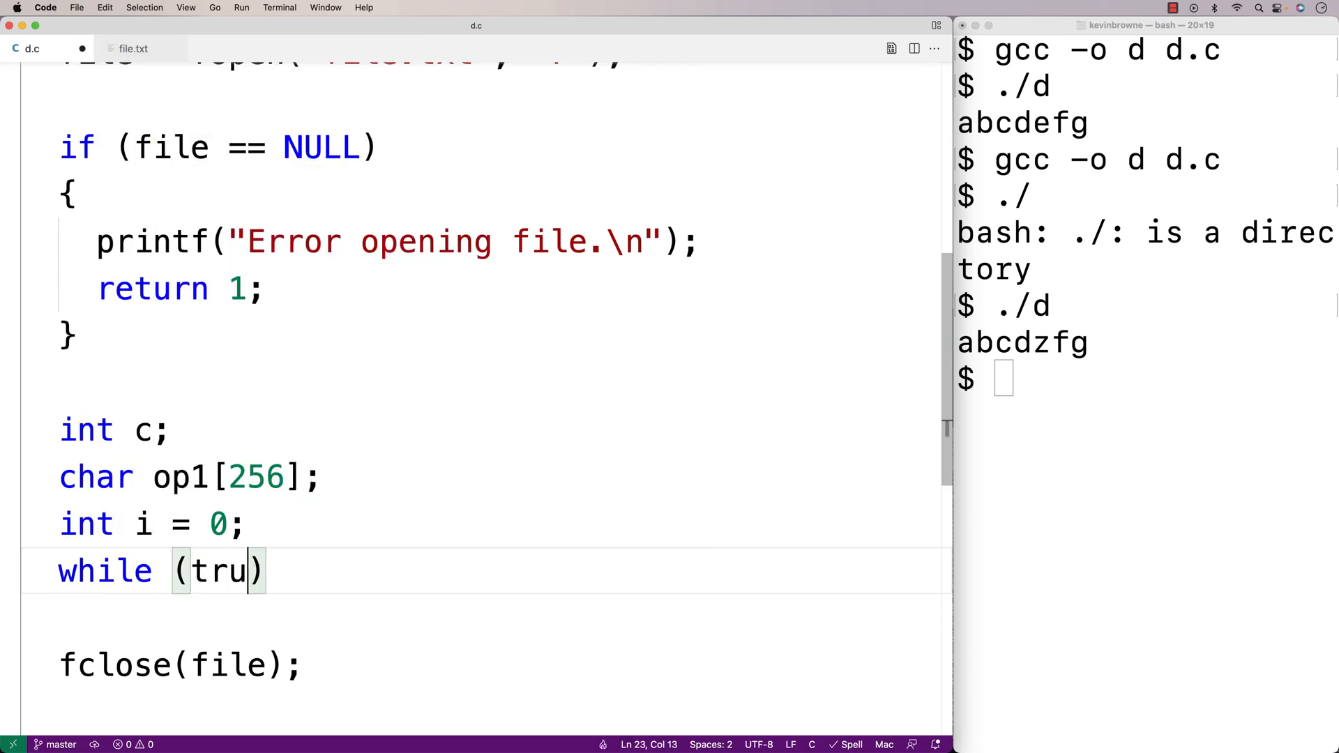
type("e")
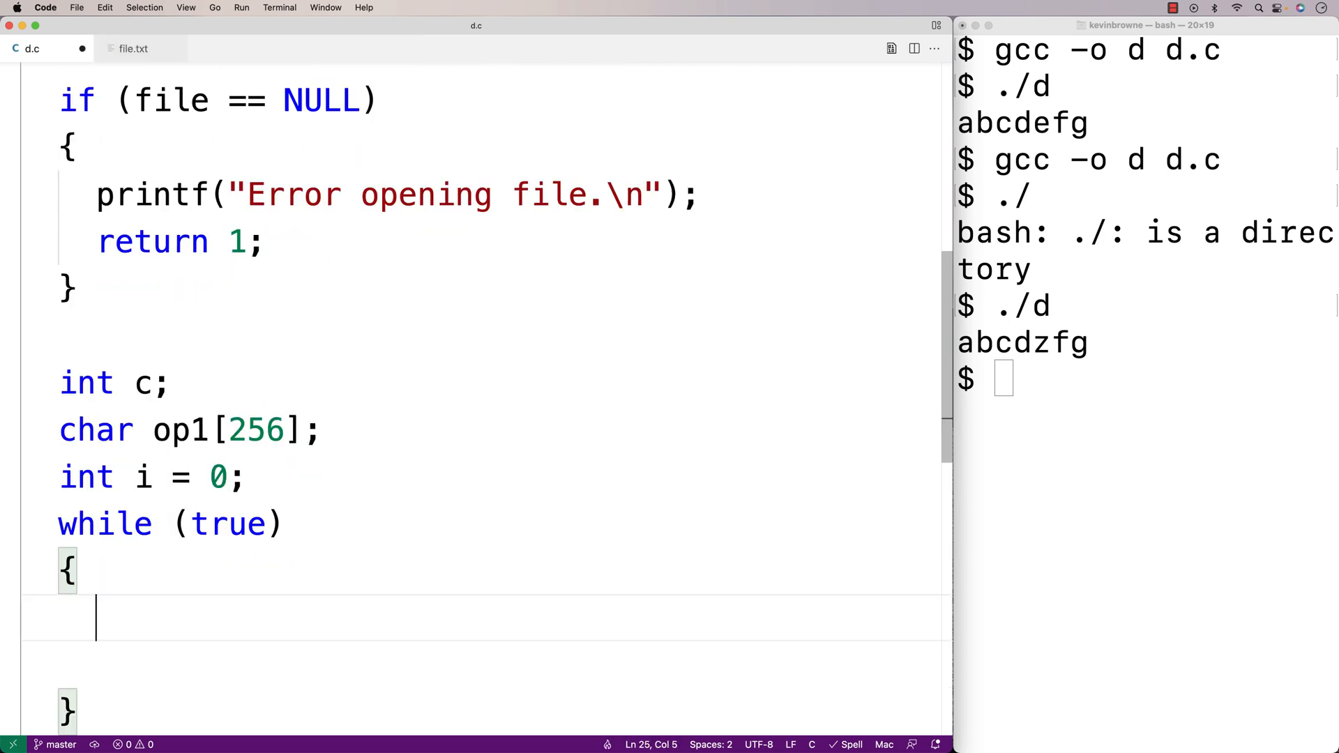
type("c = fgetc(file);")
type("if (feof(file) || ")
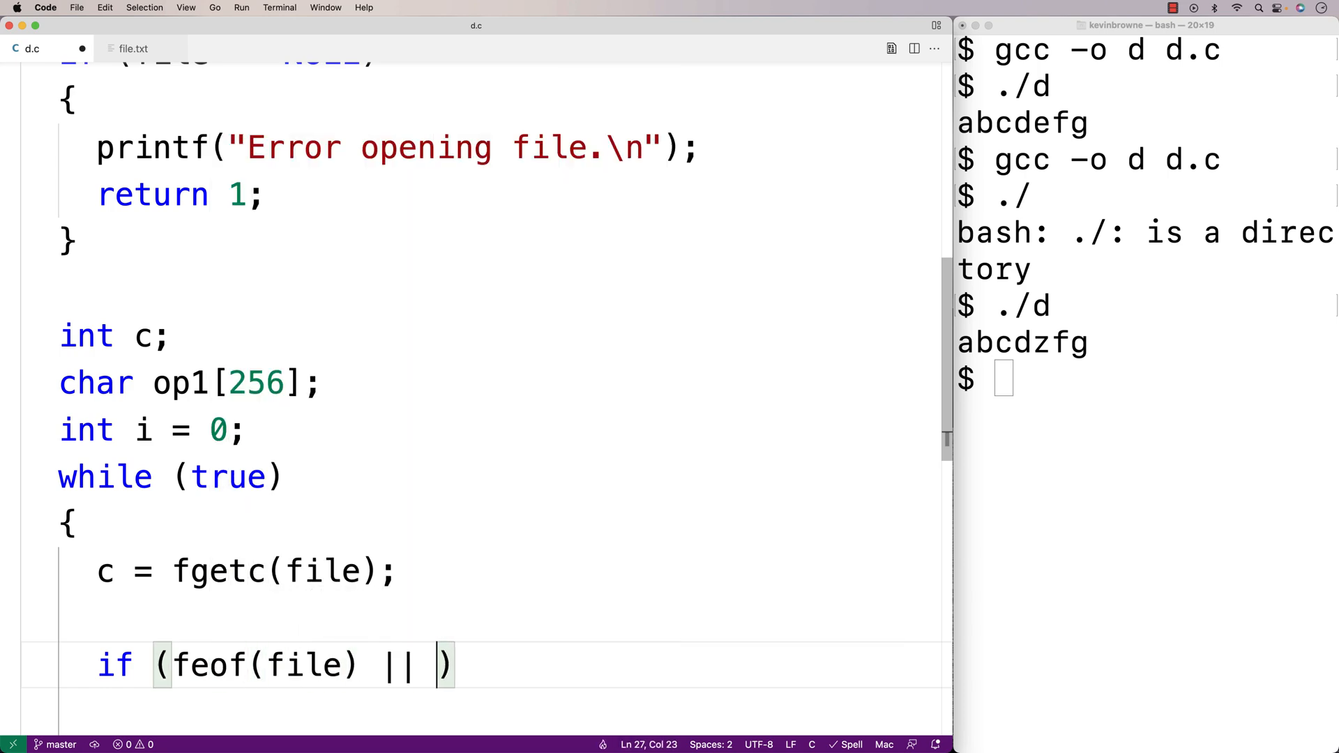
type("ferror(file")
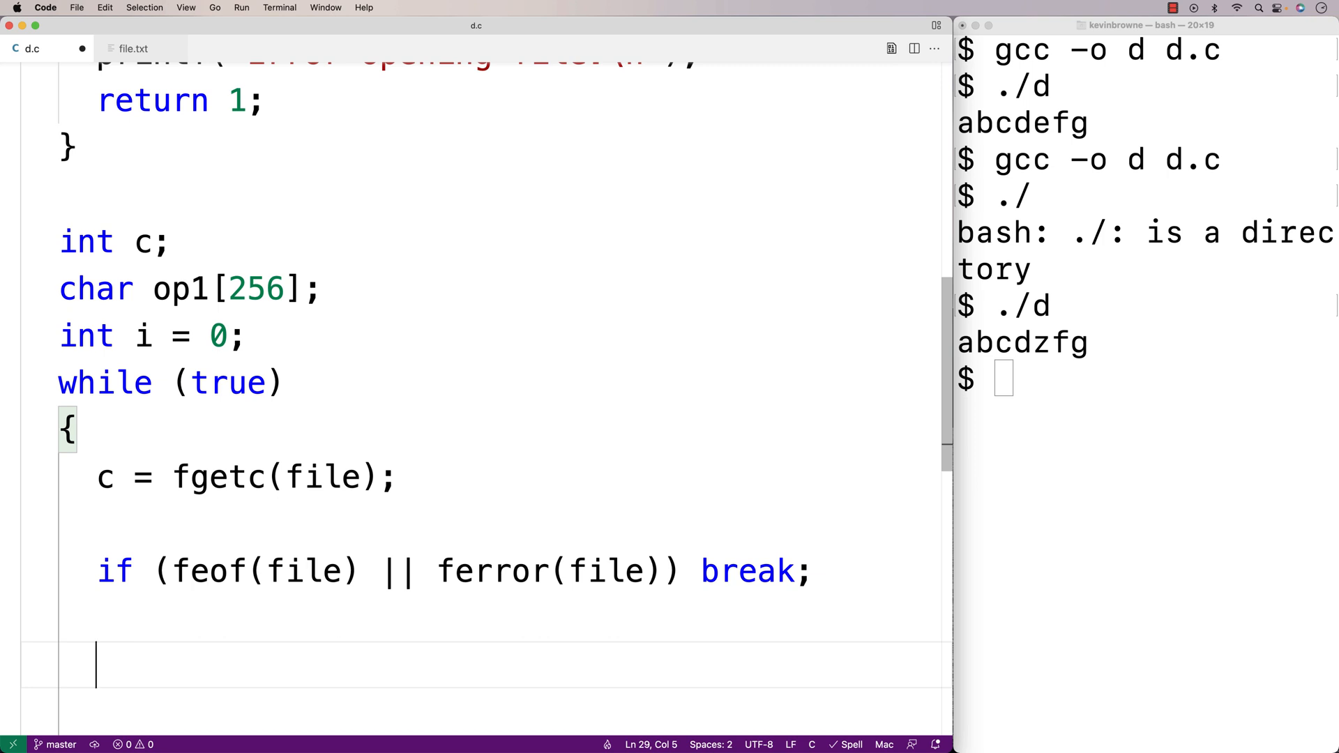
type("if")
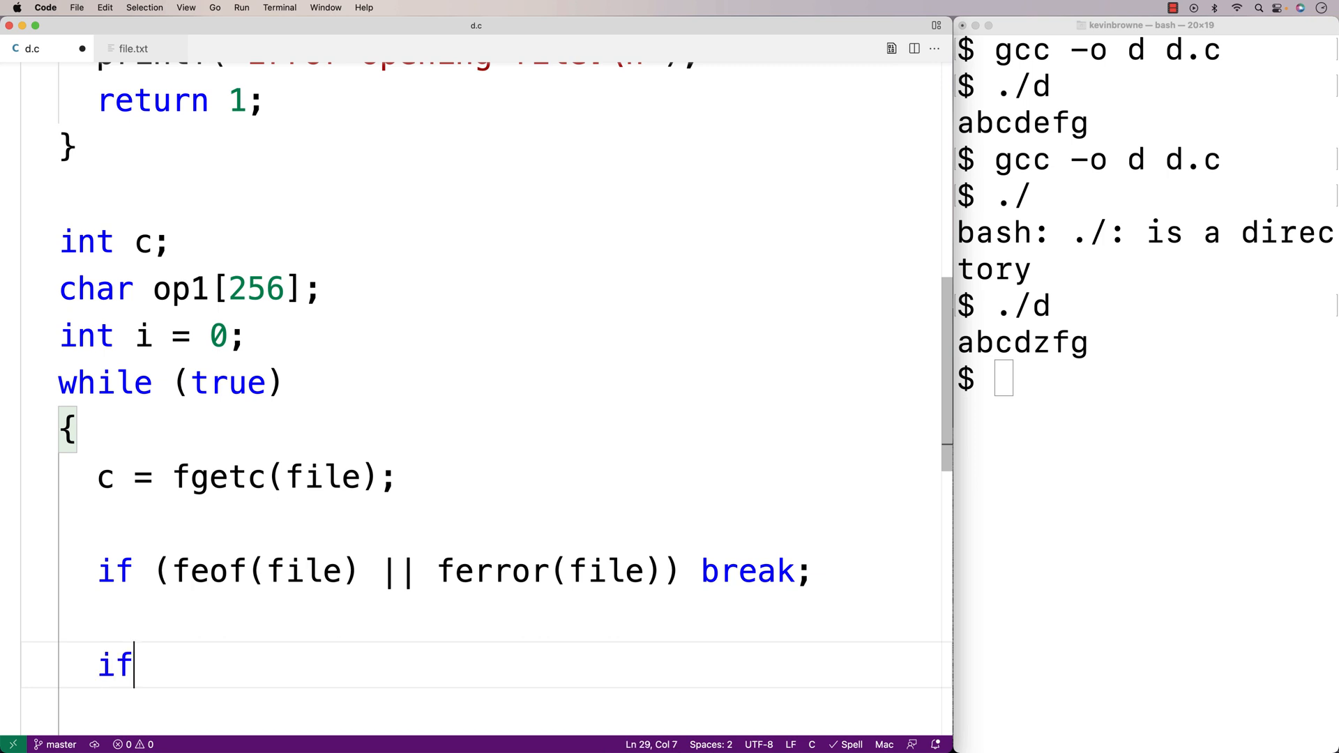
type("(c == \"\"")
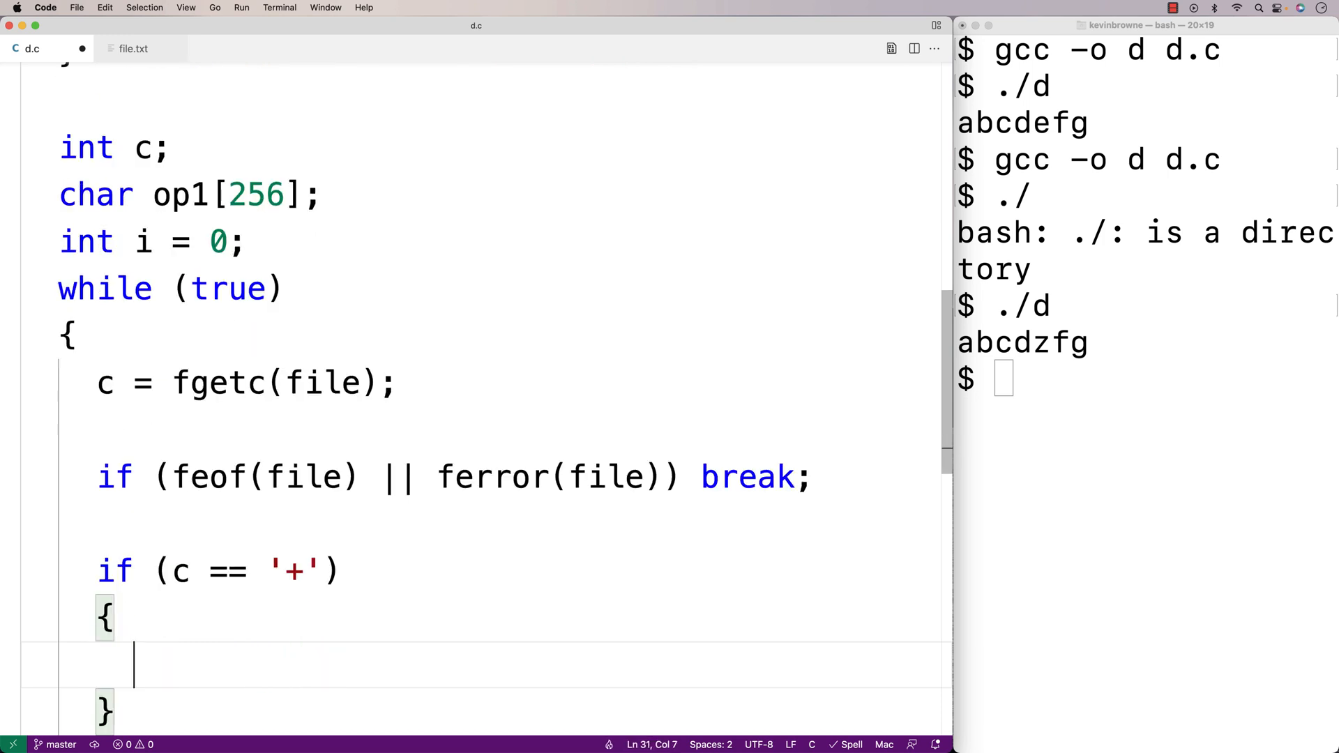
type("unfg")
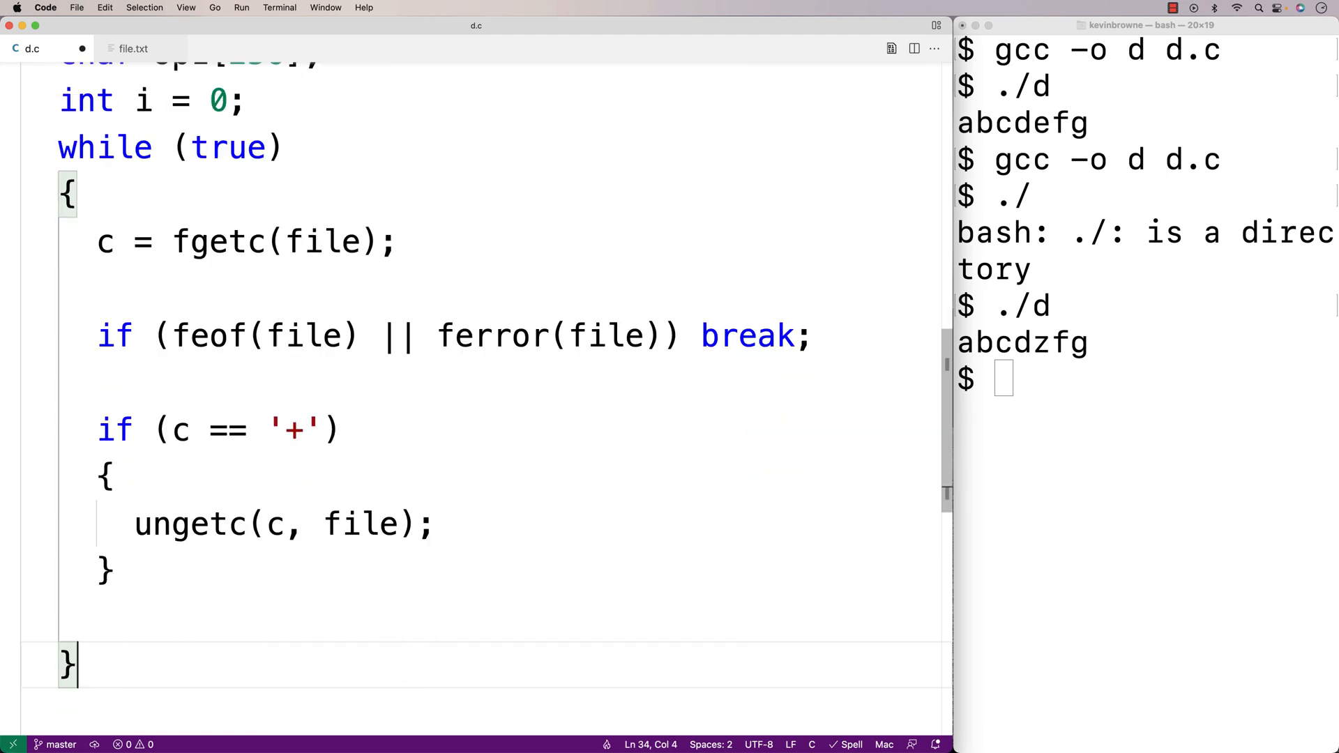
type("else")
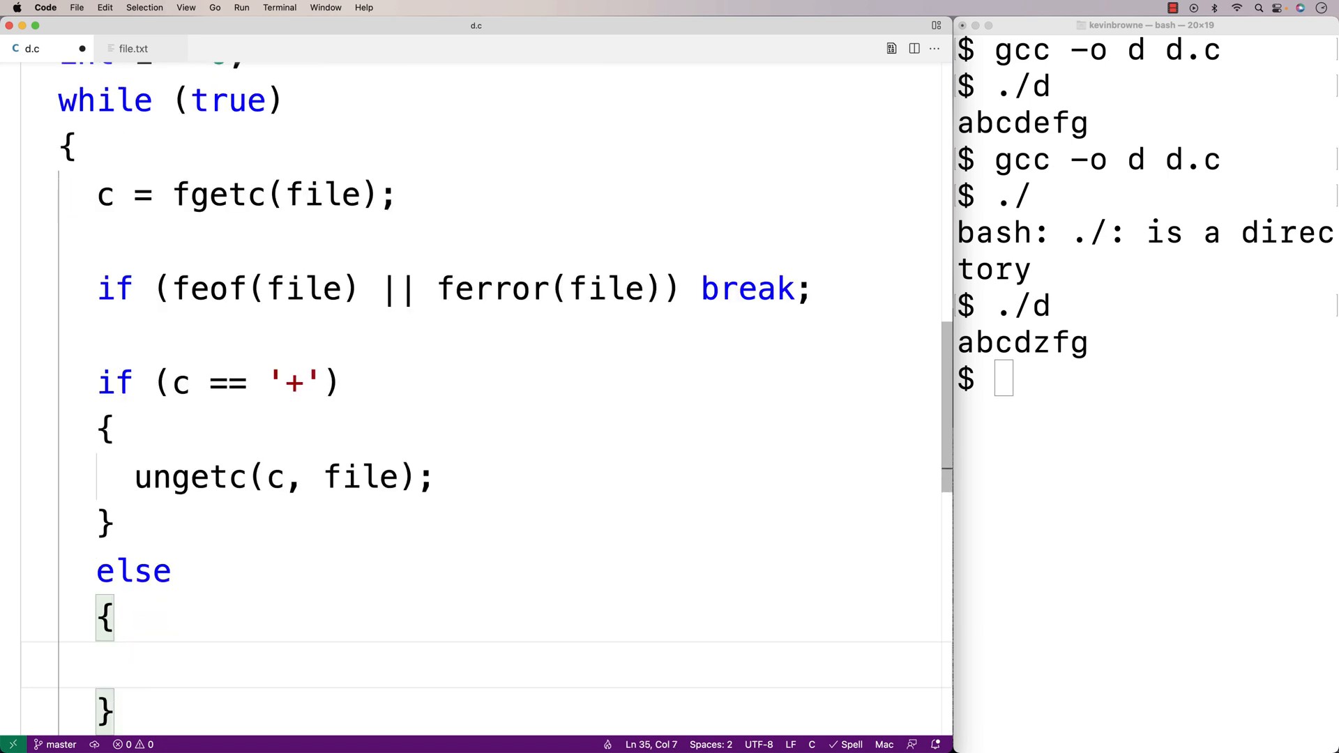
In the else branch store op1[i] = c; and increment i++.
type("op1")
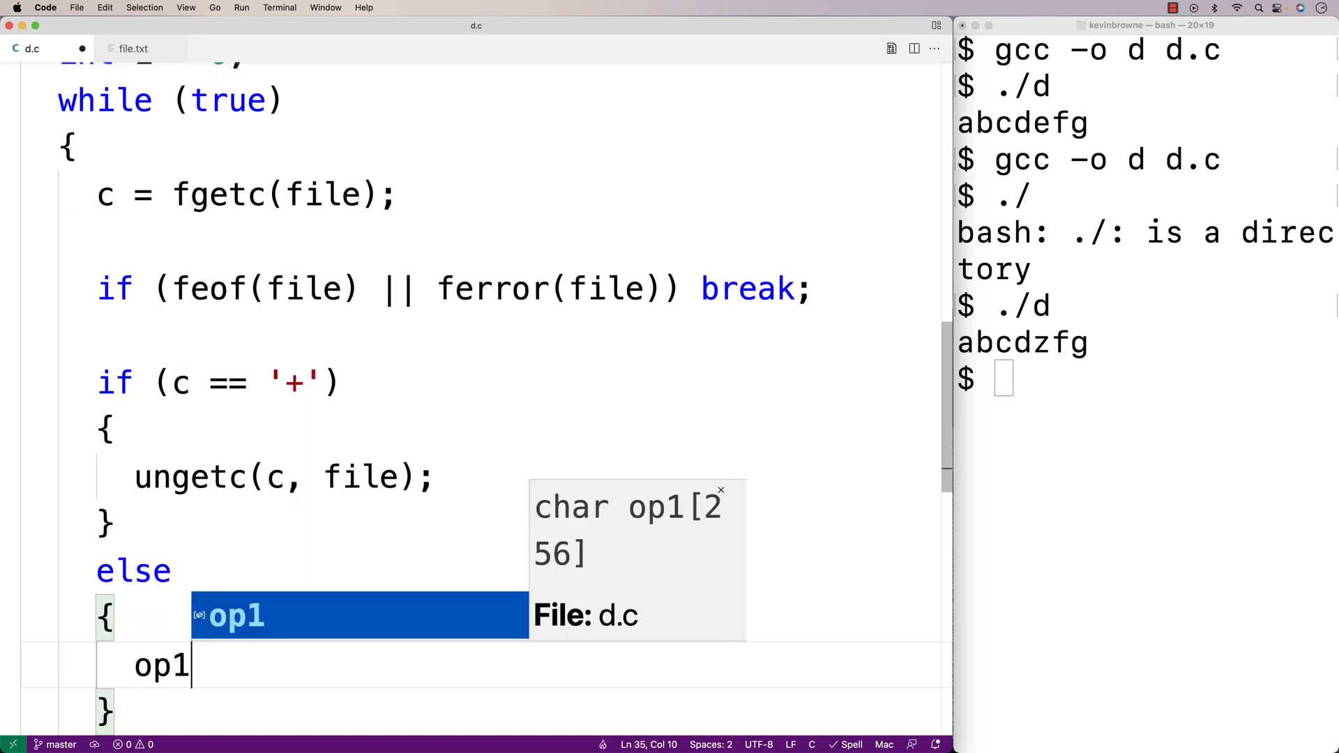
type("[i]")
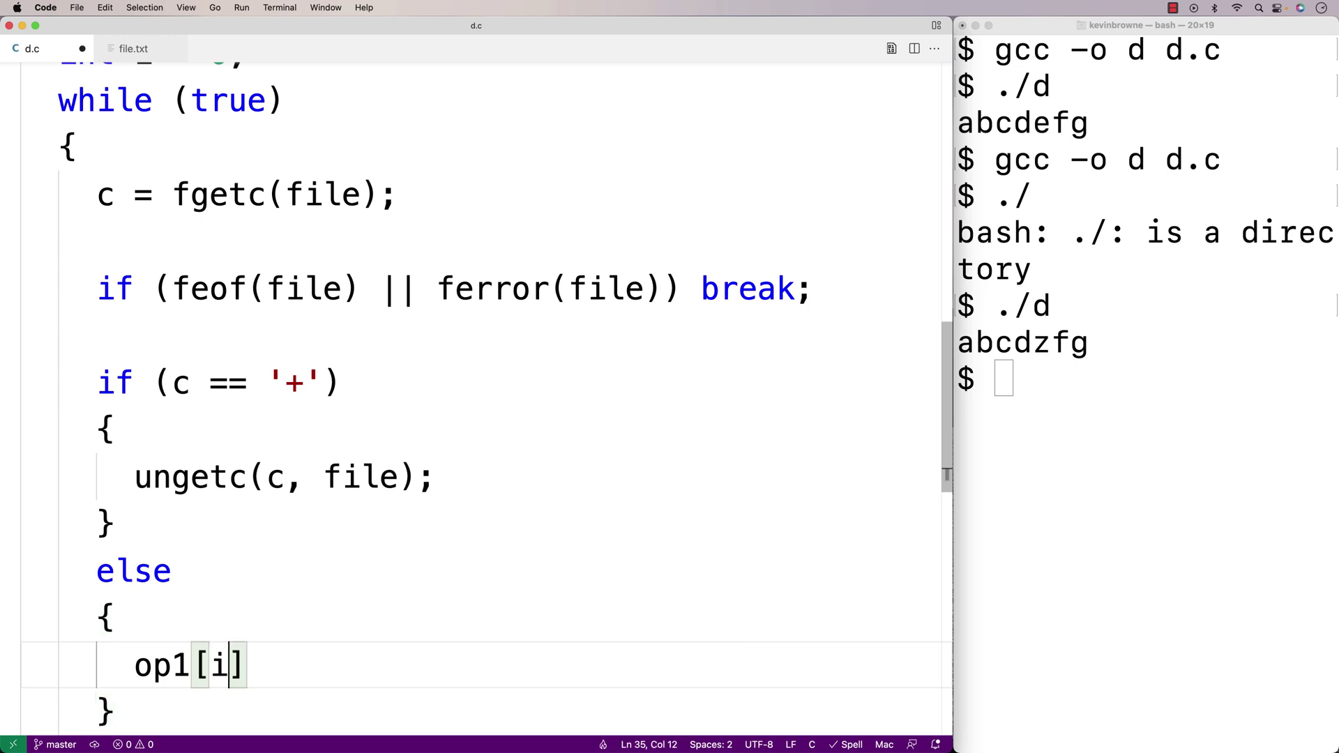
type("= c;")
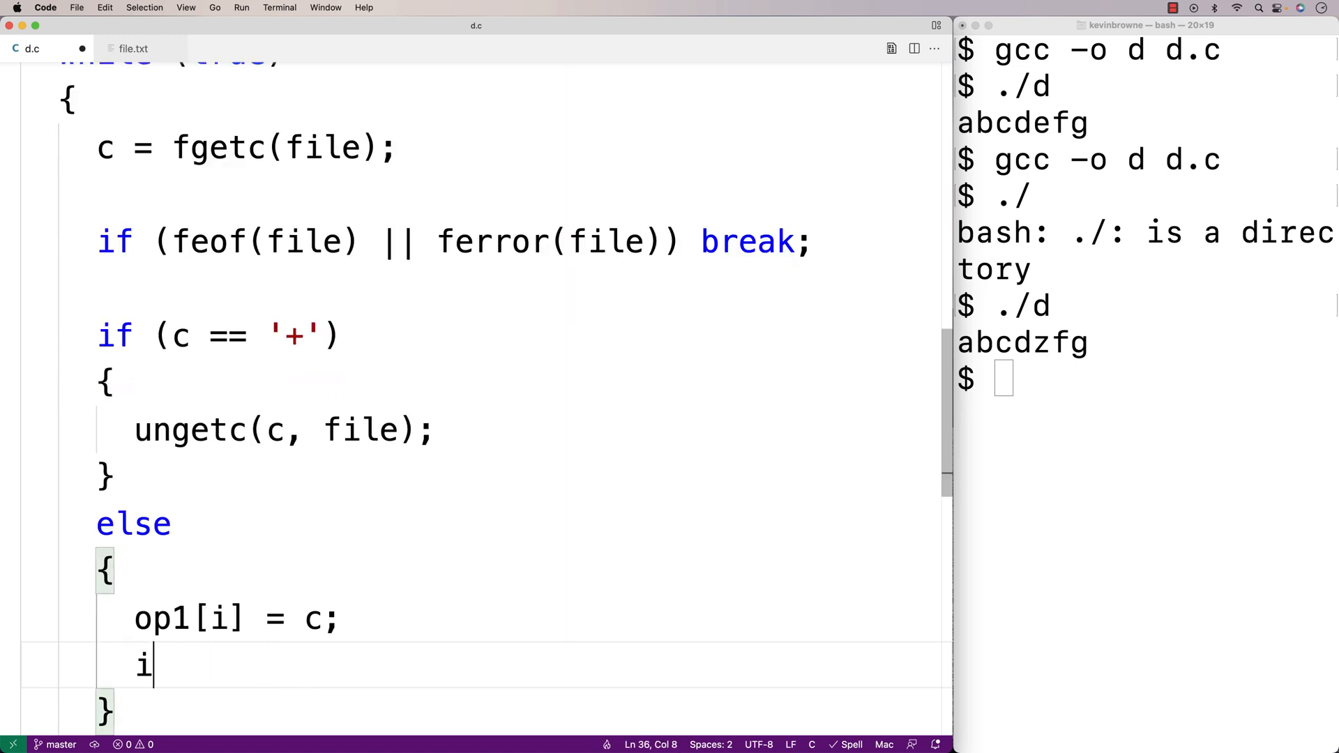
type("++")
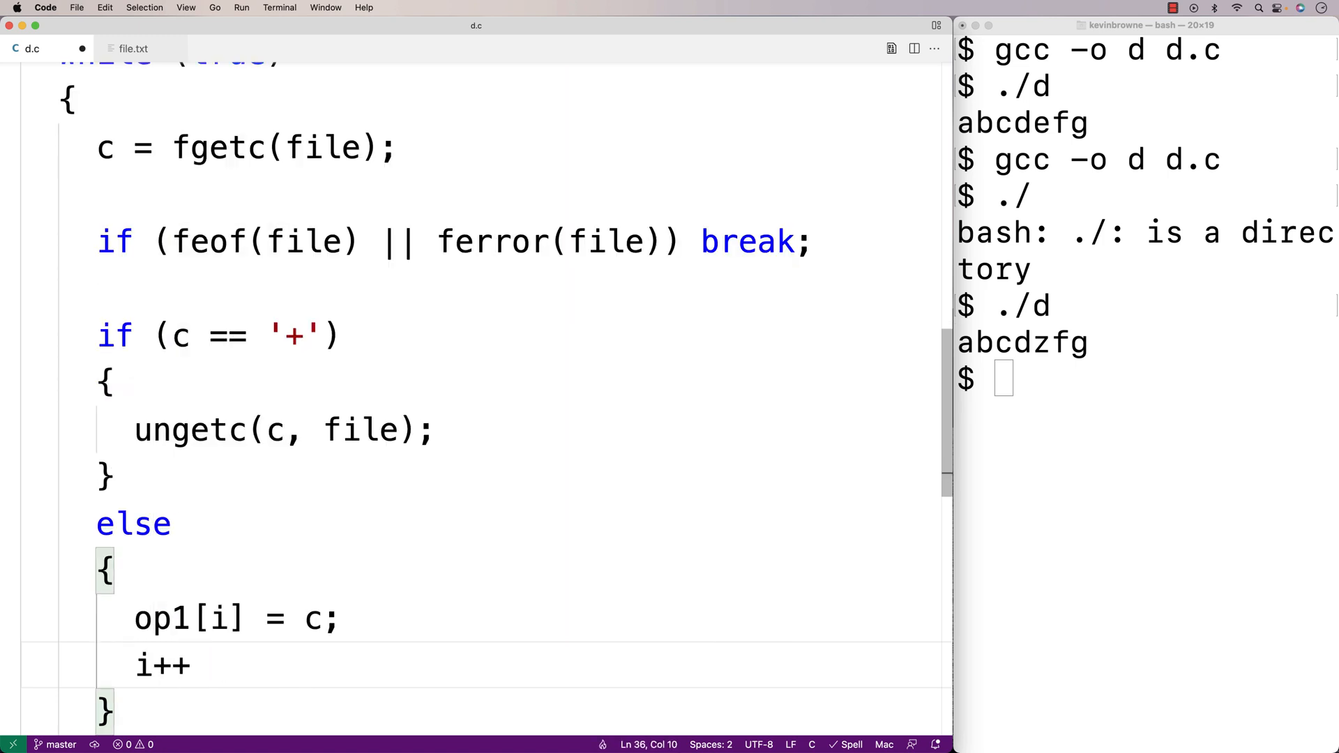
type(";")
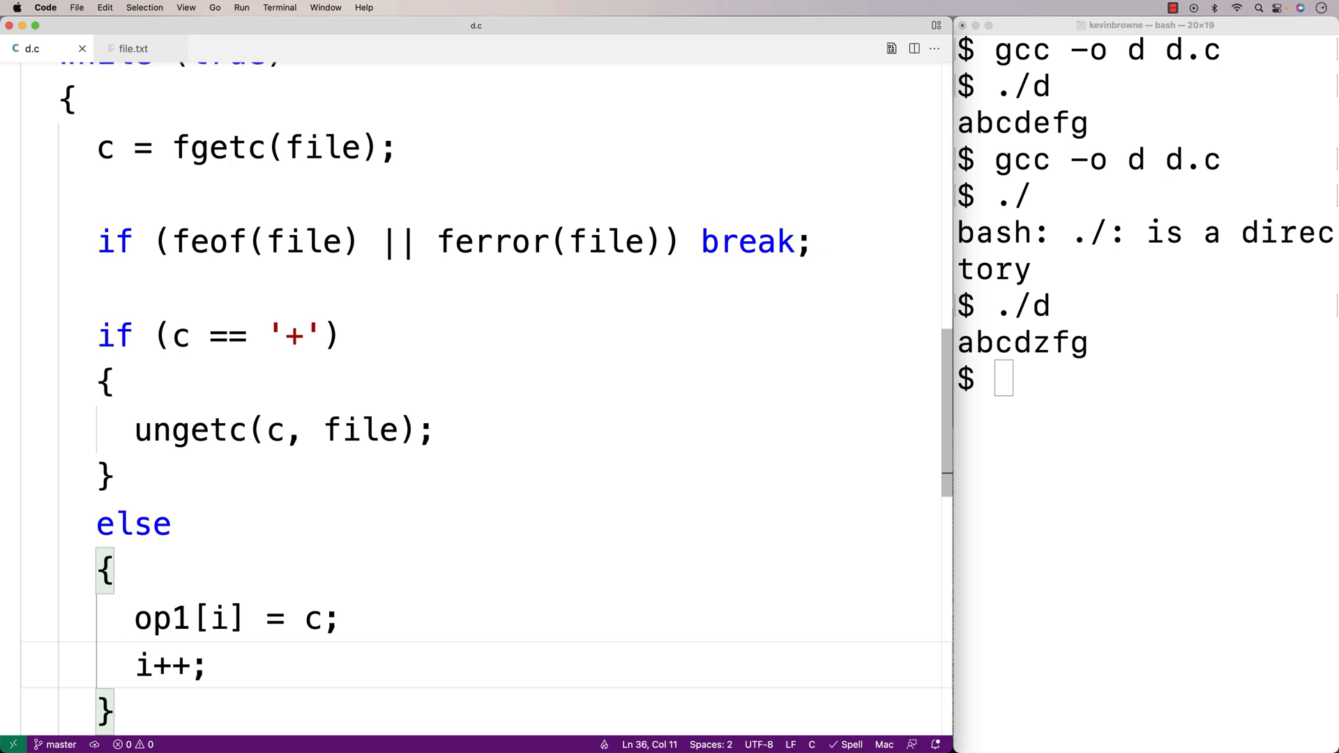
triple_click(213, 618)
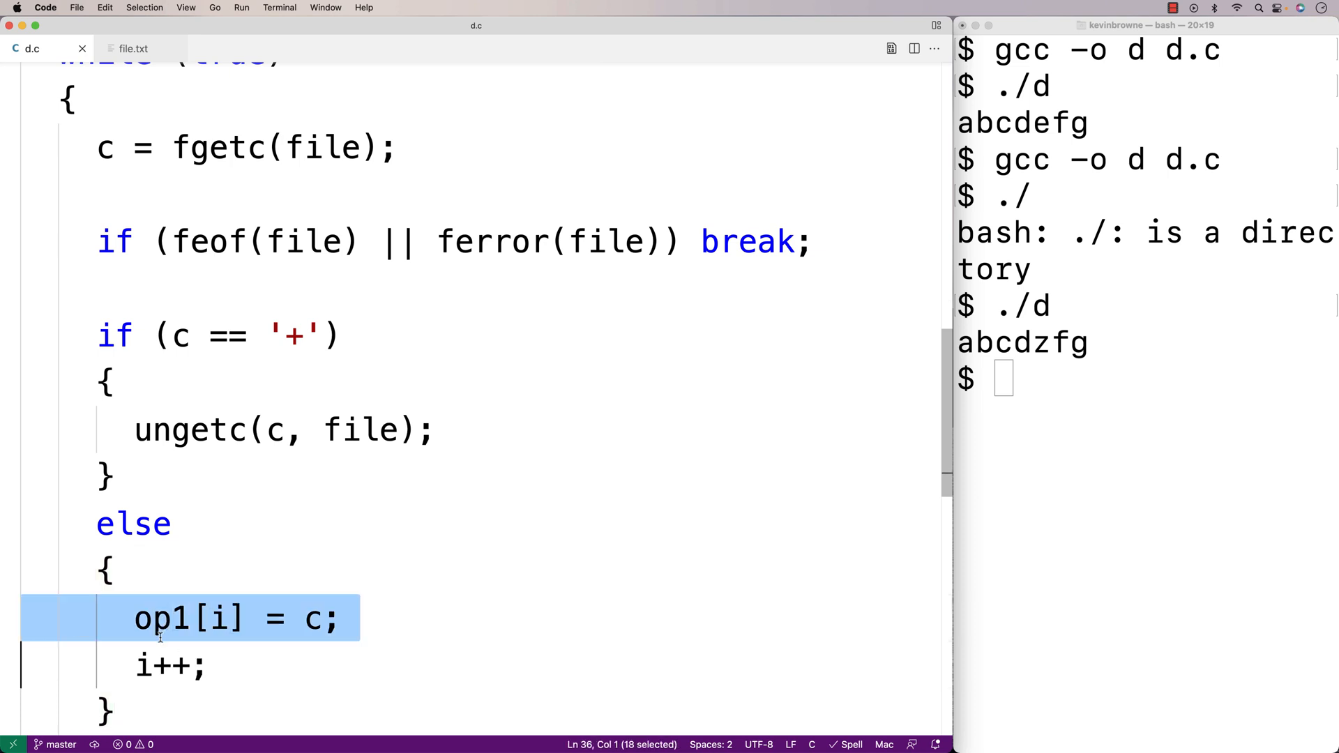
scroll("down", 3)
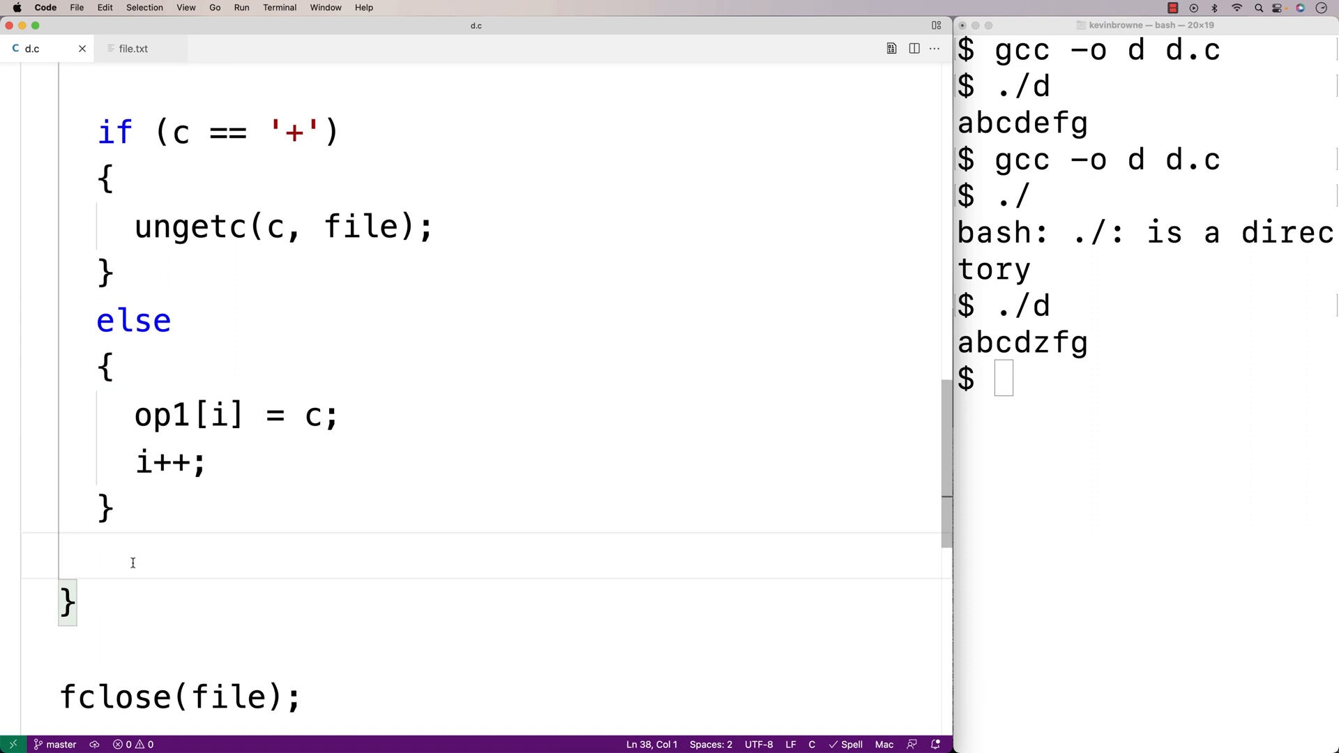
After the loop add op1[i] = '\0'; and printf("op1: %s\n", op1); to terminate and print op1.
type("op1[i")
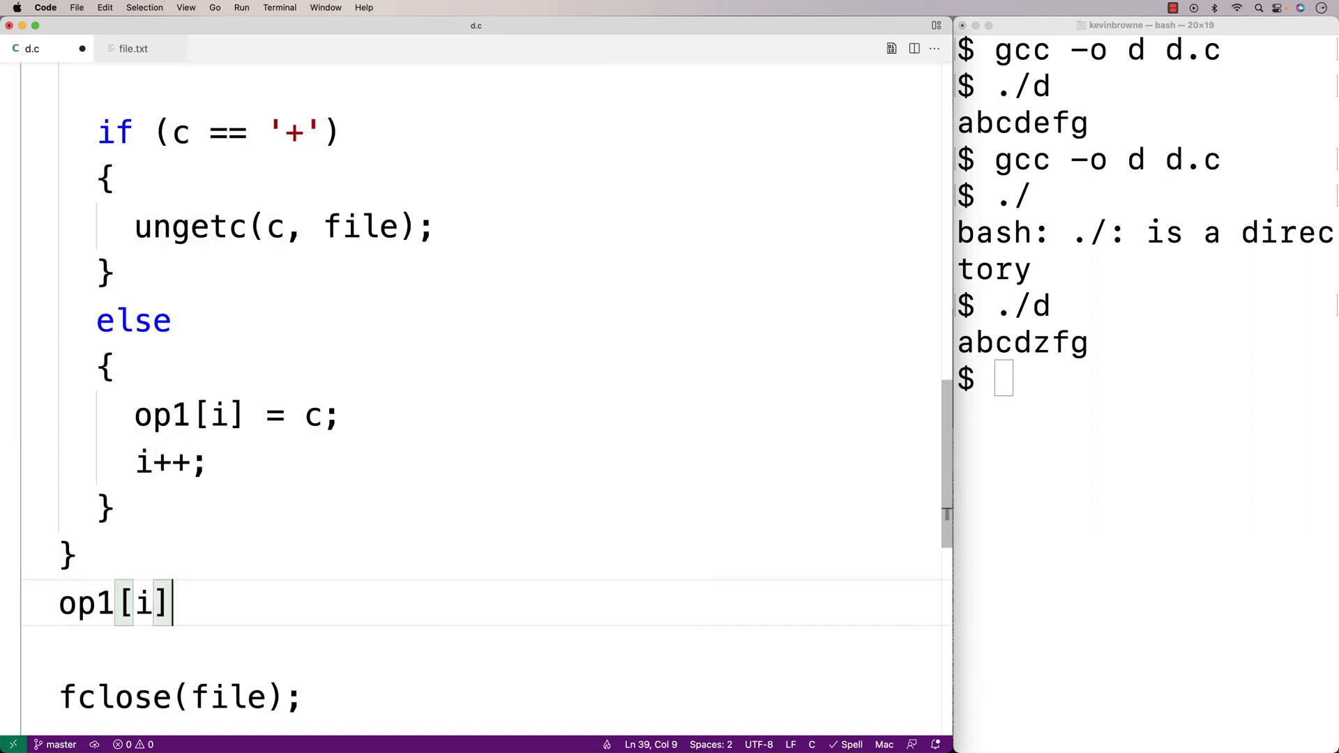
type("= '\\0';")
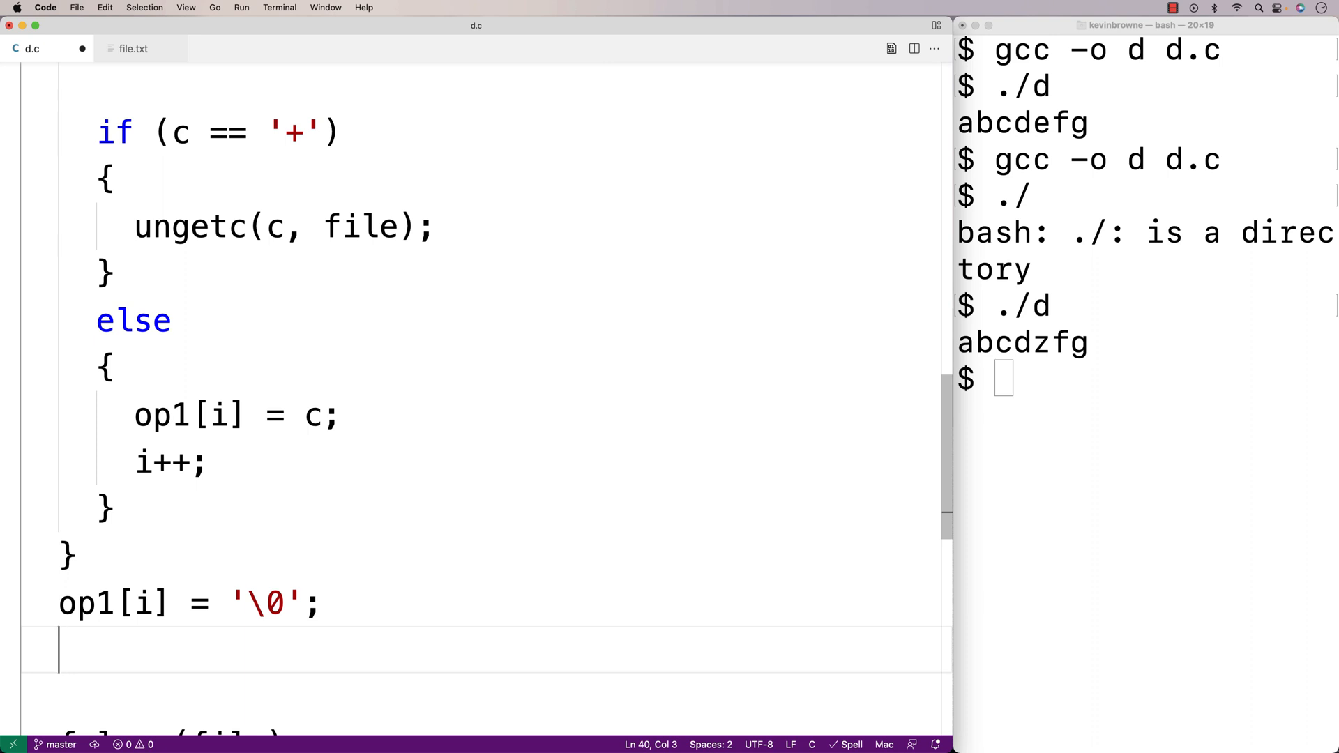
type("printf(\"\")")
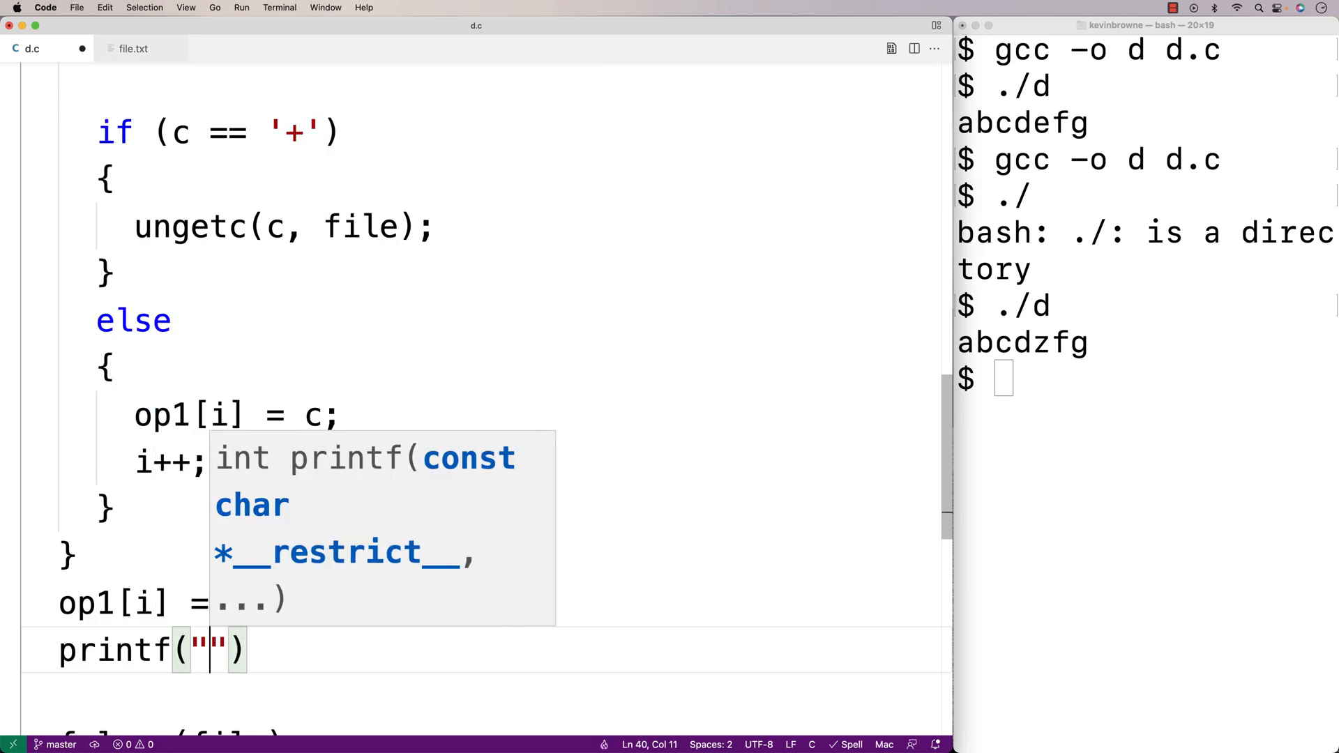
type("op1: %")
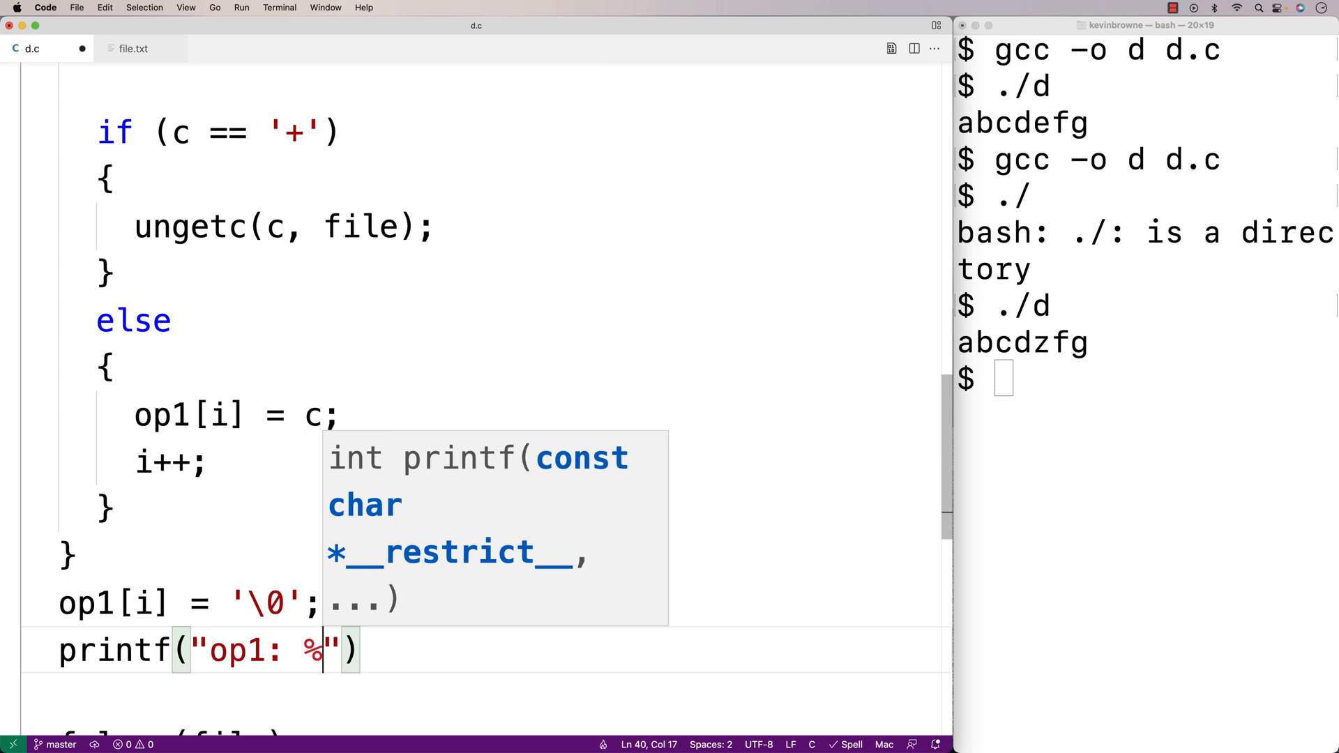
type("s\\n\", op1")
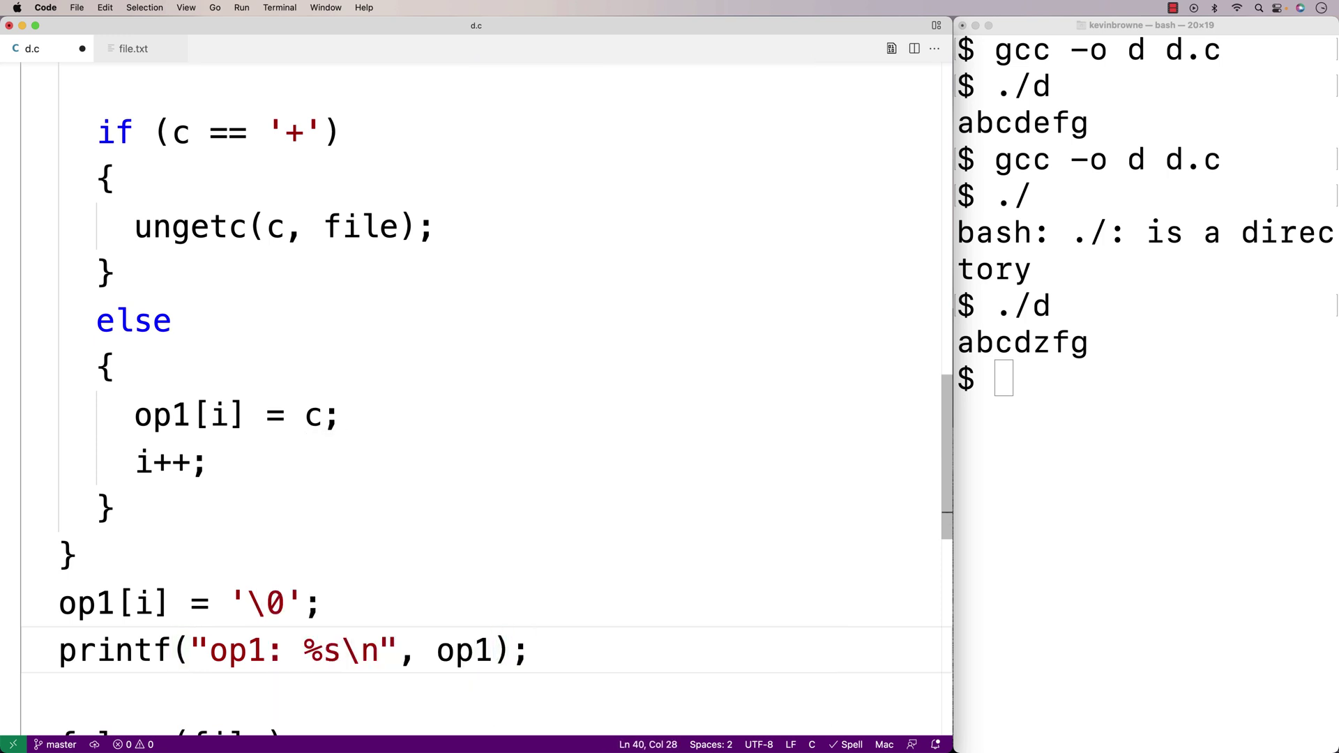
mouse_move(476, 347)
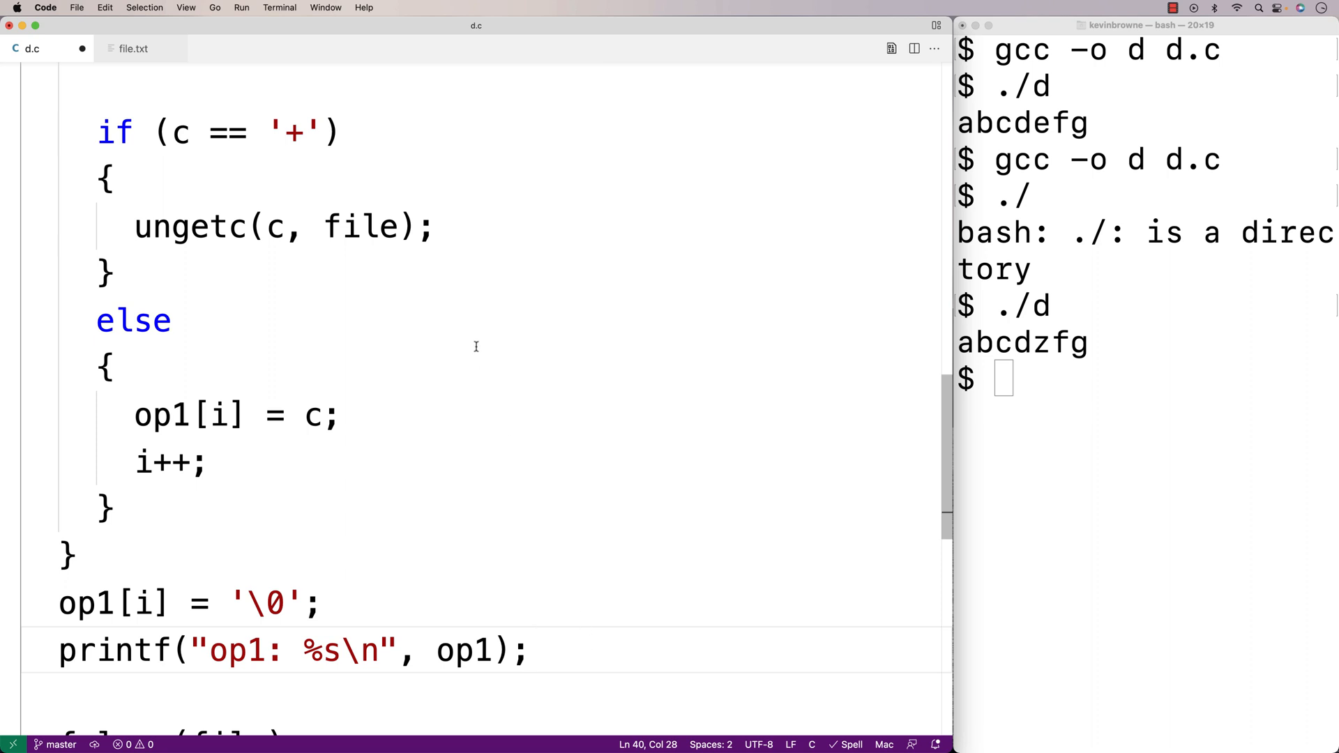
mouse_move(302, 137)
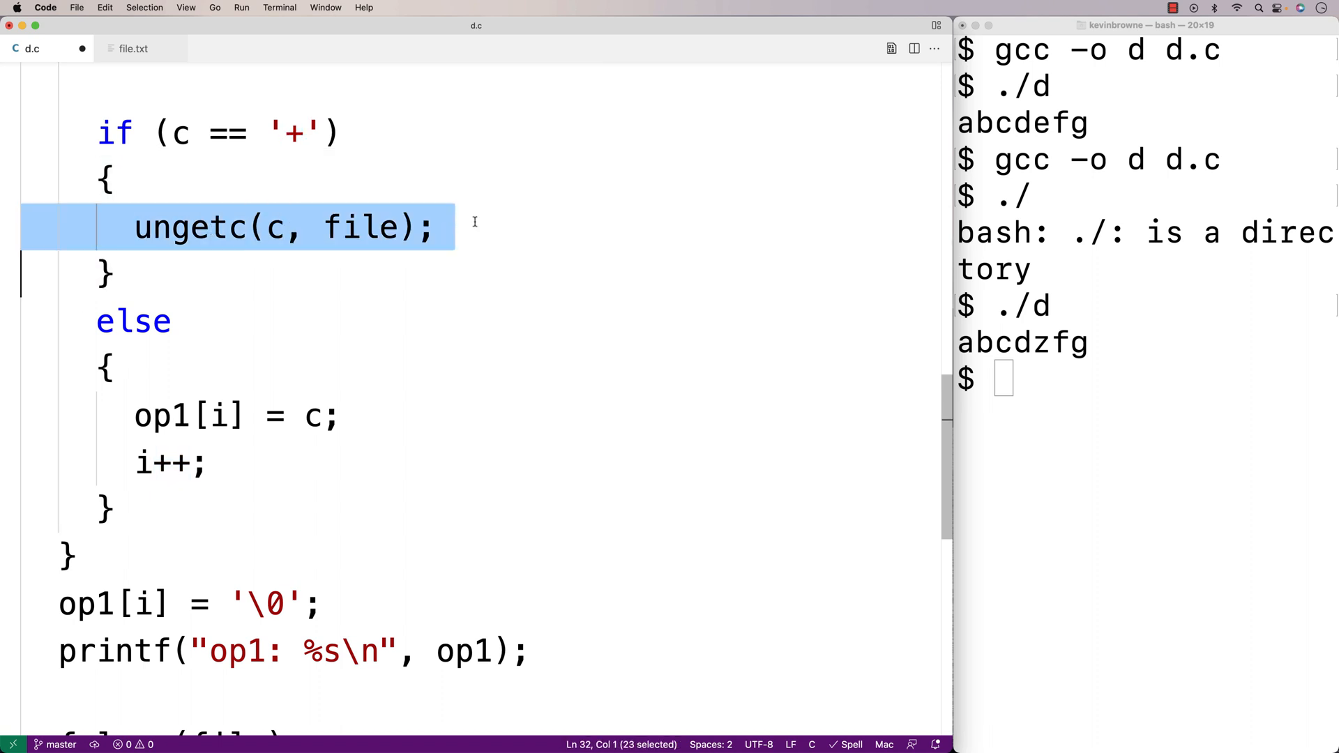
Add break; after ungetc so reading stops once the plus sign is pushed back.
type("break;")
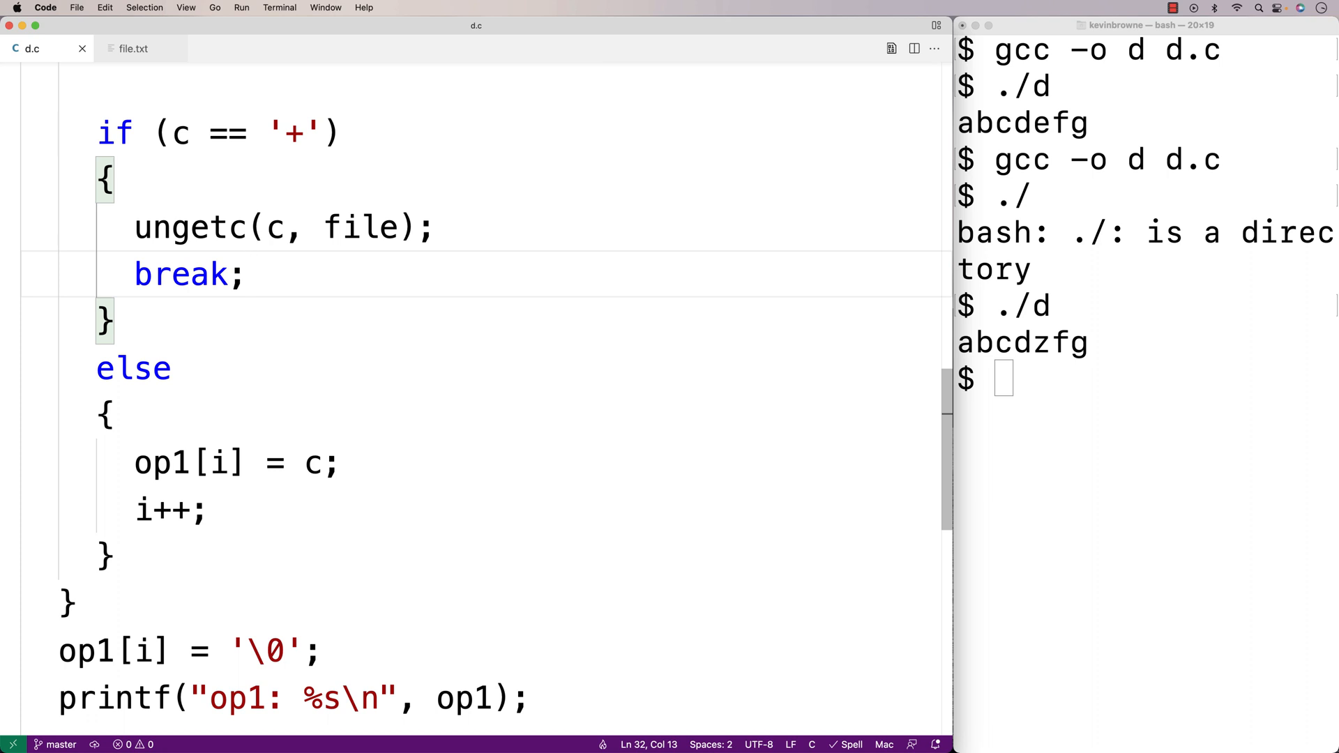
scroll("down", 3)
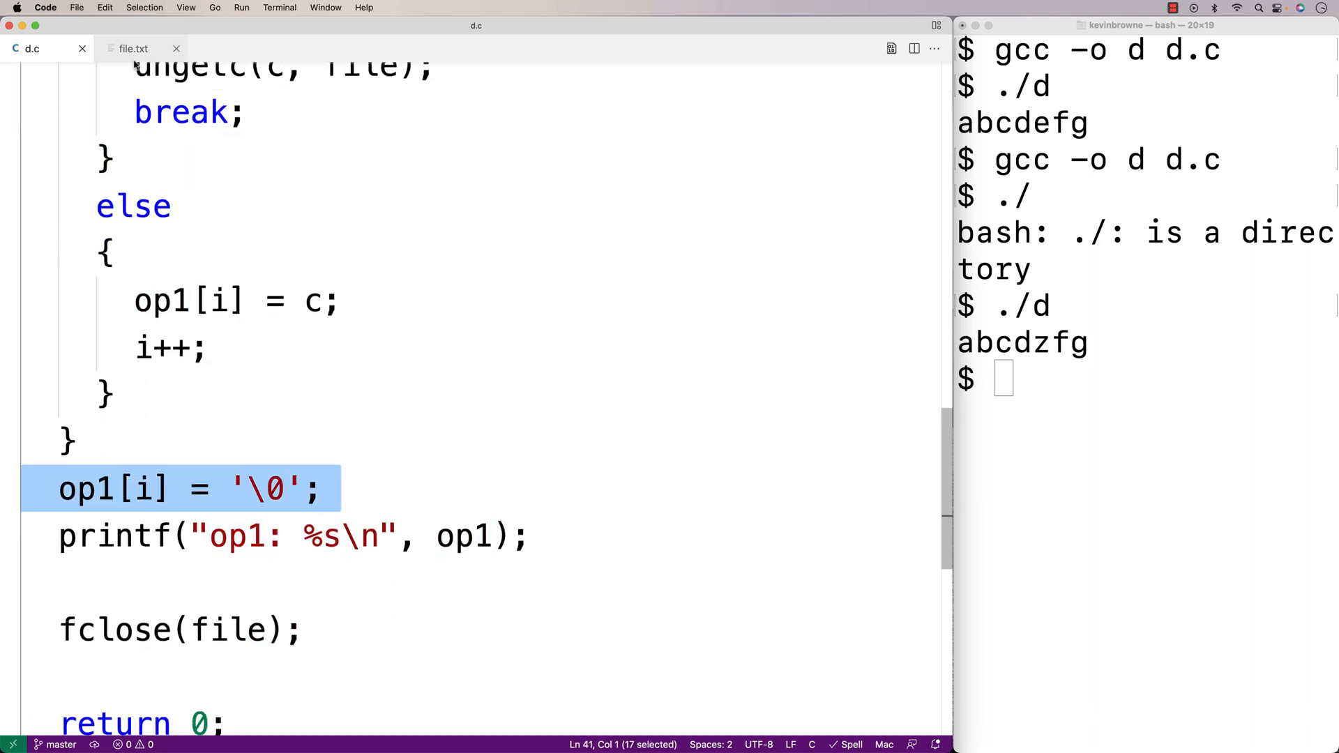
Run the rebuilt d in Terminal to see op1: 123, checking file.txt's remaining +567 and returning to d.c.
left_click(134, 49)
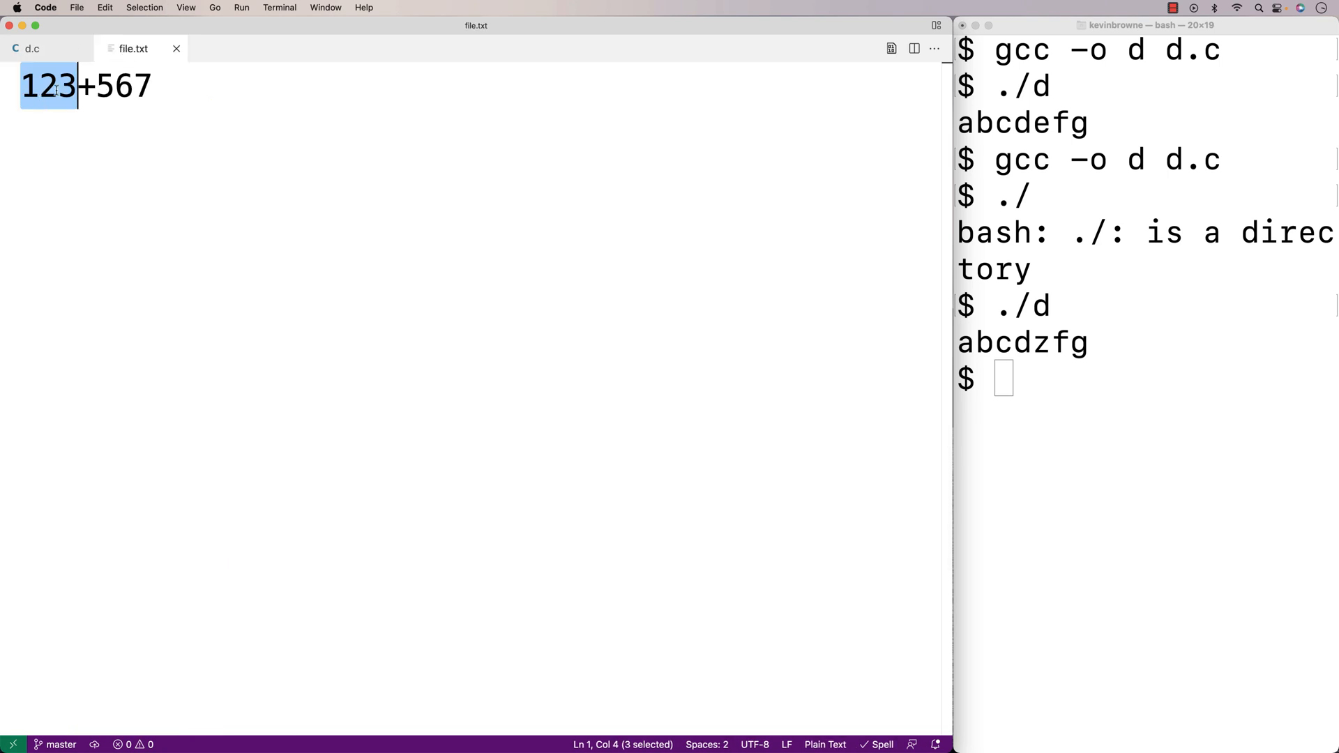
left_click(33, 48)
type("./d")
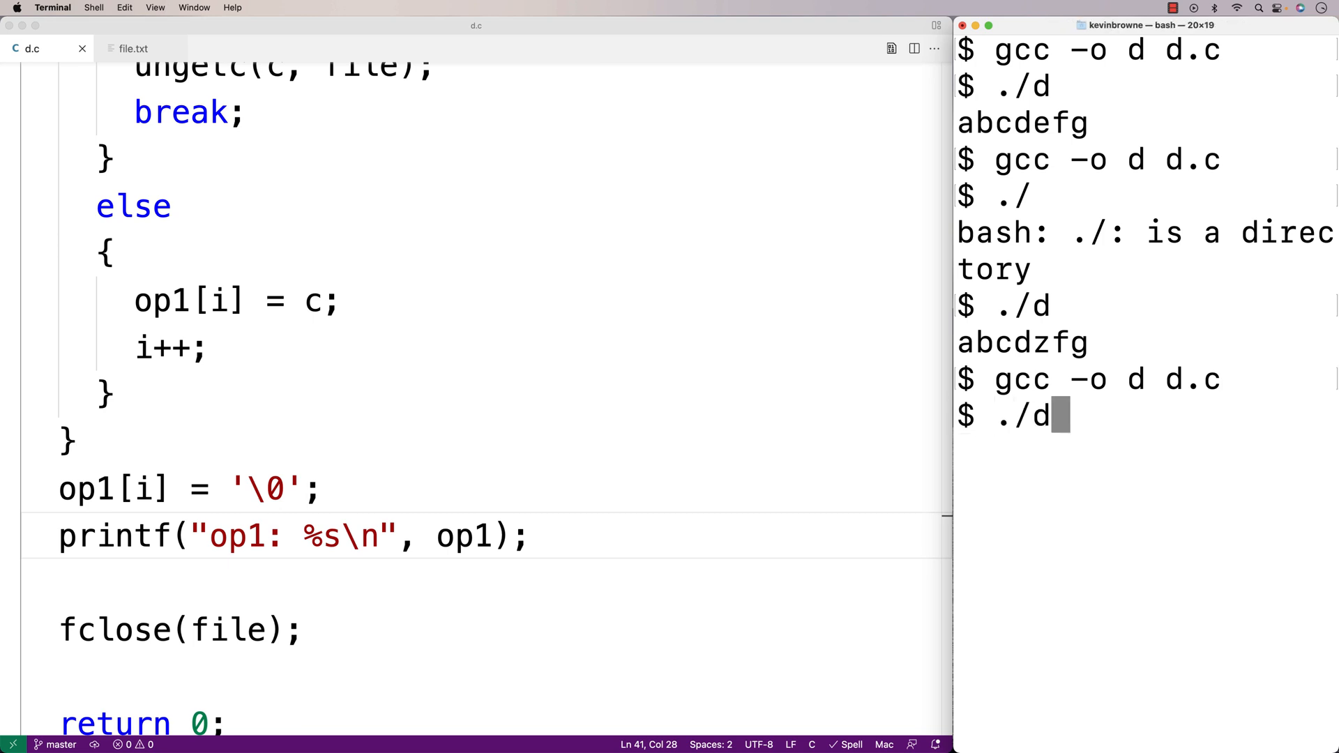
key("Return")
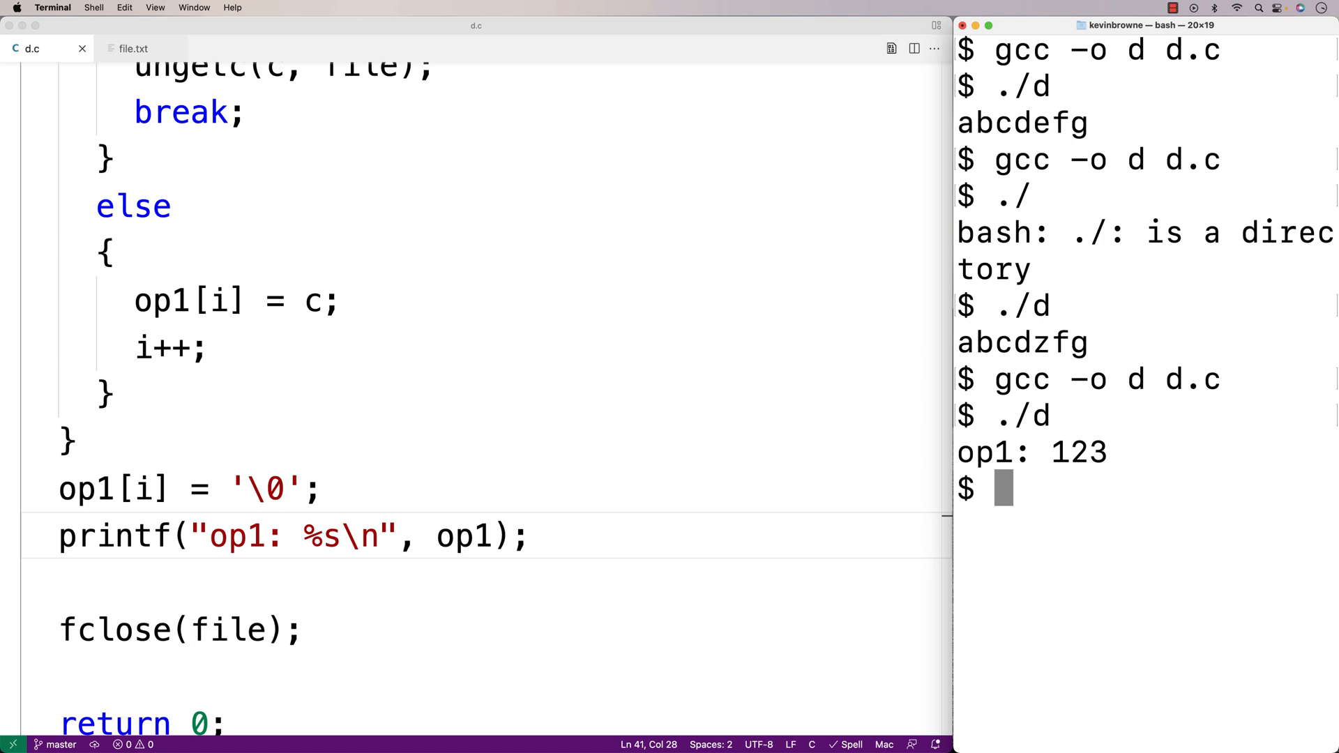
left_click(133, 49)
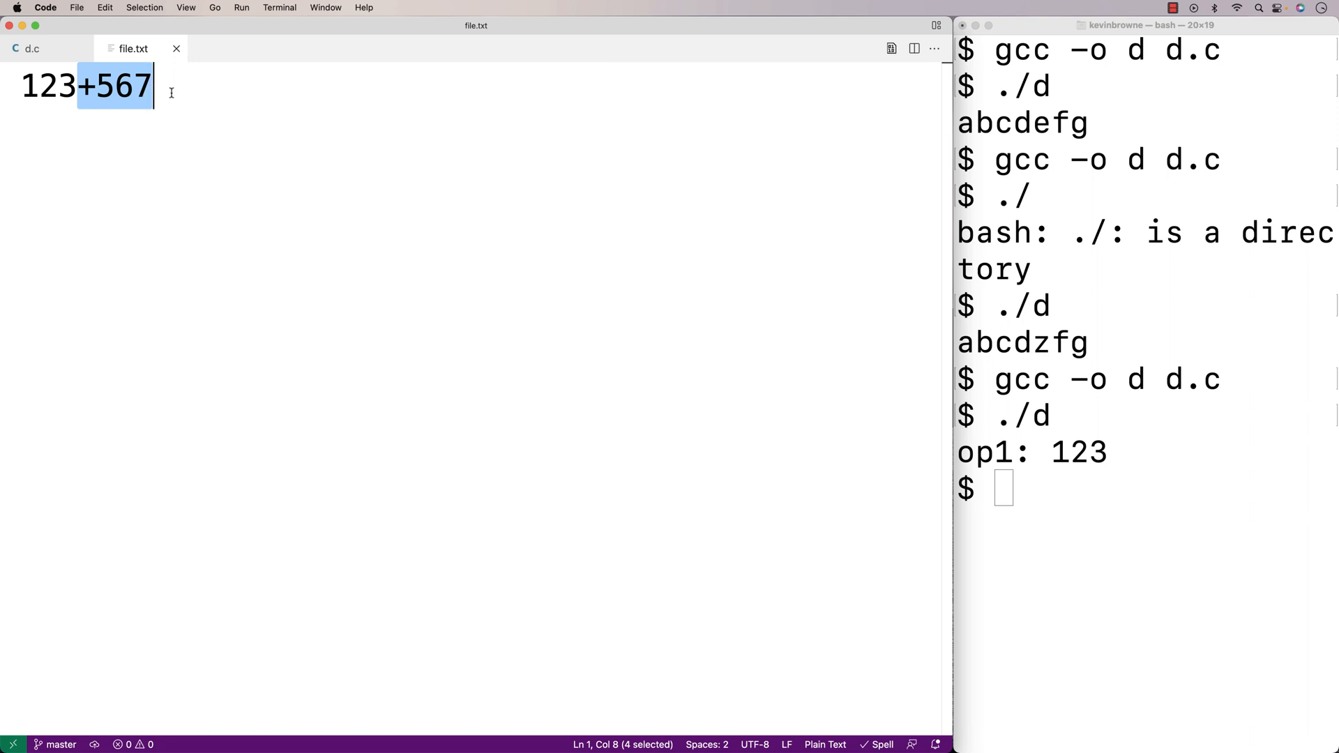
left_click(32, 49)
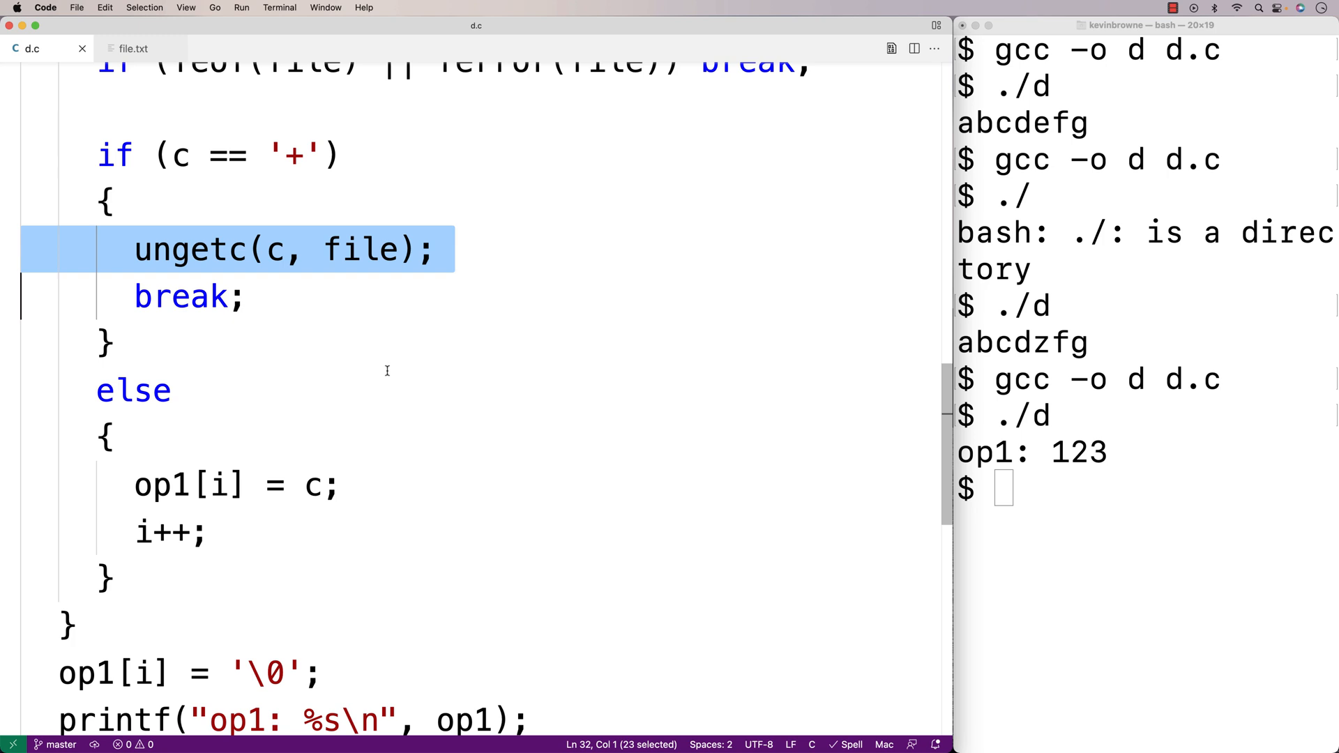
Declare char rest[256];, read the remaining line with fgets(rest, 256, file) and printf("rest: %s\n", rest).
scroll("down", 3)
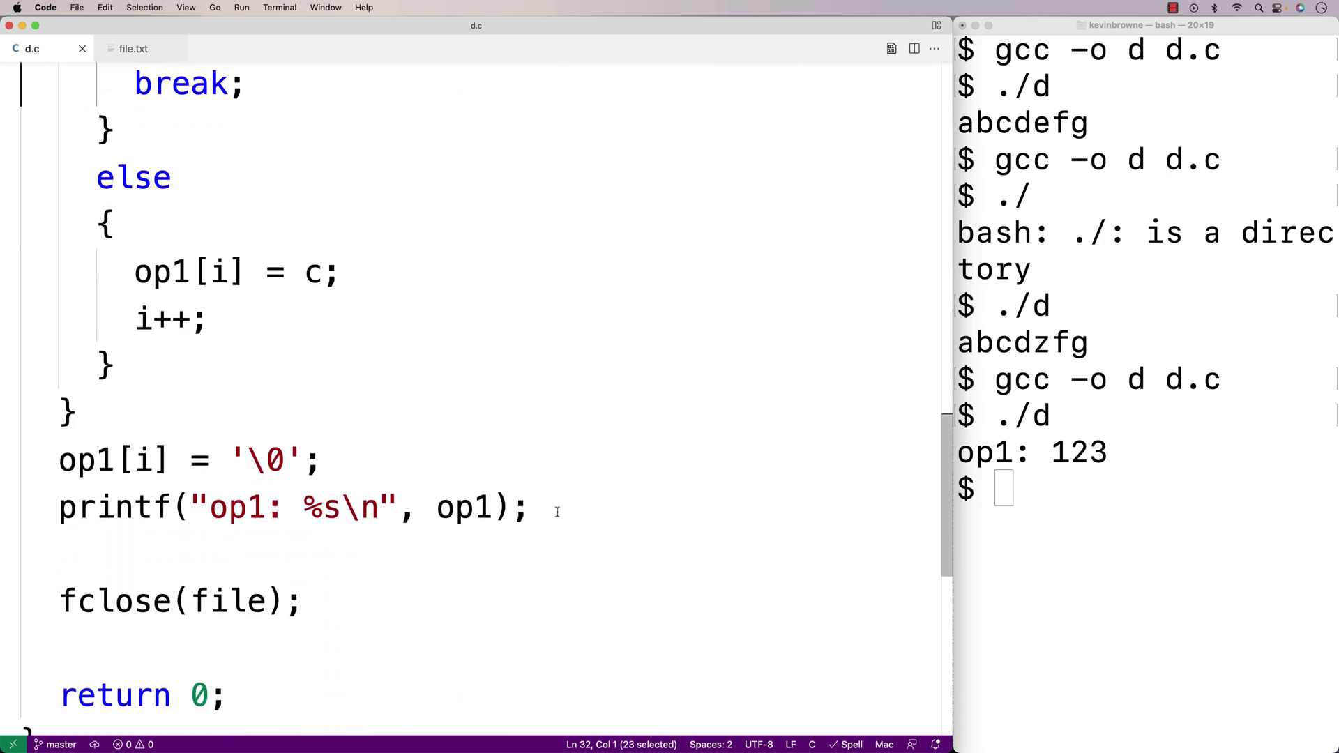
type("char rest")
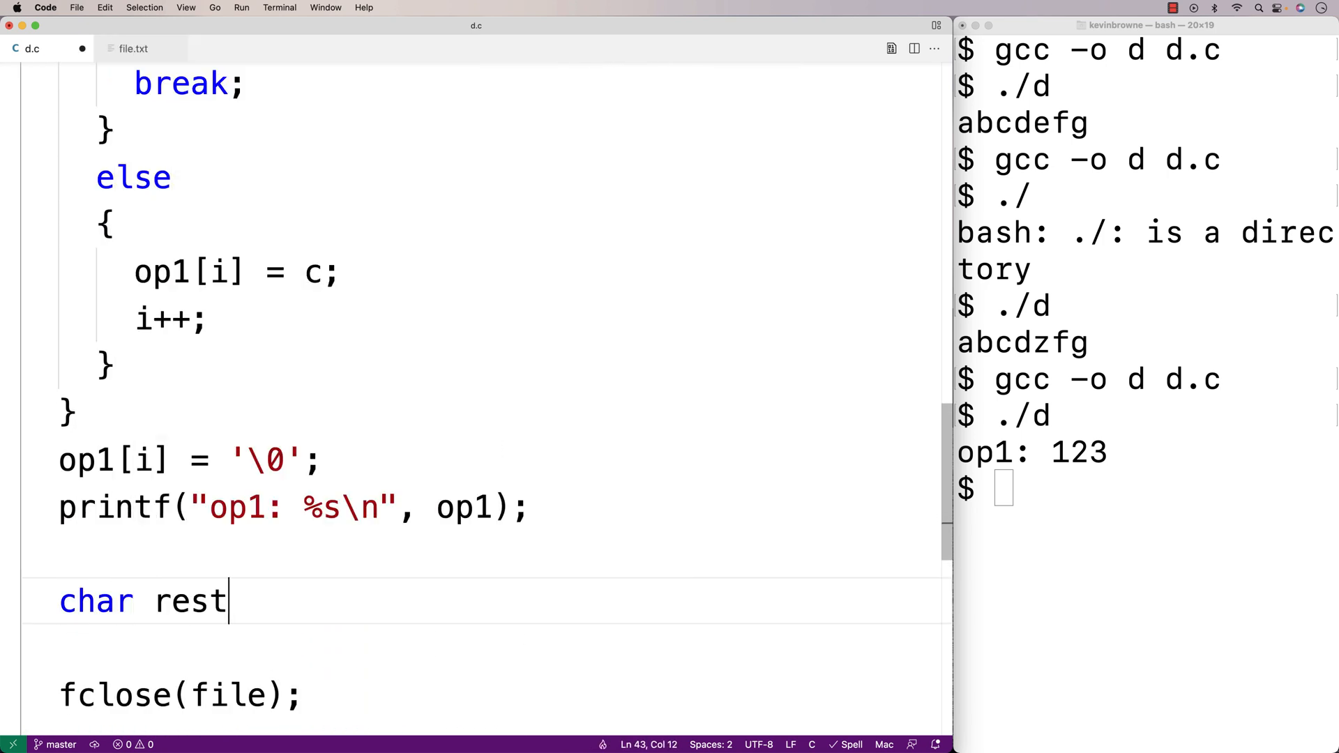
type("[2]")
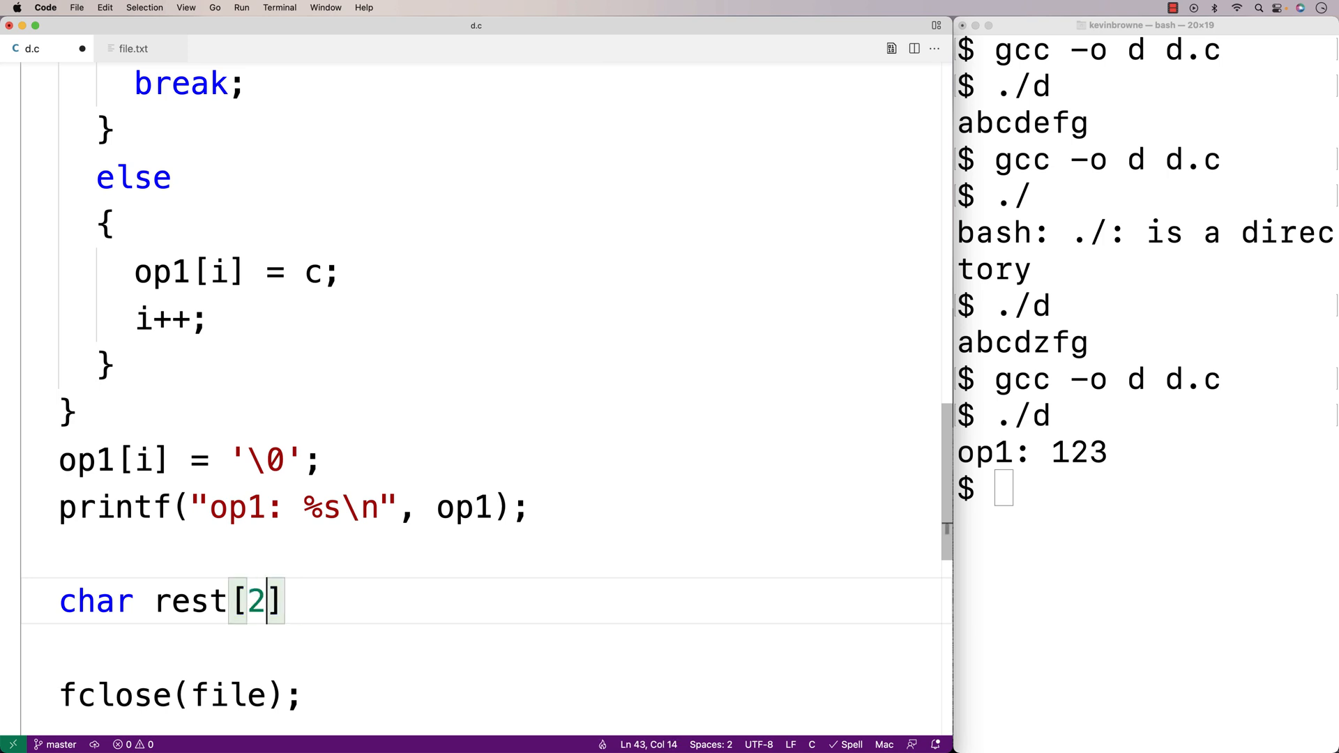
type("56];")
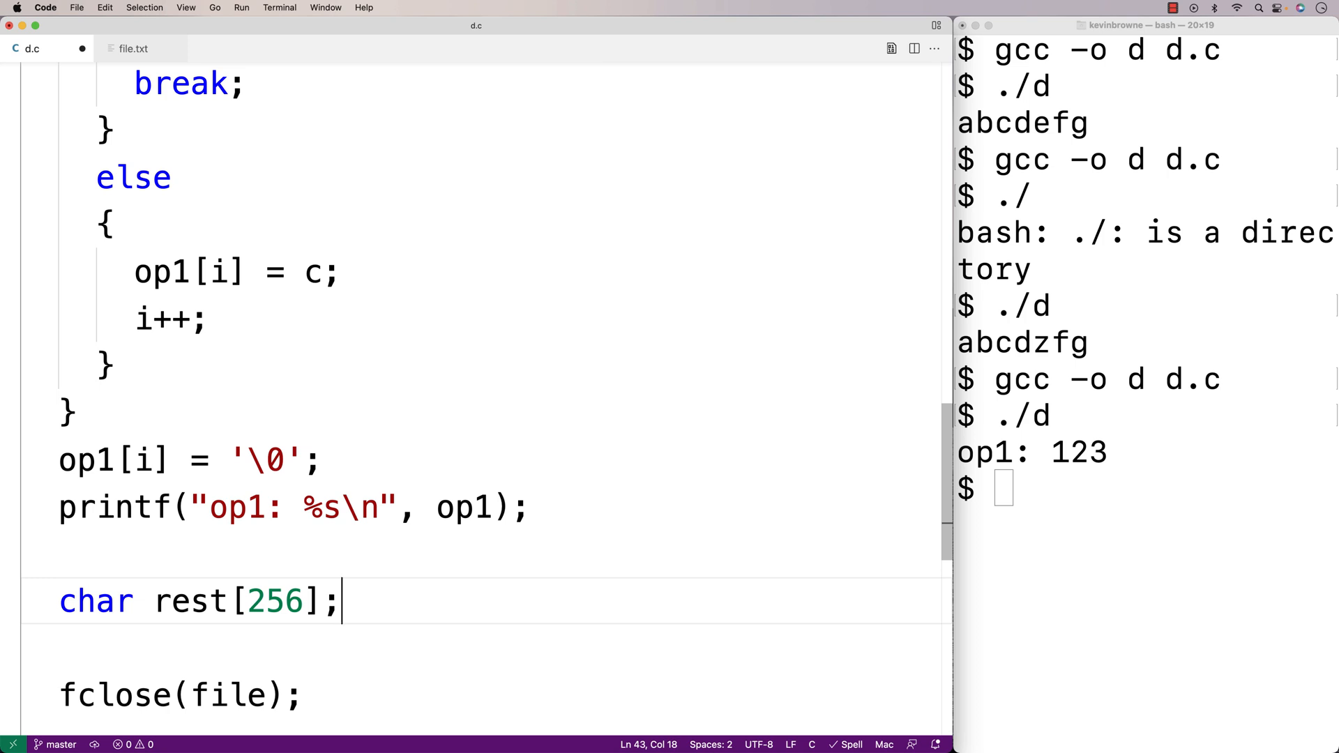
type("fgets)re")
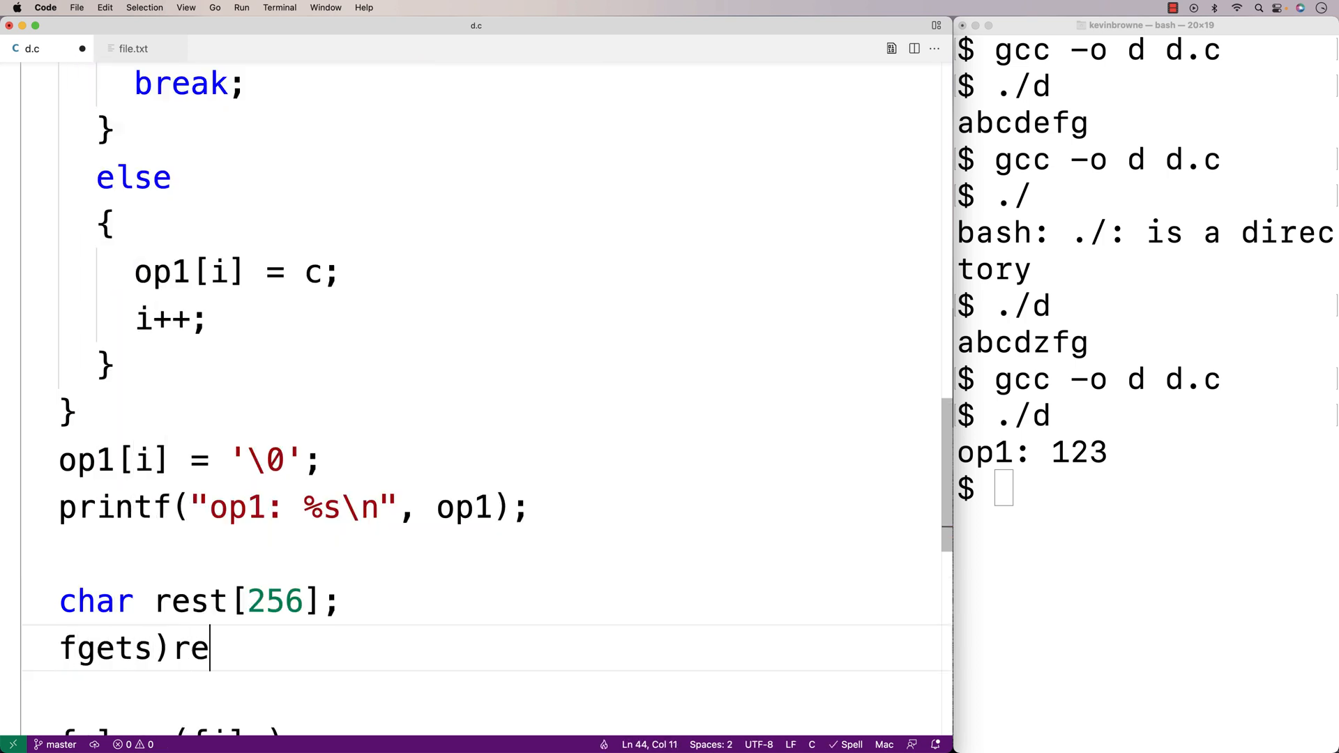
type("(rest, 256, file)")
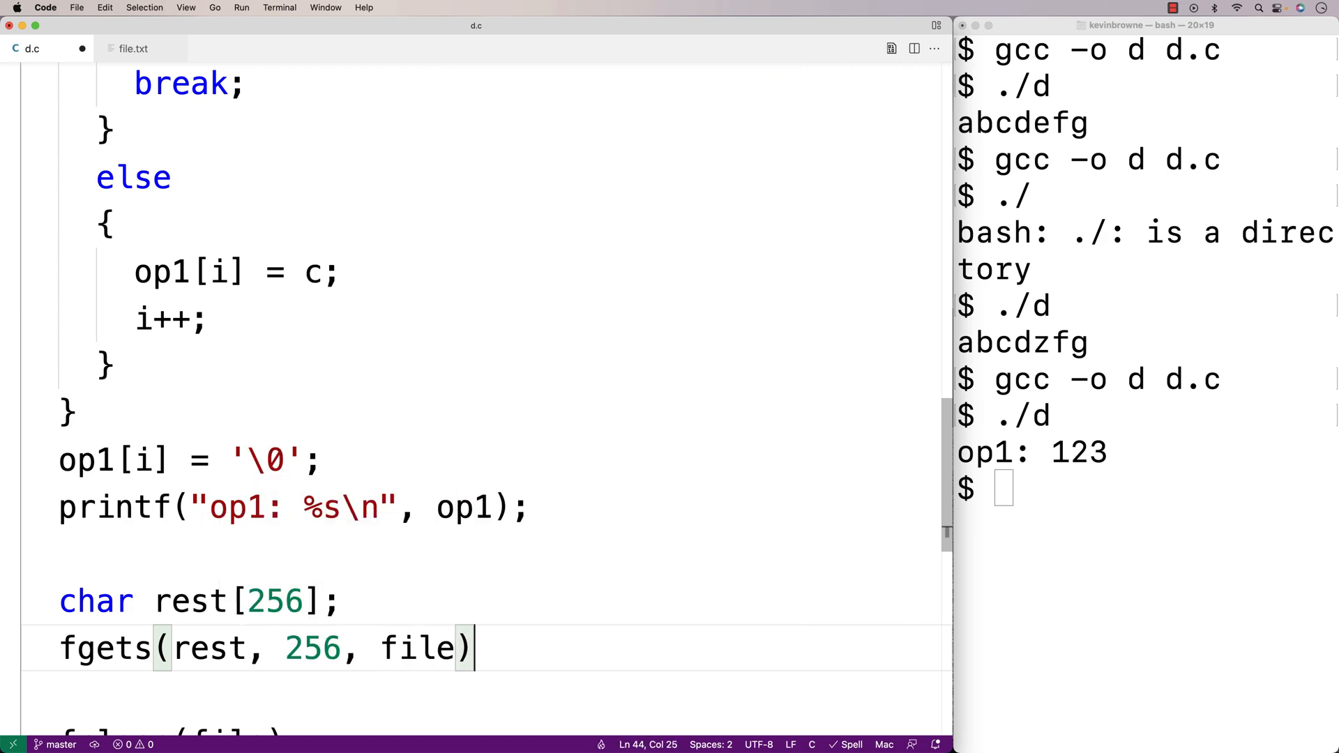
type("printf(\"rest: %s\\n\", rest);")
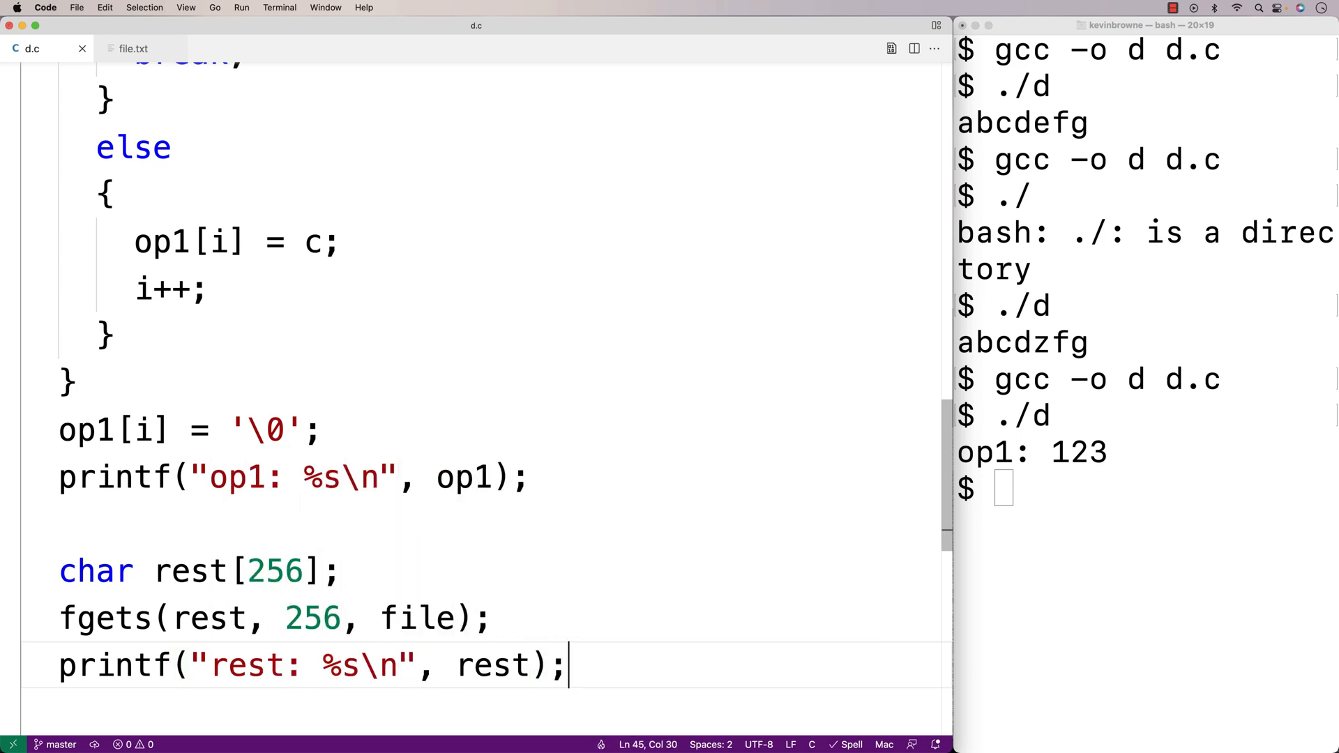
double_click(190, 571)
type("./")
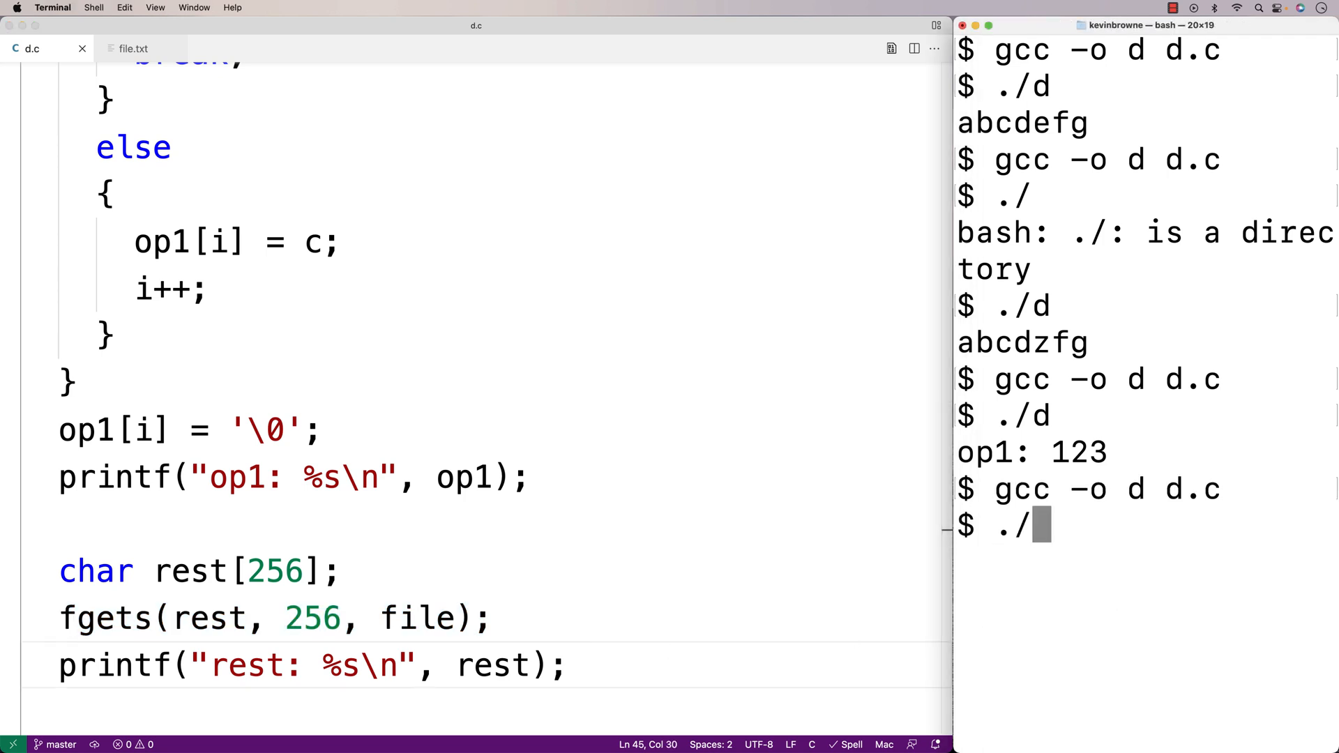
Run the rebuilt d so it prints op1: 123 then rest: +567, and look back at d.c.
type("d")
key("Return")
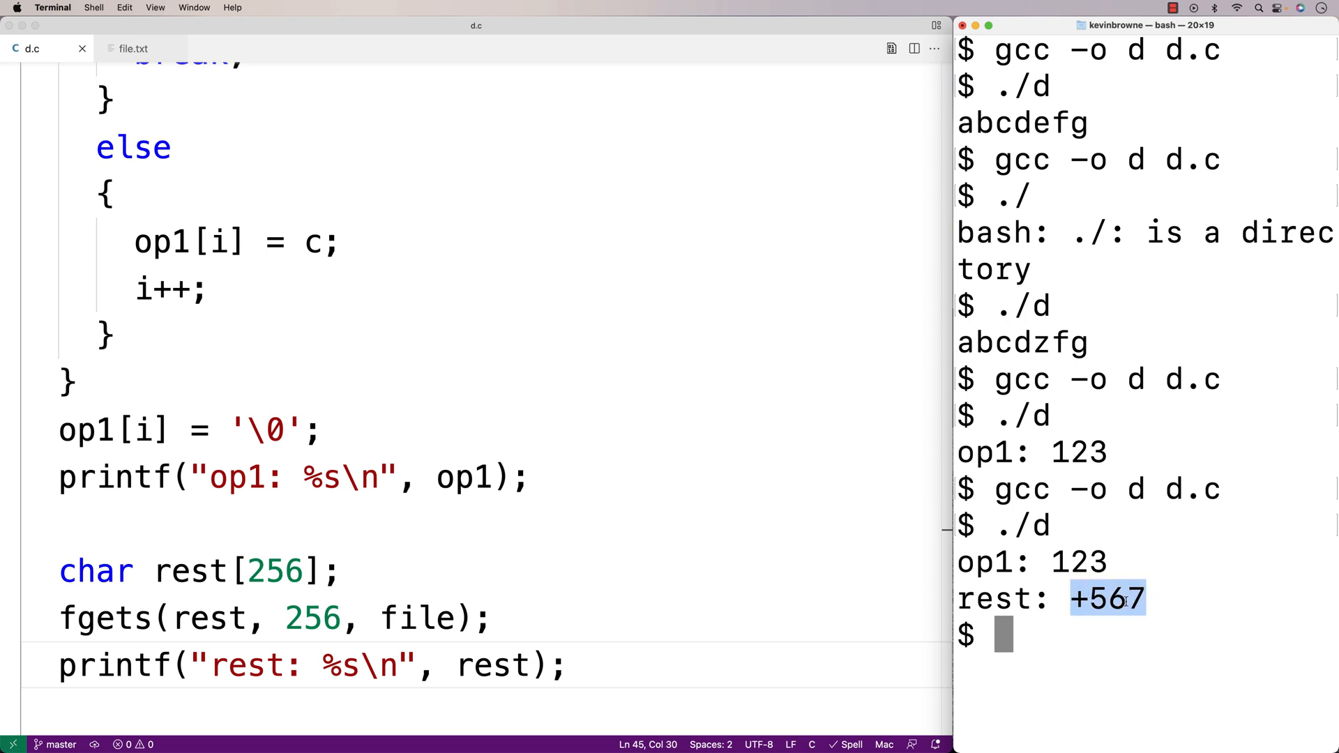
mouse_move(404, 306)
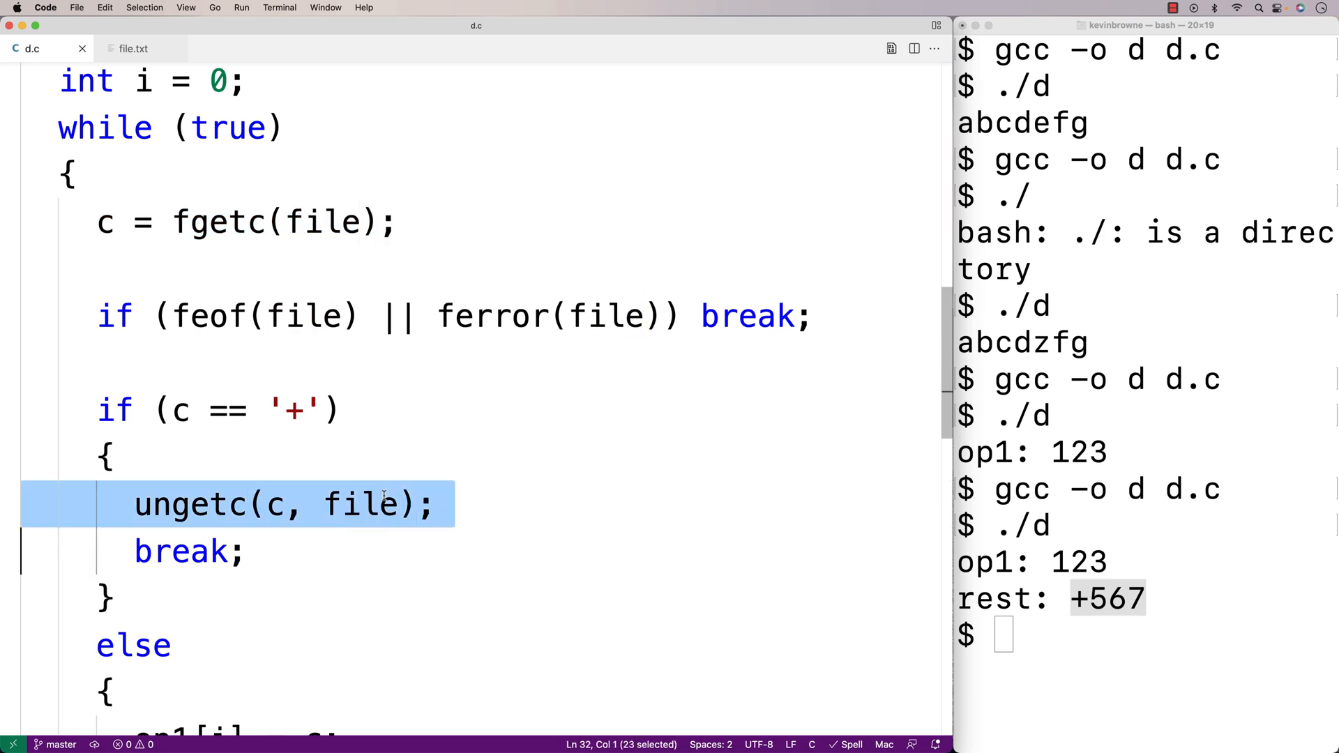
scroll("down", 3)
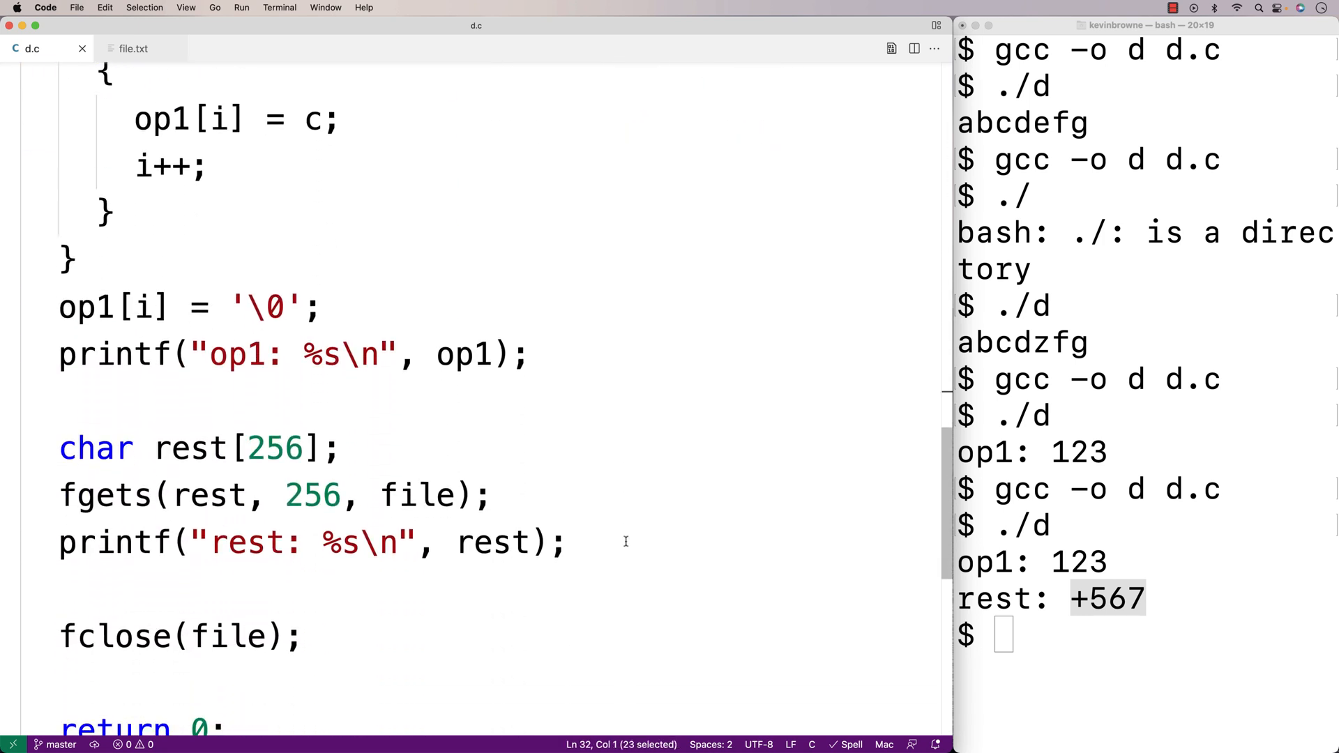